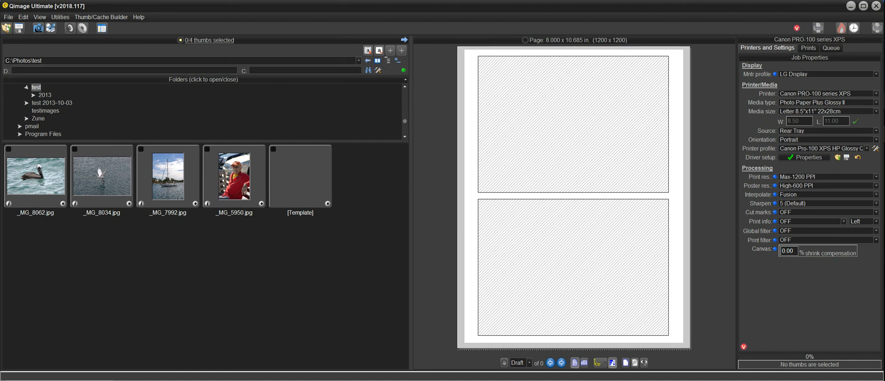
Step: Bring up the File menu to reach Print/Schedule Unclog Jobs (Purge Sheets)
left_click(8, 17)
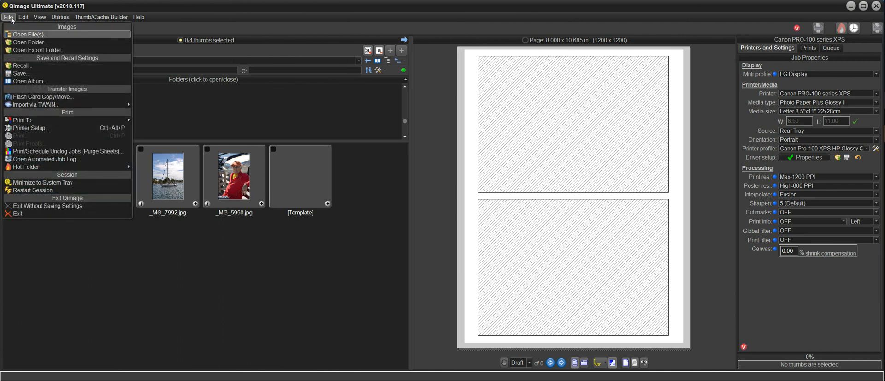
mouse_move(67, 151)
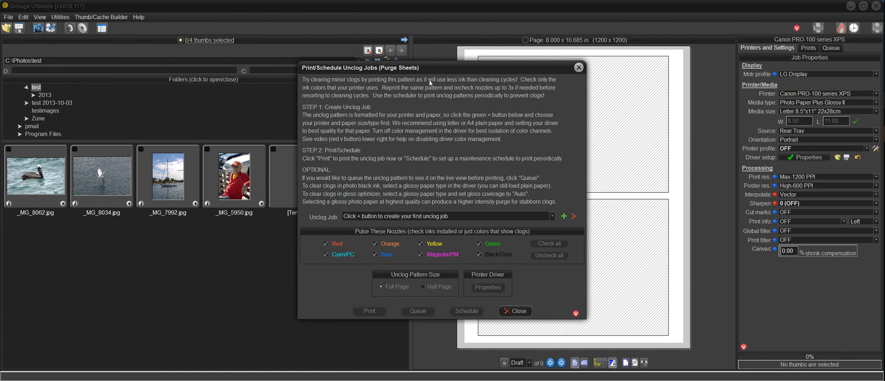
mouse_move(426, 86)
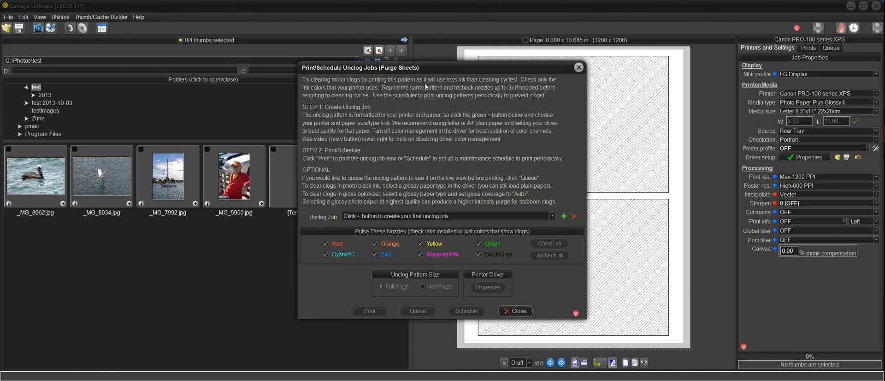
mouse_move(439, 110)
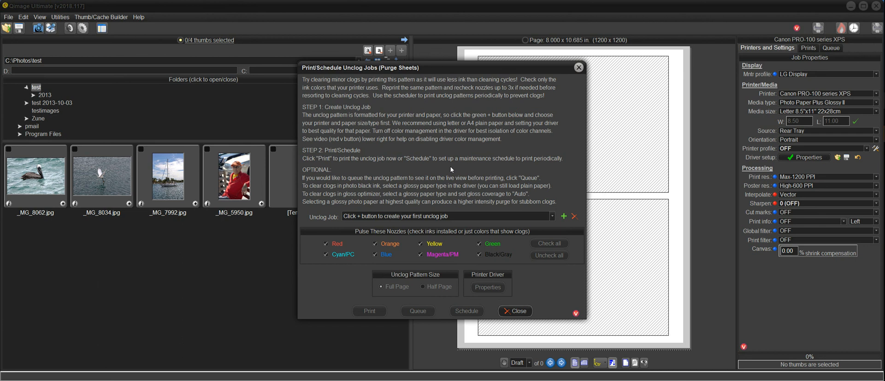
mouse_move(481, 145)
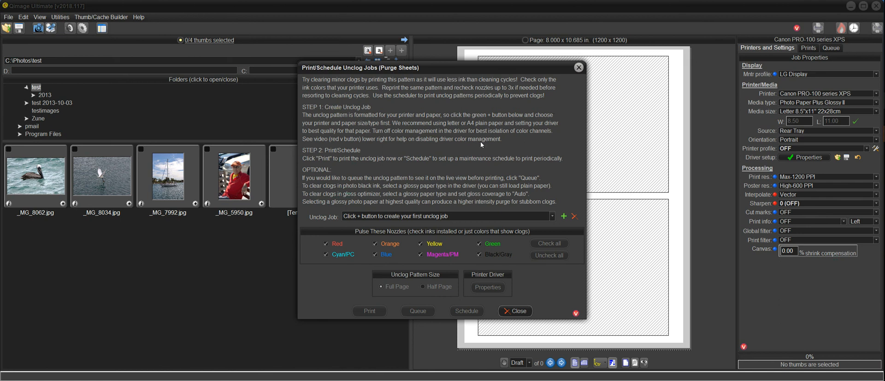
mouse_move(464, 202)
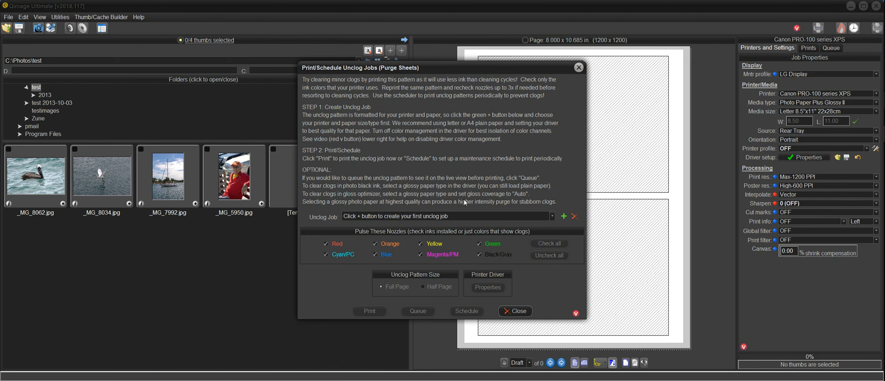
mouse_move(414, 132)
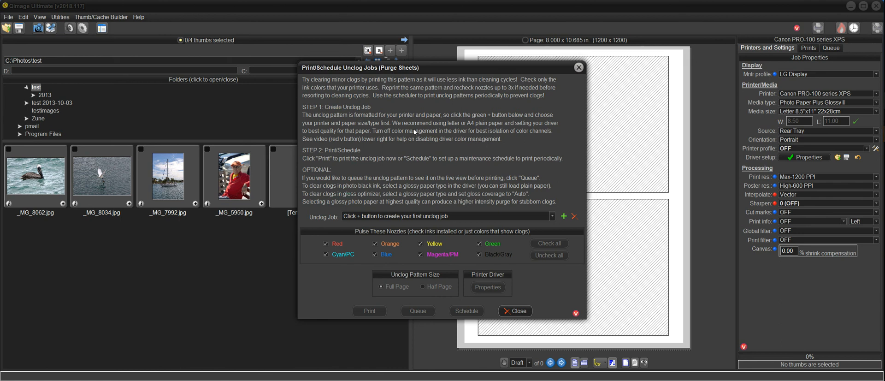
mouse_move(487, 200)
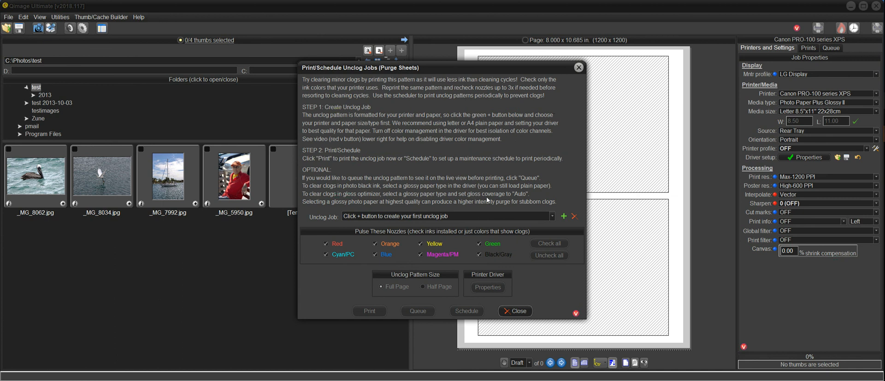
mouse_move(539, 226)
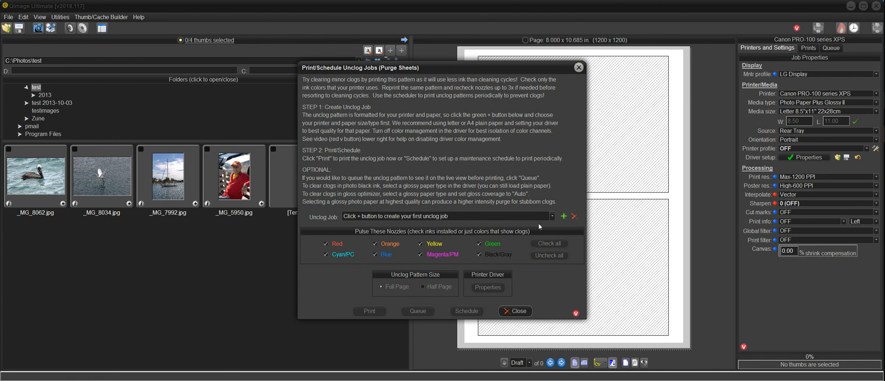
mouse_move(563, 216)
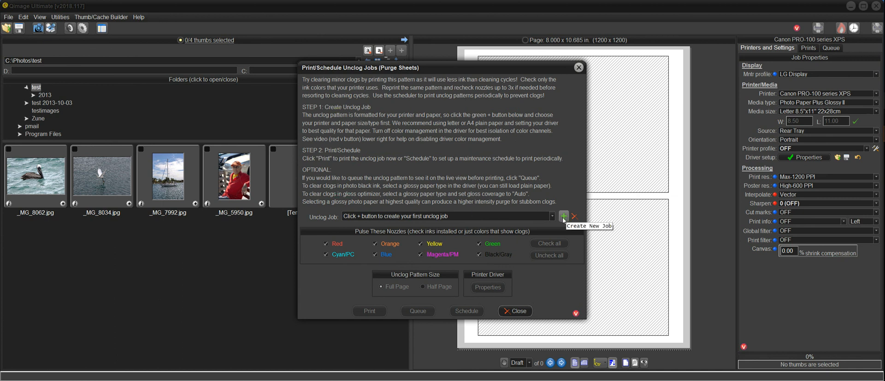
mouse_move(411, 149)
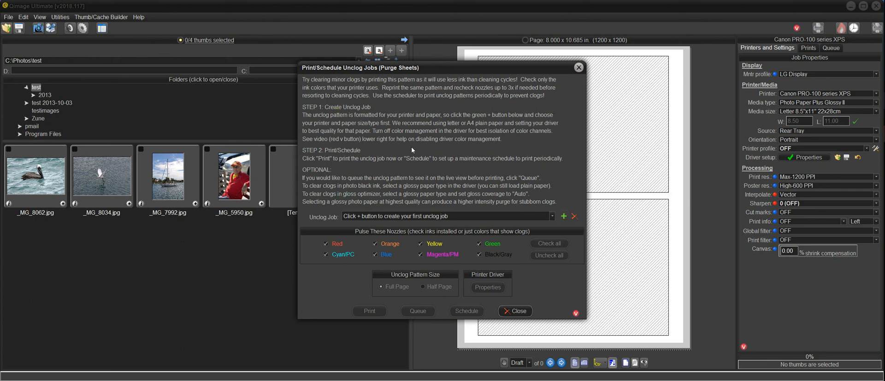
mouse_move(347, 107)
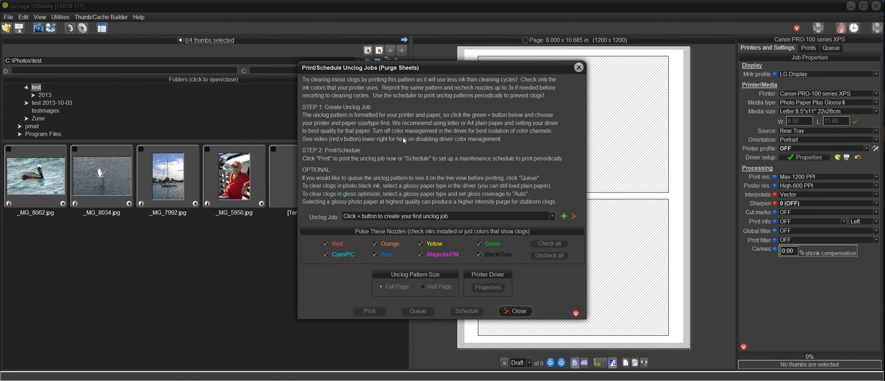
mouse_move(428, 145)
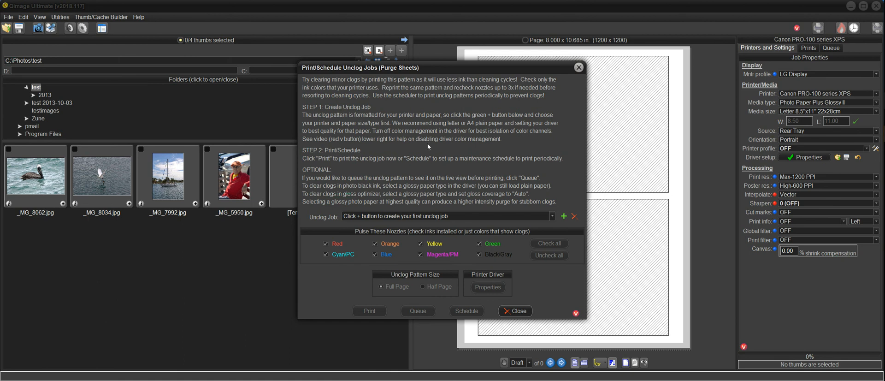
mouse_move(371, 153)
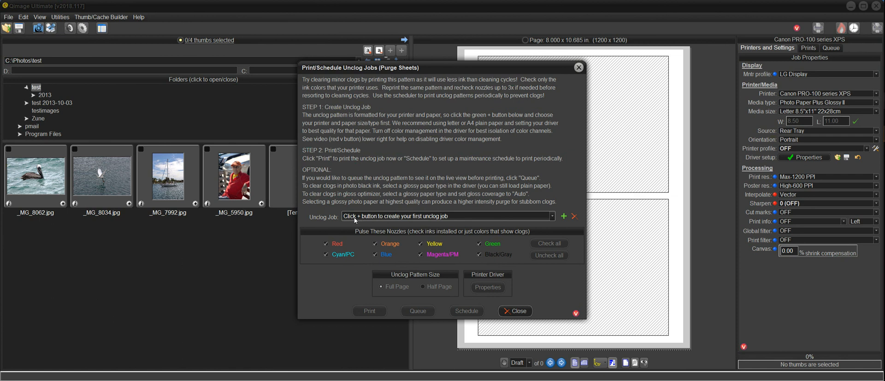
mouse_move(518, 224)
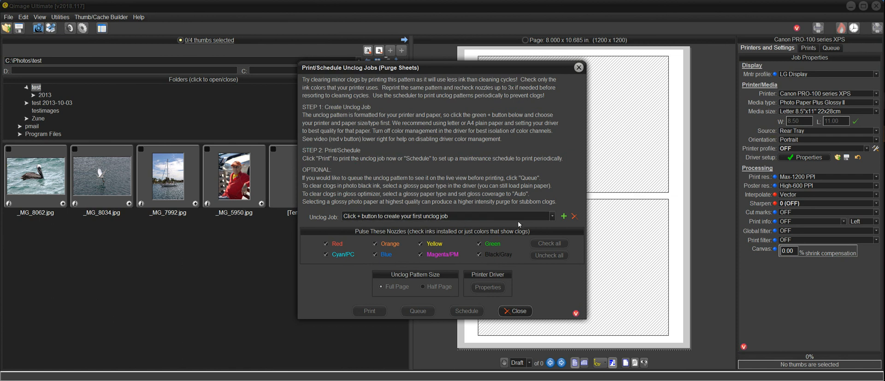
mouse_move(564, 216)
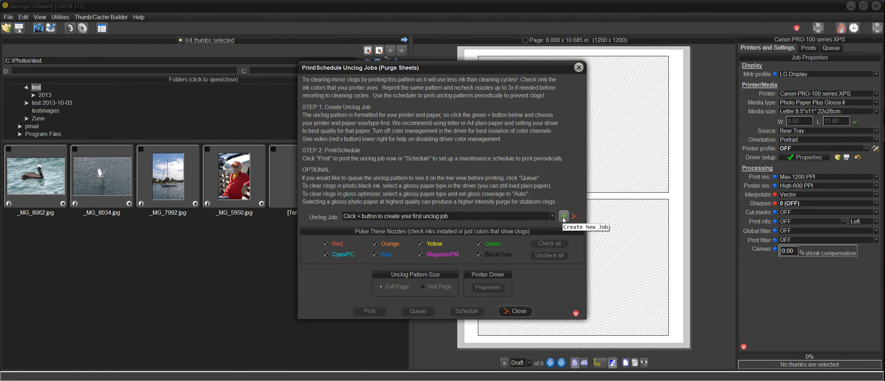
mouse_move(562, 218)
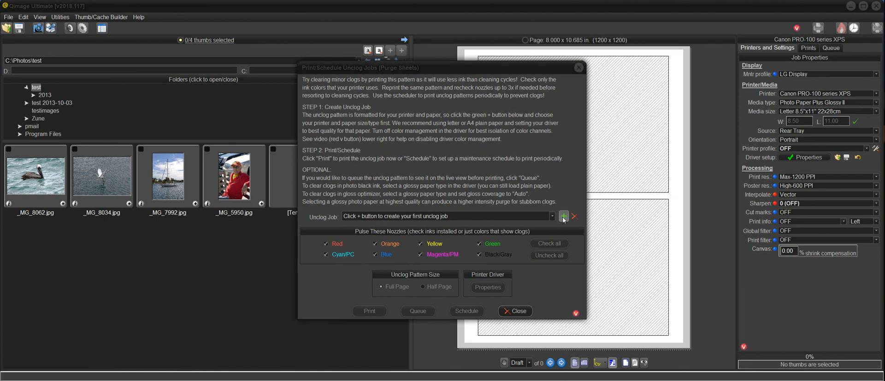
Step: Start a new unclog job on the EPSON SC-P400 Series and bring up its driver properties
left_click(563, 216)
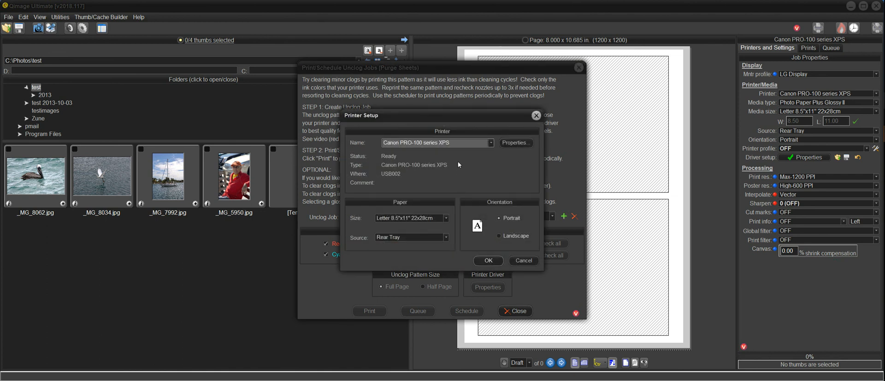
left_click(490, 142)
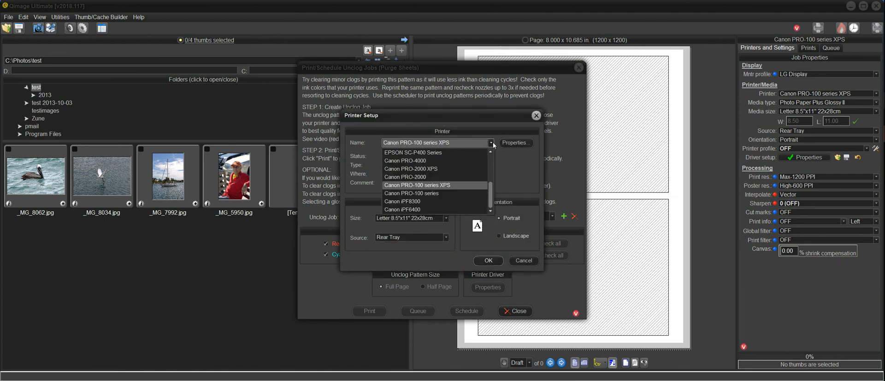
mouse_move(412, 152)
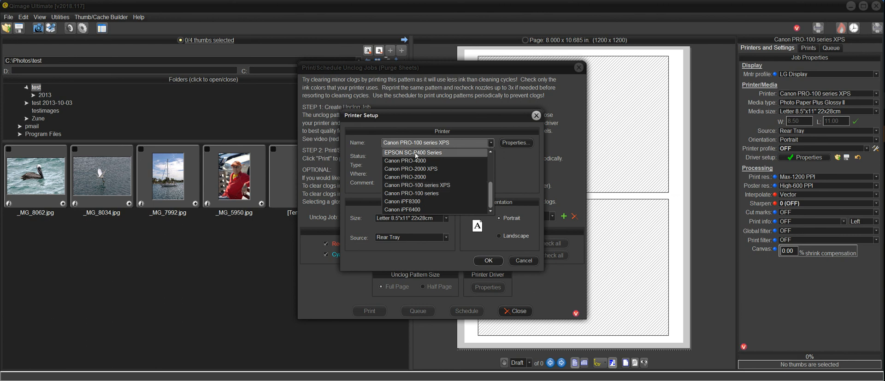
left_click(407, 152)
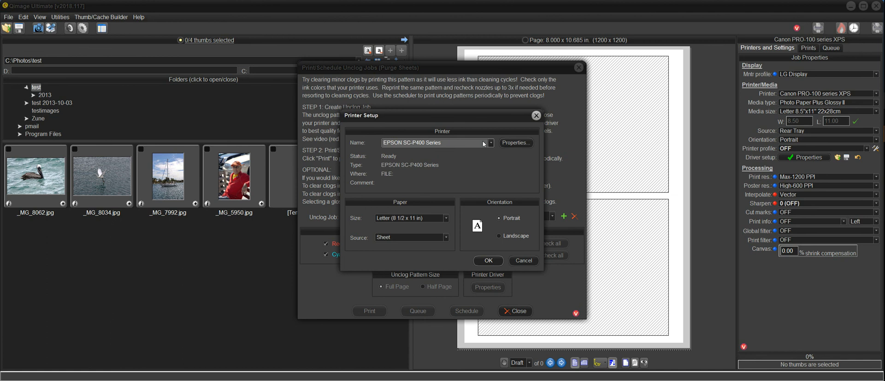
left_click(515, 142)
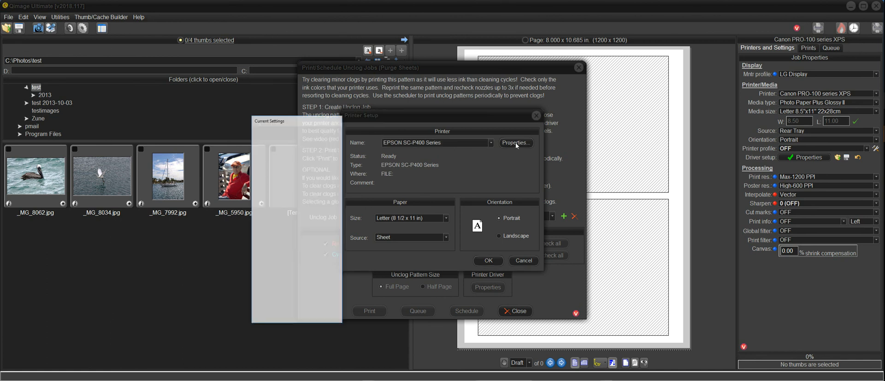
Step: Turn the Epson SC-P400 driver's colour mode to Off (No Color Adjustment) and accept the settings
left_click(515, 142)
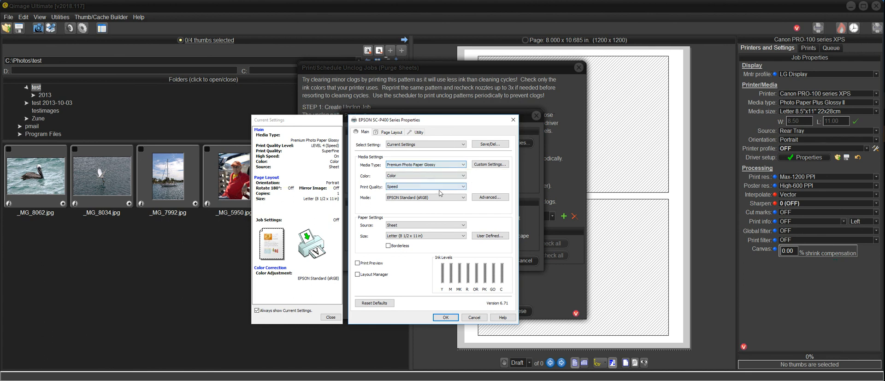
mouse_move(456, 218)
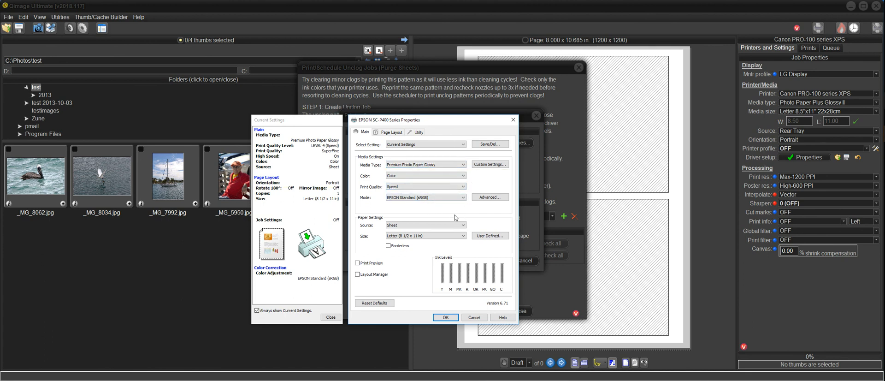
left_click(424, 197)
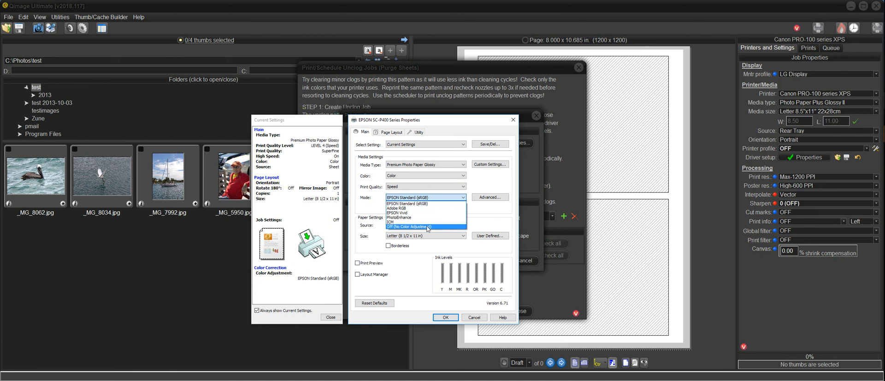
left_click(421, 226)
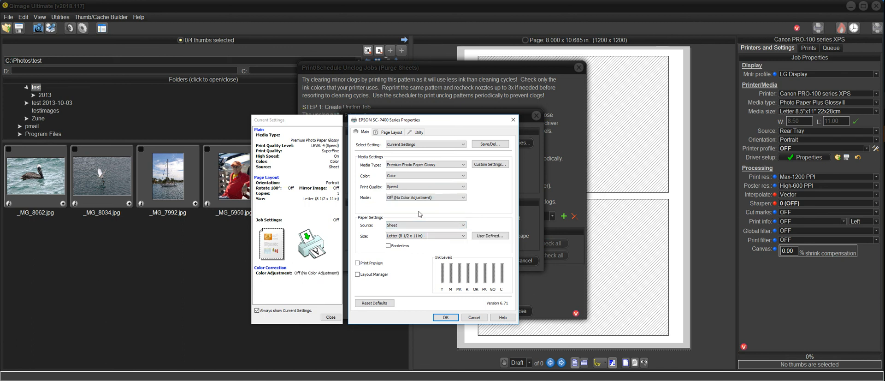
mouse_move(425, 197)
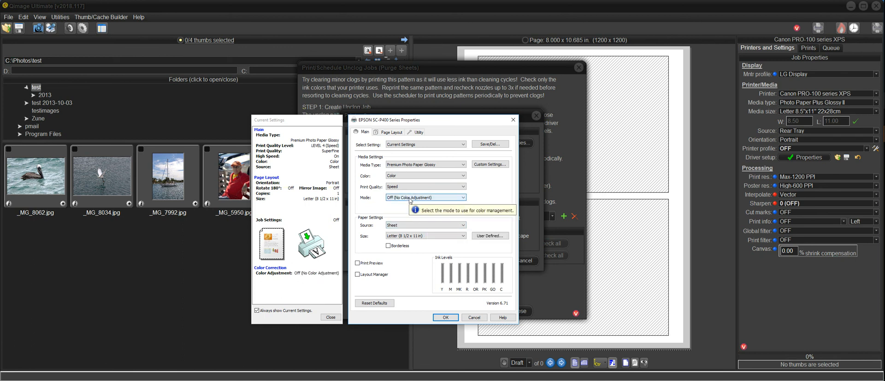
mouse_move(442, 210)
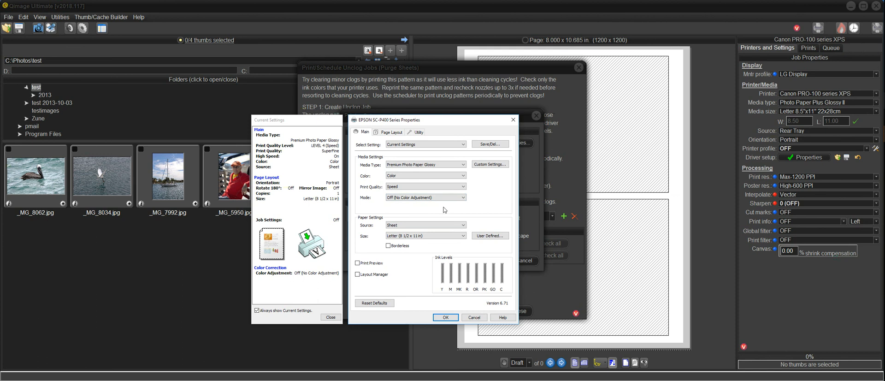
mouse_move(444, 209)
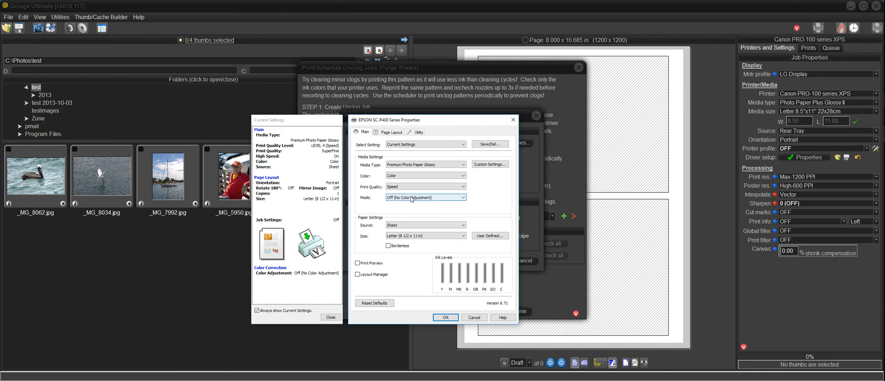
mouse_move(411, 198)
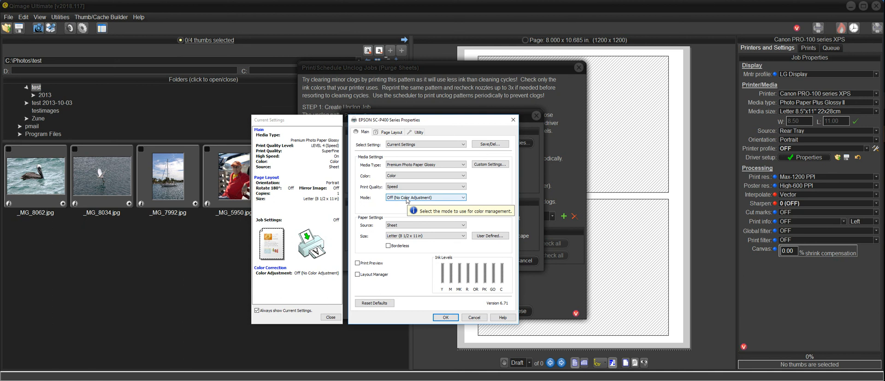
mouse_move(442, 152)
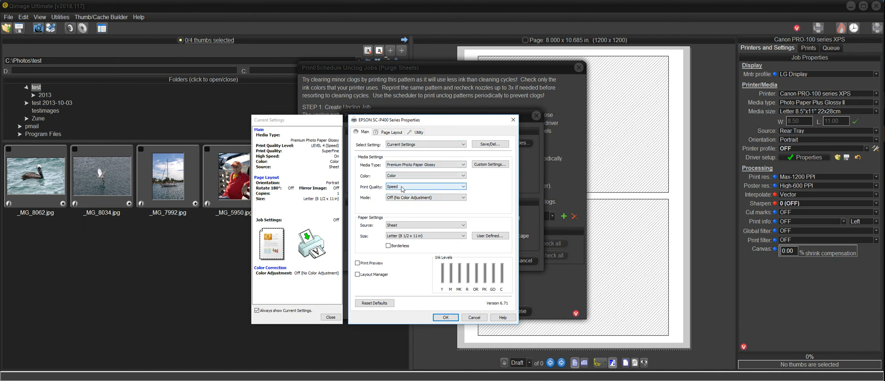
mouse_move(427, 189)
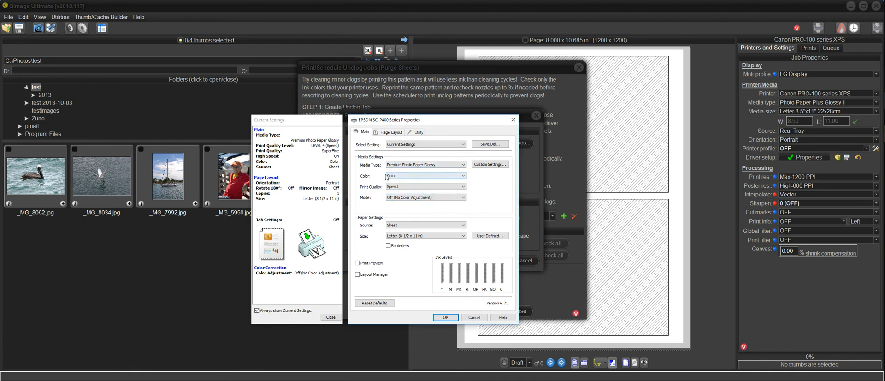
mouse_move(462, 164)
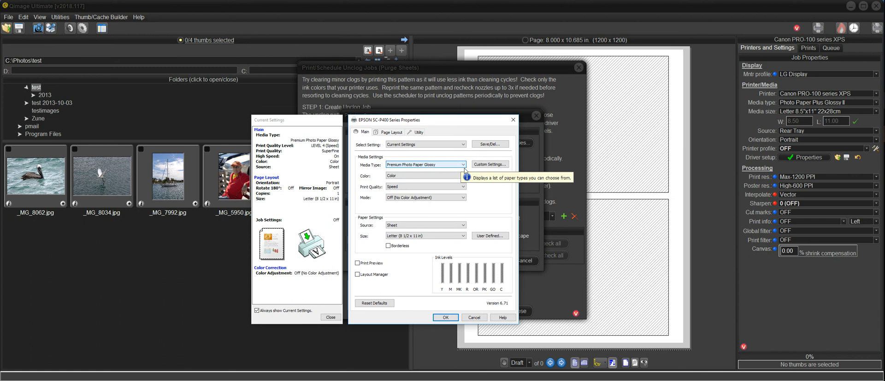
mouse_move(489, 188)
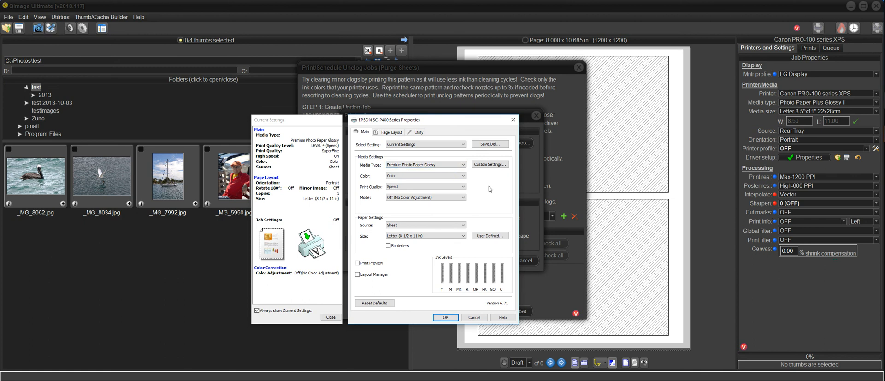
mouse_move(460, 164)
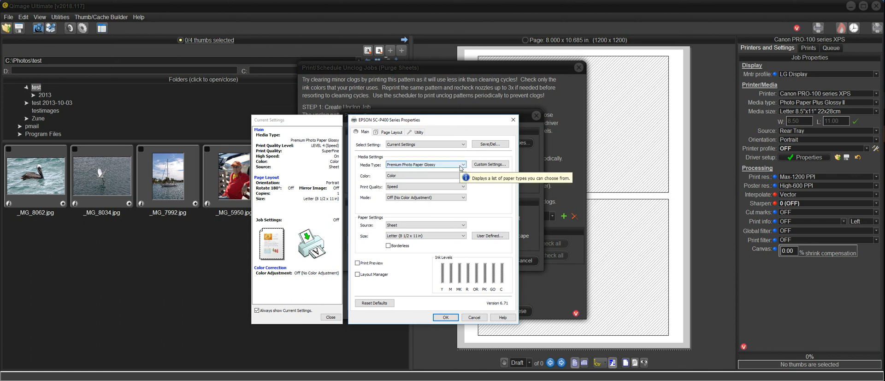
mouse_move(447, 168)
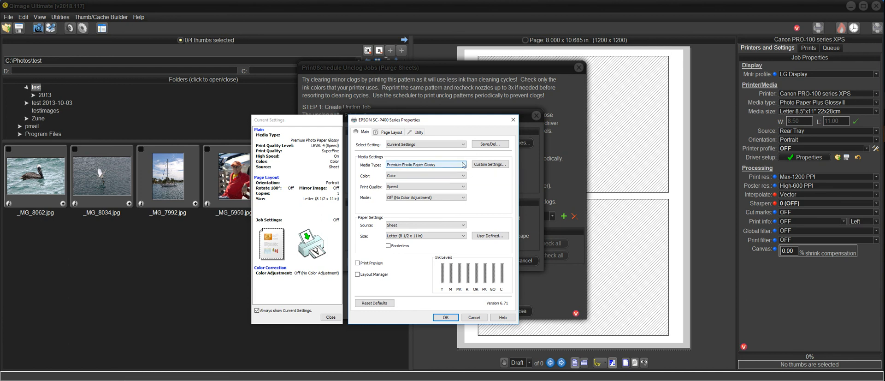
mouse_move(458, 167)
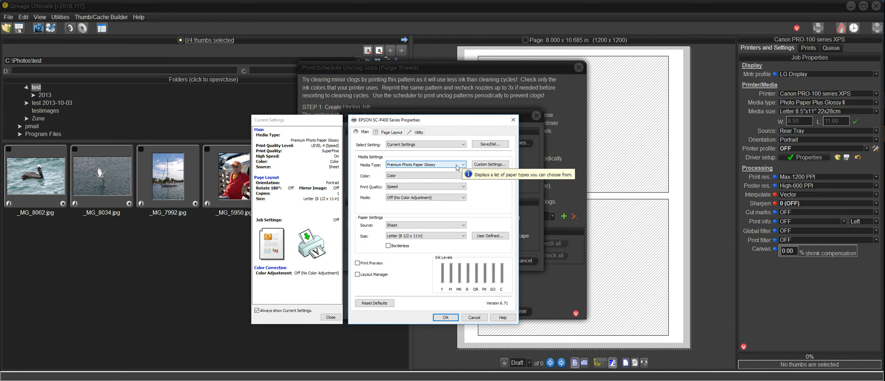
mouse_move(468, 184)
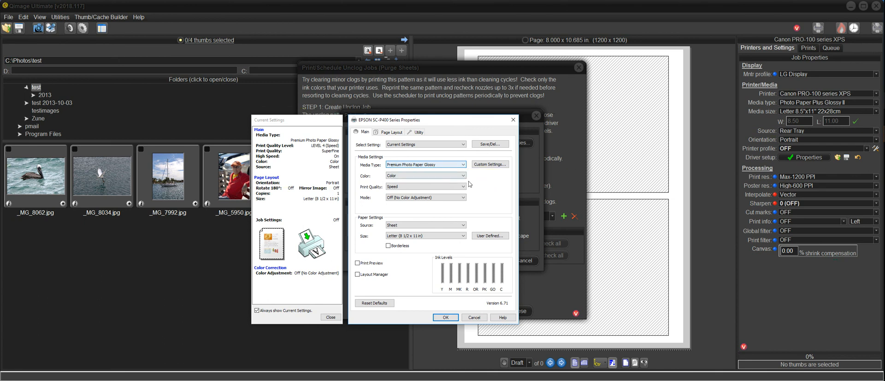
mouse_move(445, 164)
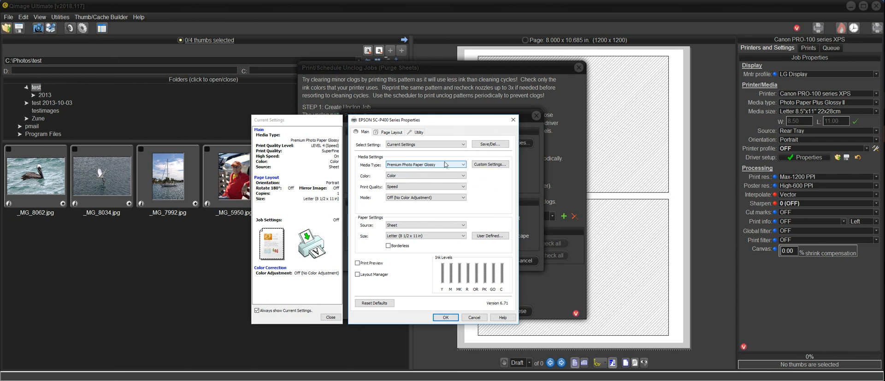
mouse_move(441, 168)
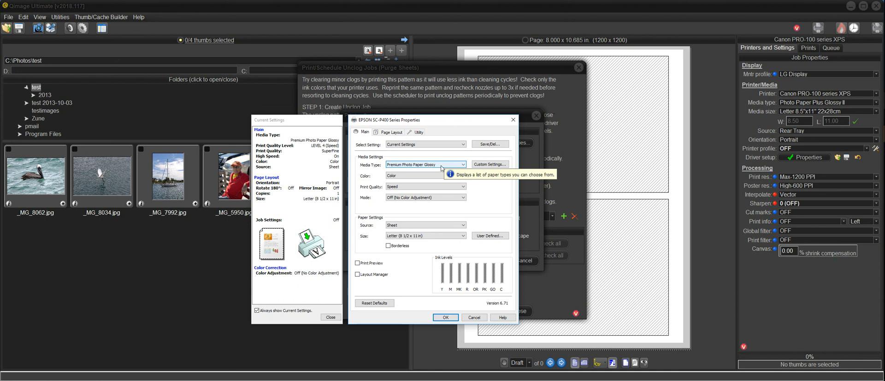
mouse_move(484, 189)
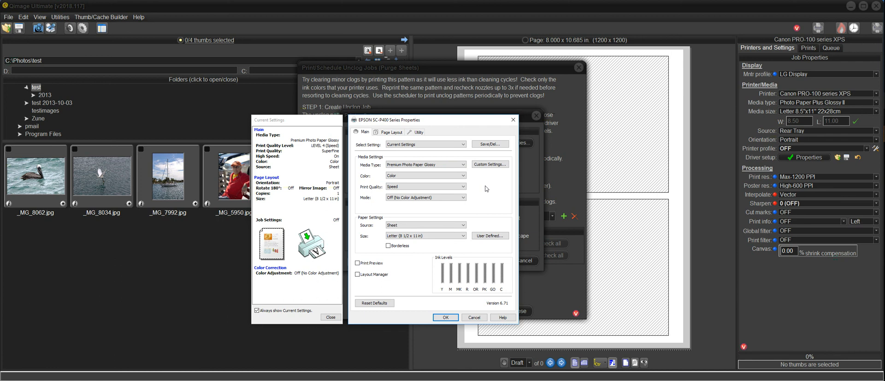
mouse_move(486, 188)
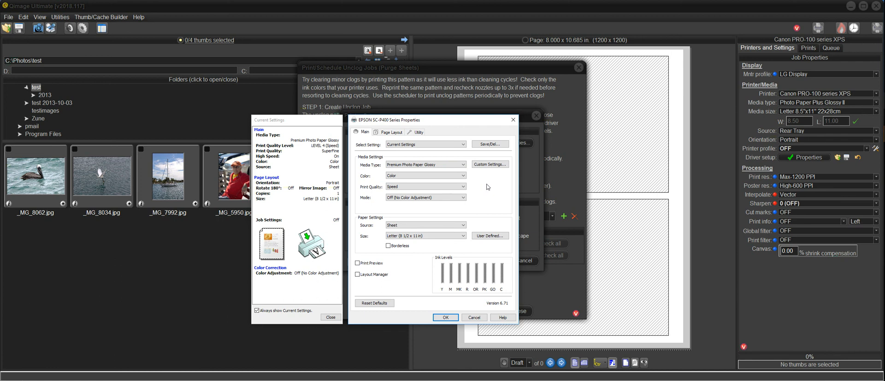
mouse_move(471, 193)
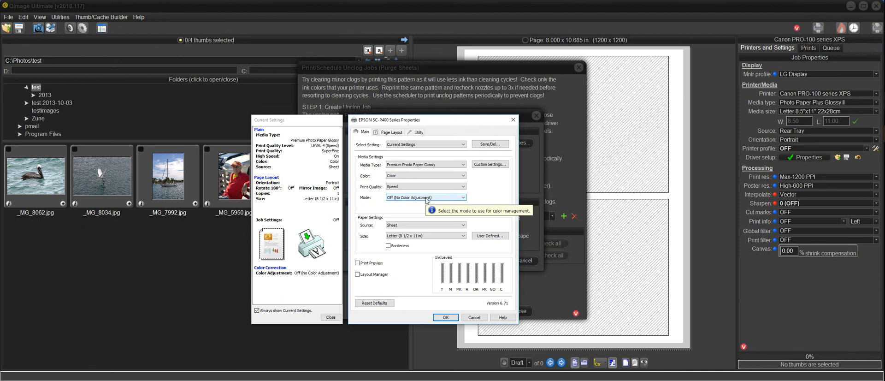
mouse_move(429, 164)
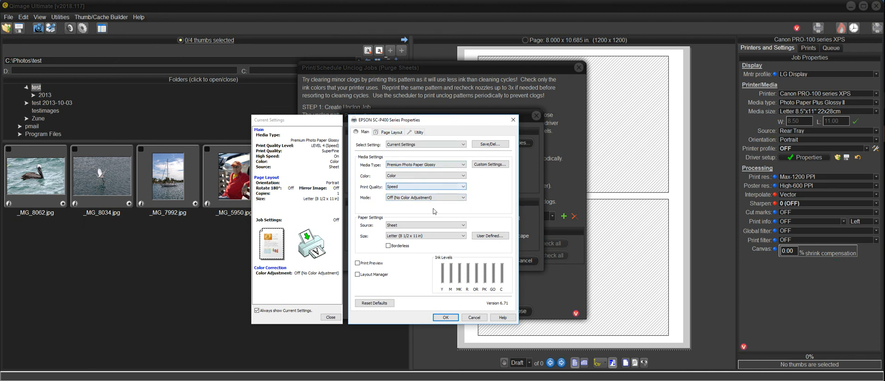
mouse_move(407, 237)
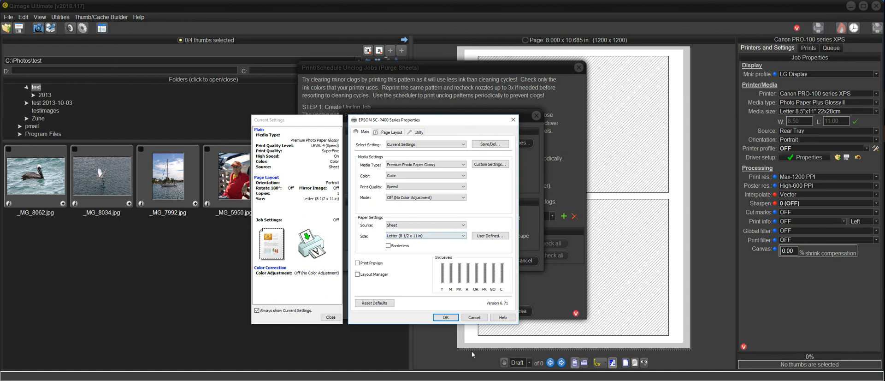
left_click(446, 318)
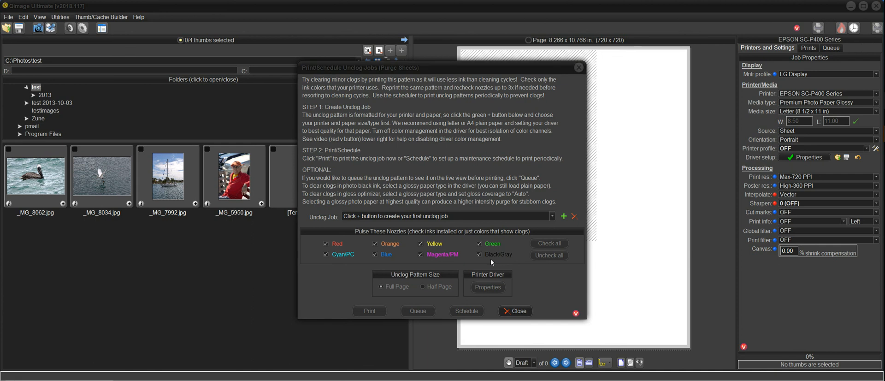
Step: Create the unclog job and save it under the name EPSON SC-P400 Series
left_click(563, 215)
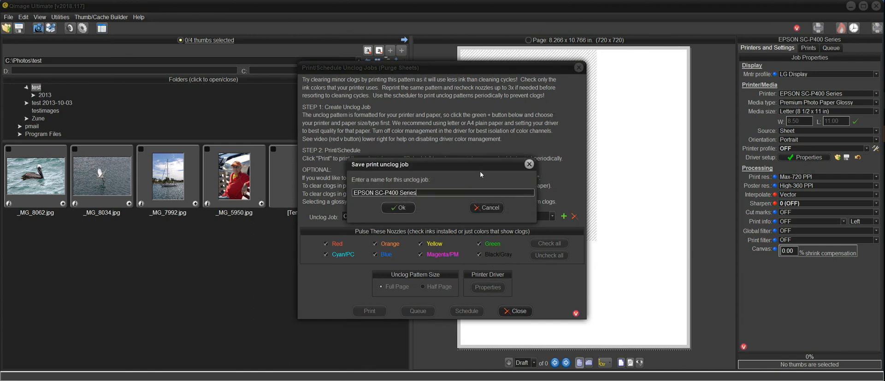
mouse_move(472, 174)
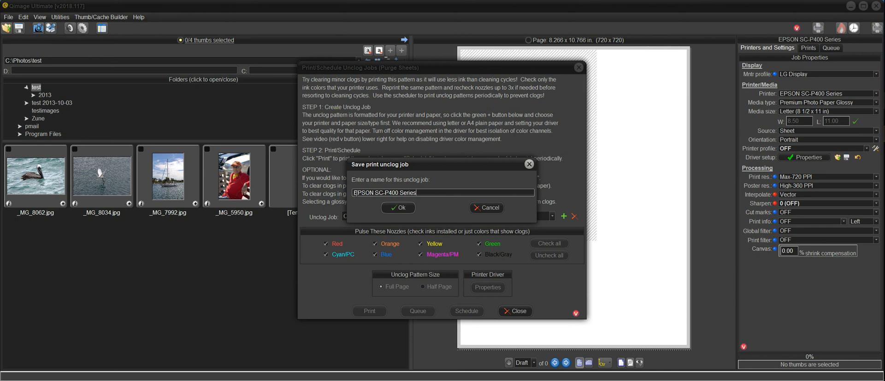
left_click(398, 207)
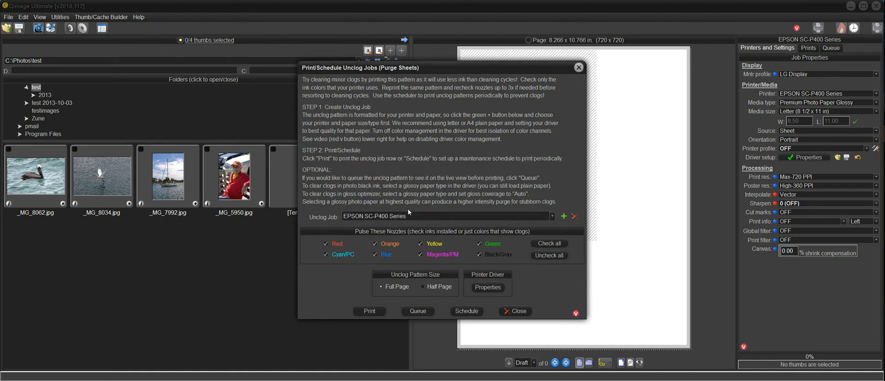
Step: Uncheck Green and Blue in Pulse These Nozzles and choose the Full Page pattern size
left_click(564, 216)
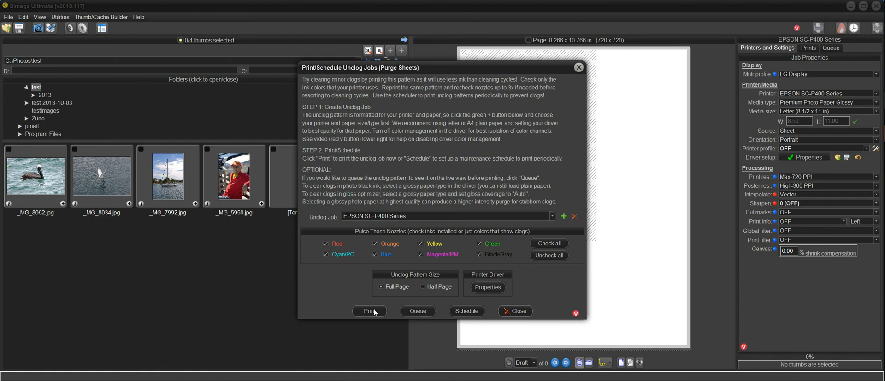
mouse_move(417, 311)
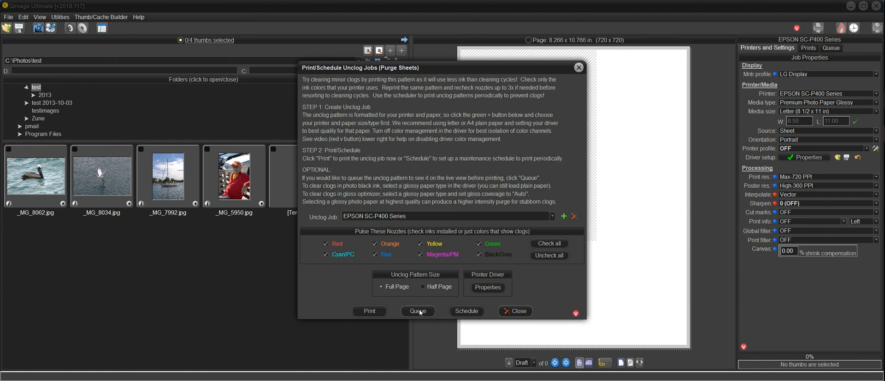
mouse_move(519, 272)
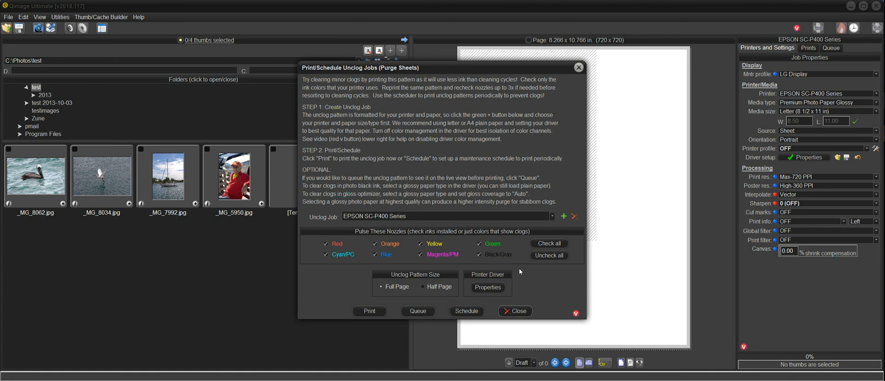
mouse_move(397, 228)
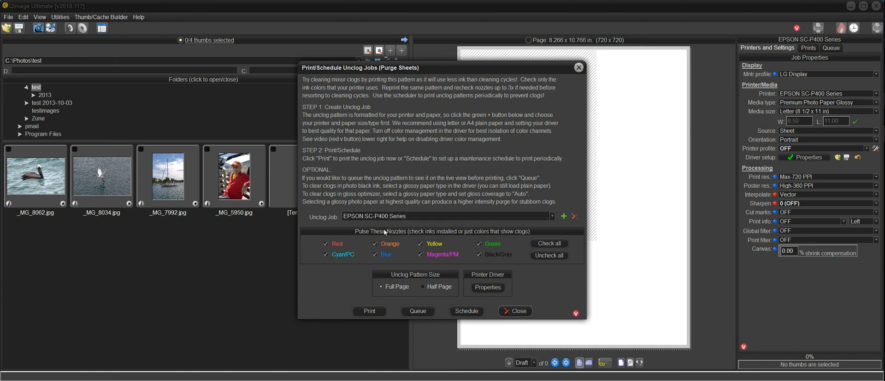
mouse_move(487, 287)
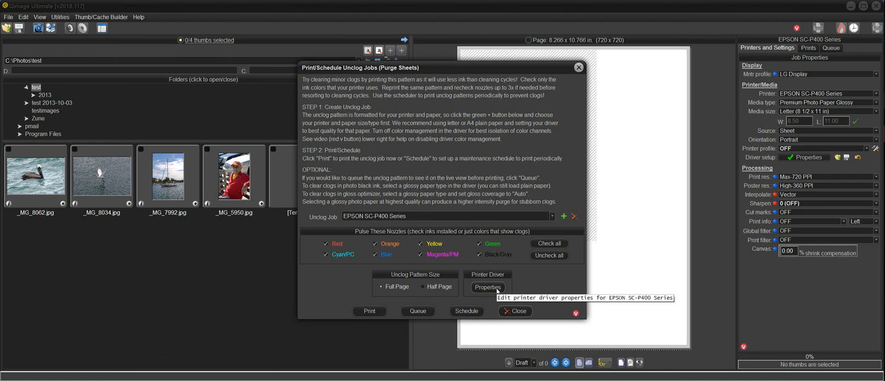
mouse_move(495, 285)
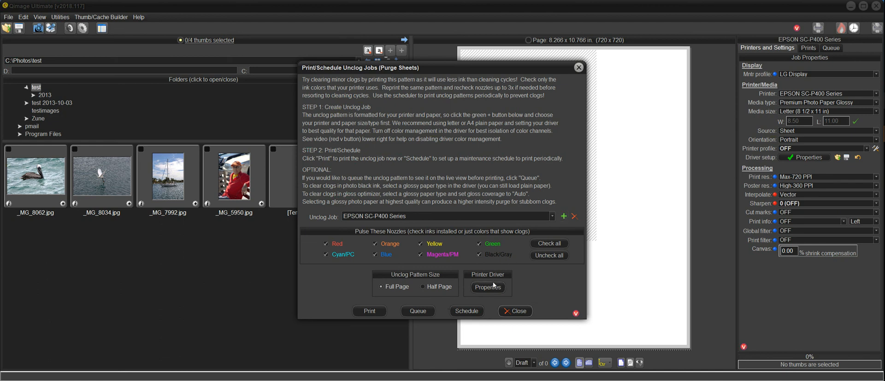
mouse_move(486, 287)
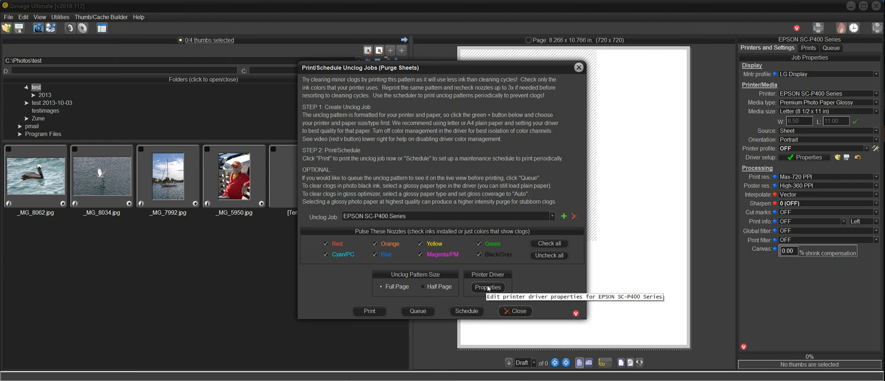
mouse_move(487, 291)
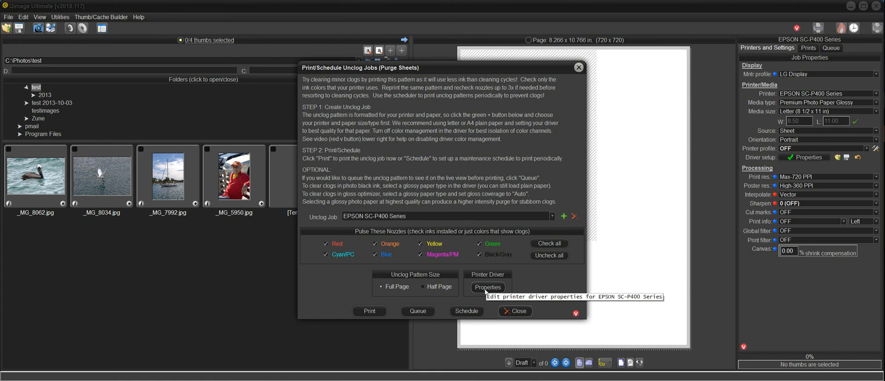
mouse_move(564, 215)
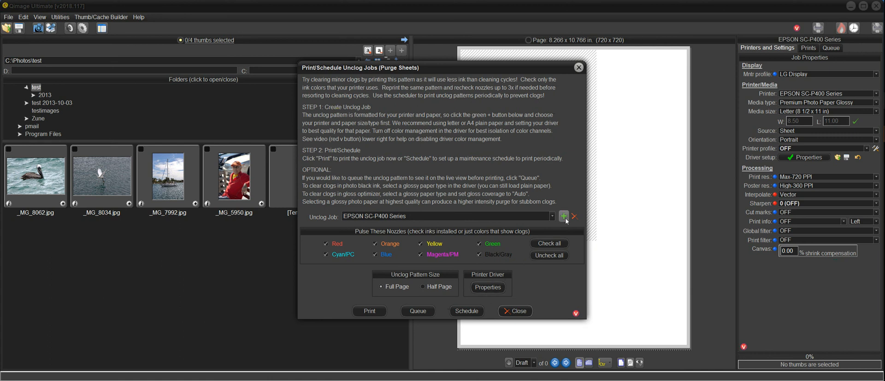
mouse_move(564, 216)
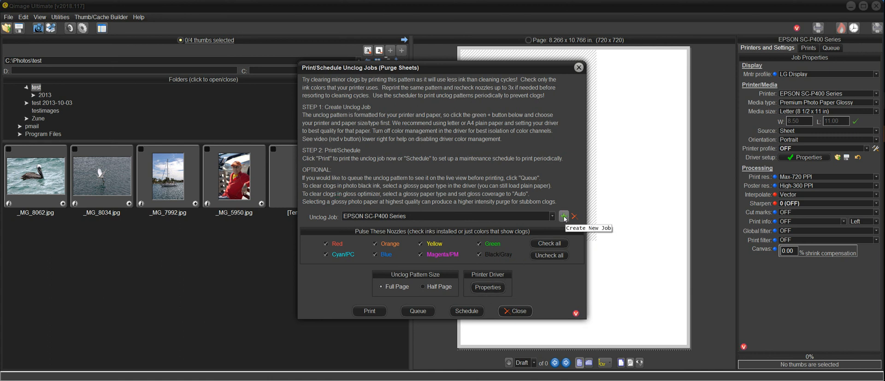
mouse_move(467, 268)
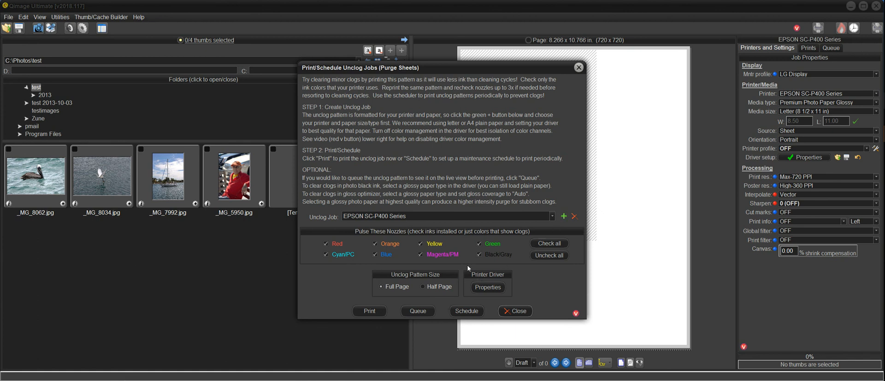
mouse_move(473, 251)
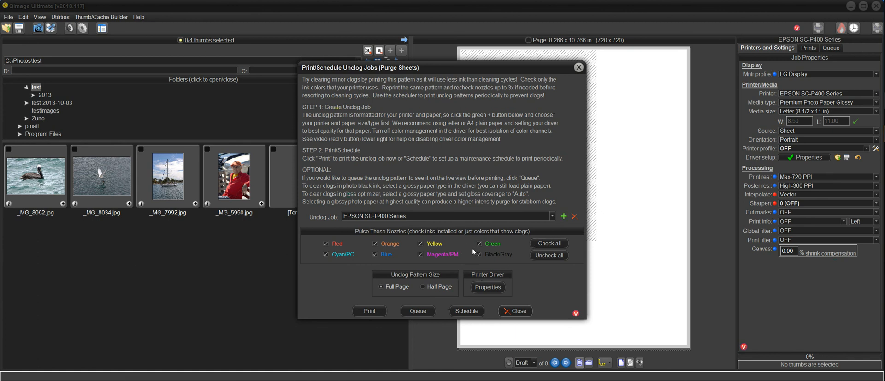
left_click(478, 244)
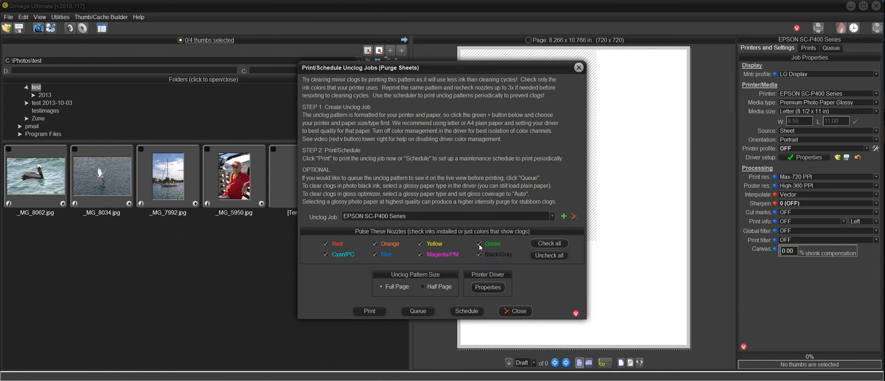
left_click(480, 243)
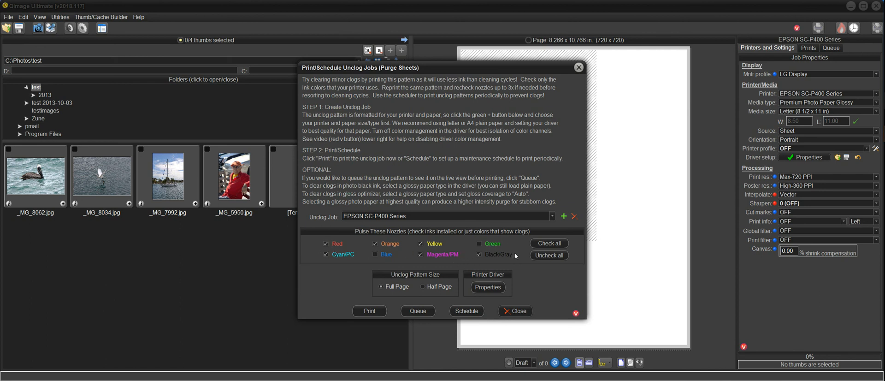
left_click(379, 287)
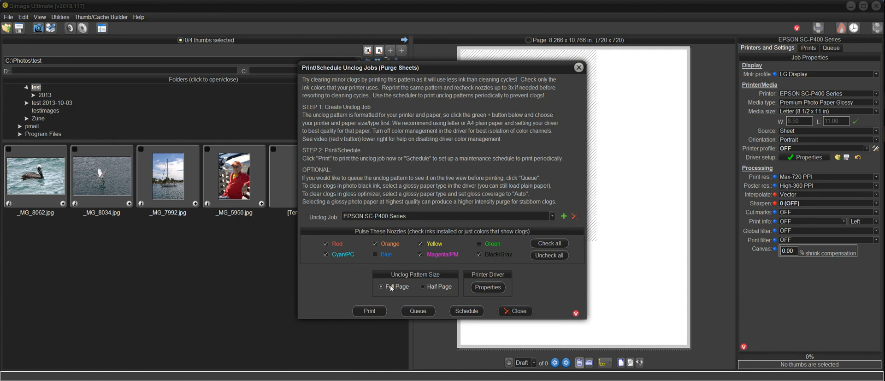
mouse_move(434, 287)
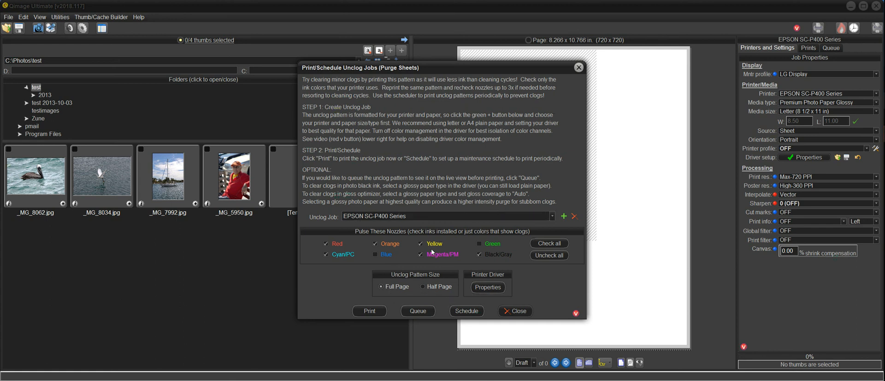
mouse_move(403, 225)
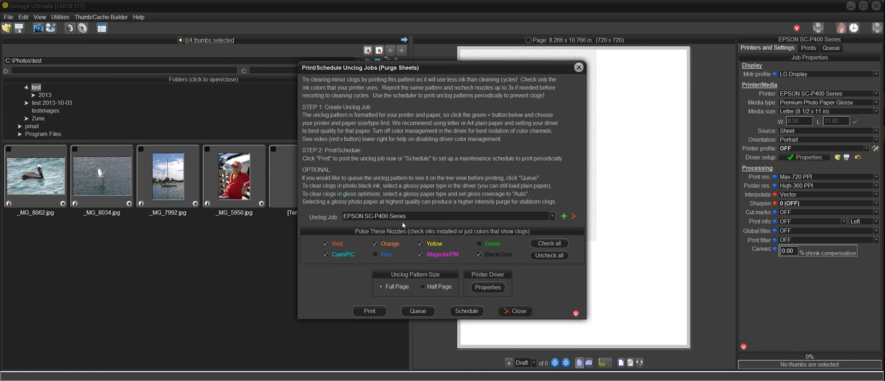
mouse_move(520, 276)
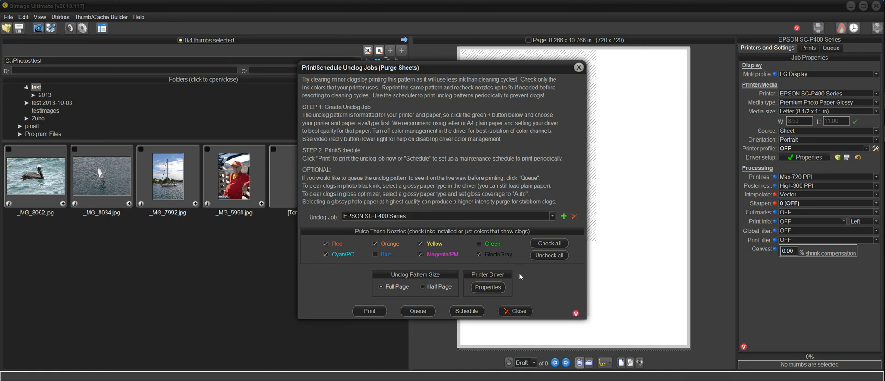
mouse_move(563, 216)
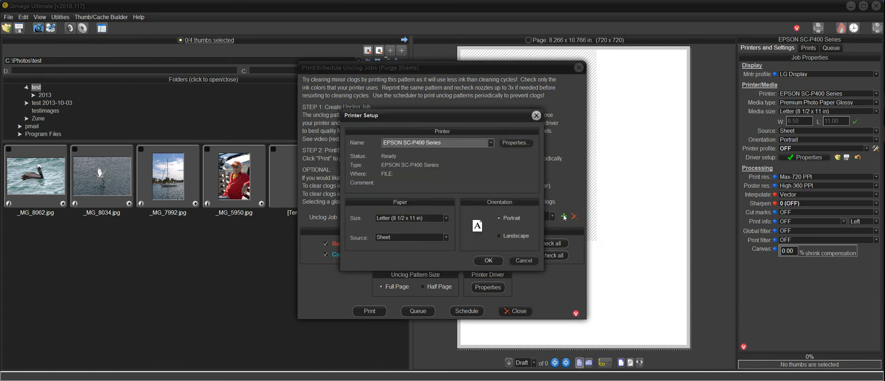
Step: Pick Canon PRO-100 series in the Printer Setup name list and bring up its driver properties
left_click(490, 142)
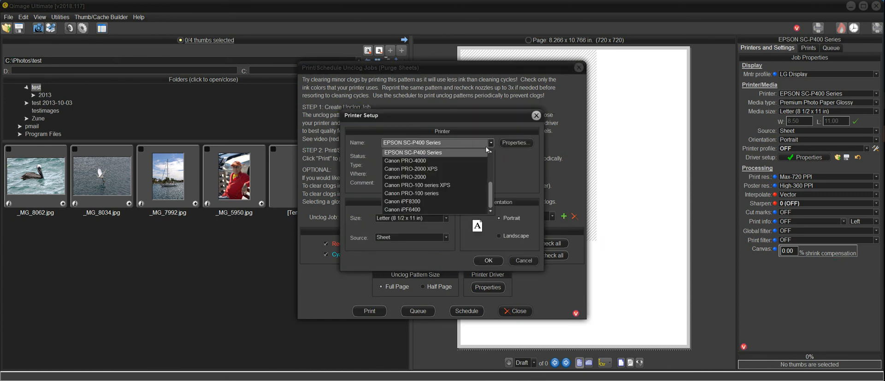
mouse_move(450, 186)
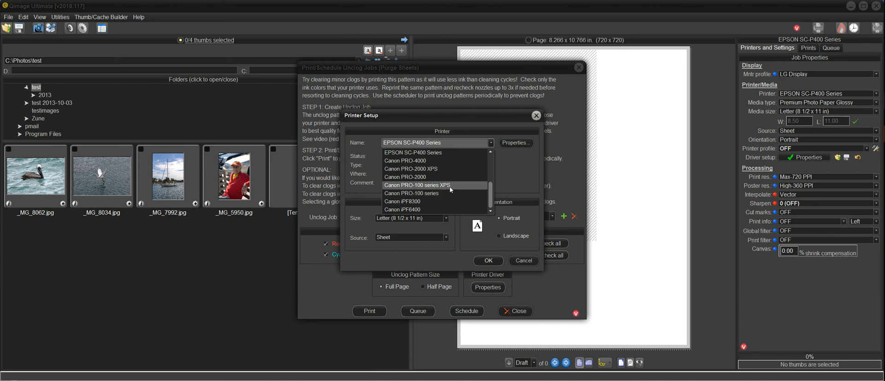
left_click(412, 152)
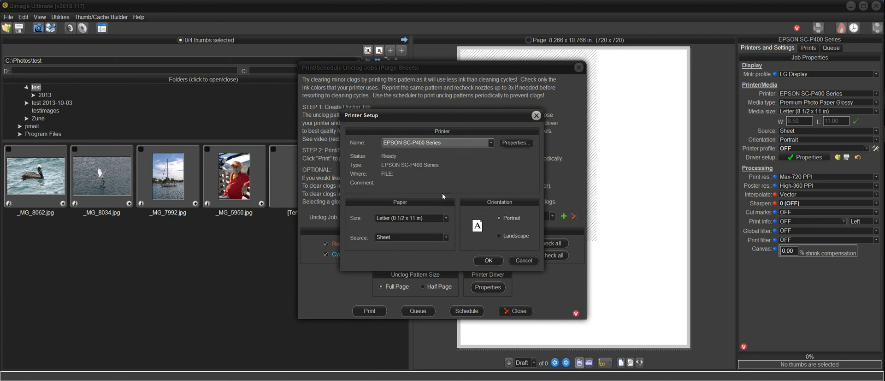
mouse_move(483, 162)
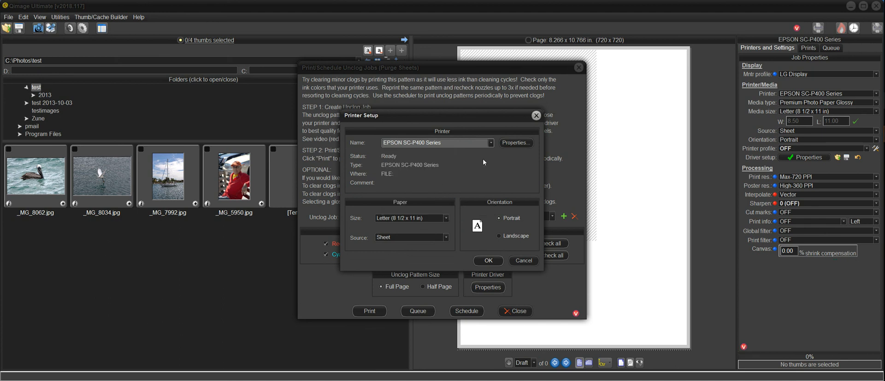
mouse_move(534, 164)
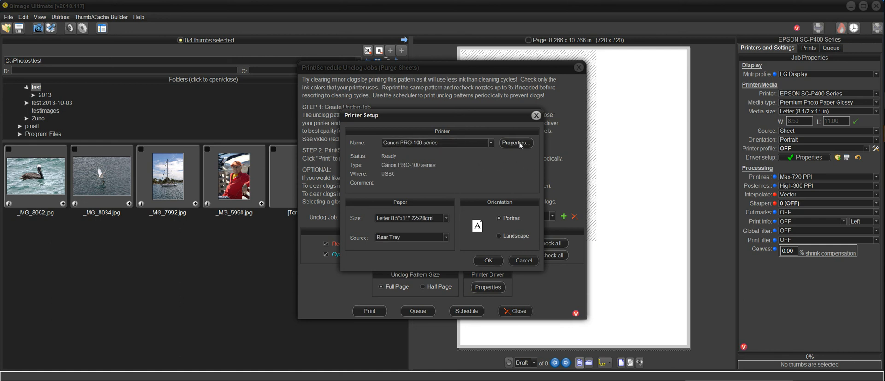
left_click(515, 142)
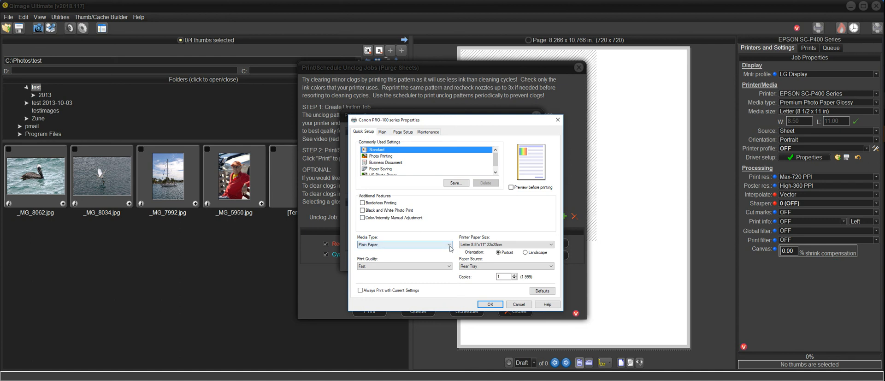
Step: Choose Photo Paper Plus Glossy II media, a Custom print quality on the Main tab, and Manual colour intensity
left_click(449, 244)
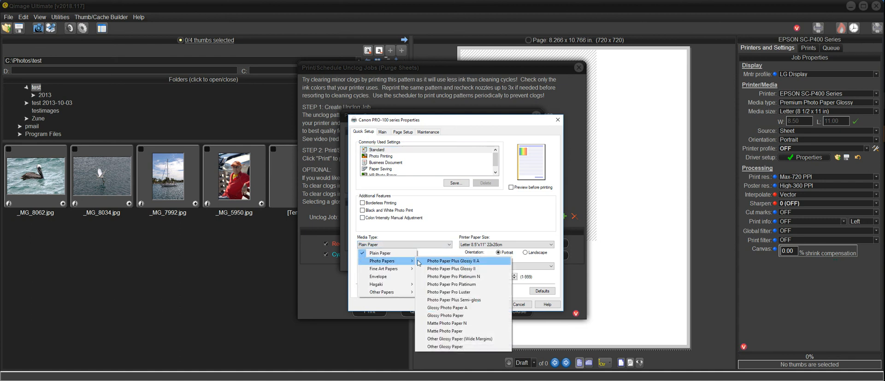
left_click(450, 260)
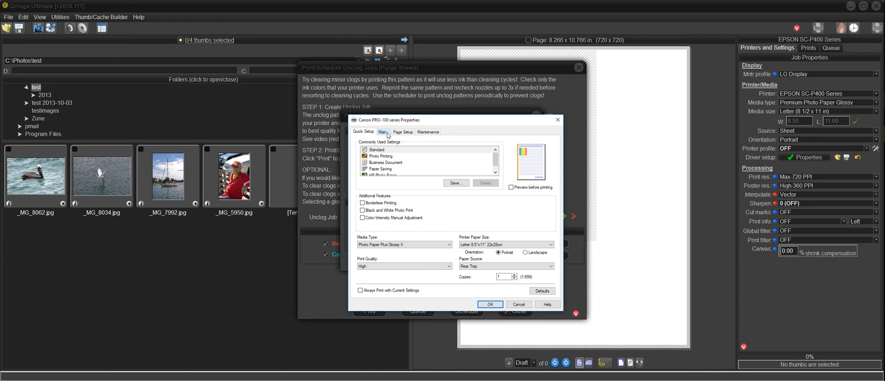
left_click(382, 132)
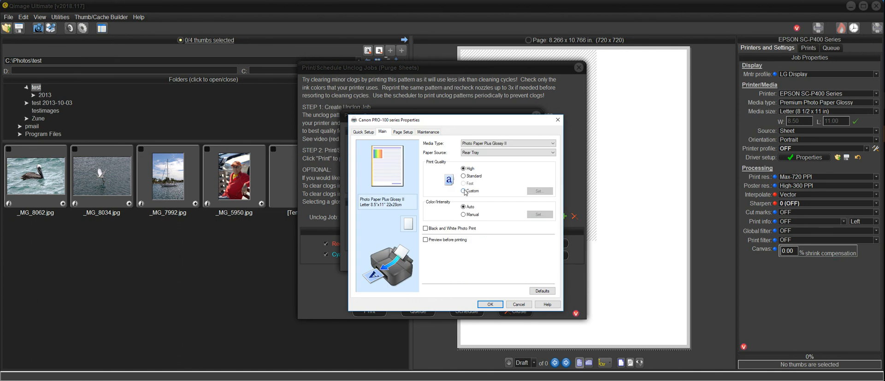
left_click(539, 191)
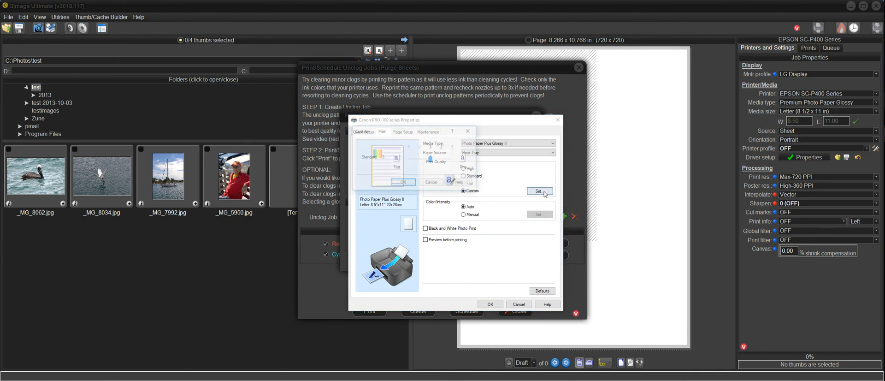
left_click(540, 190)
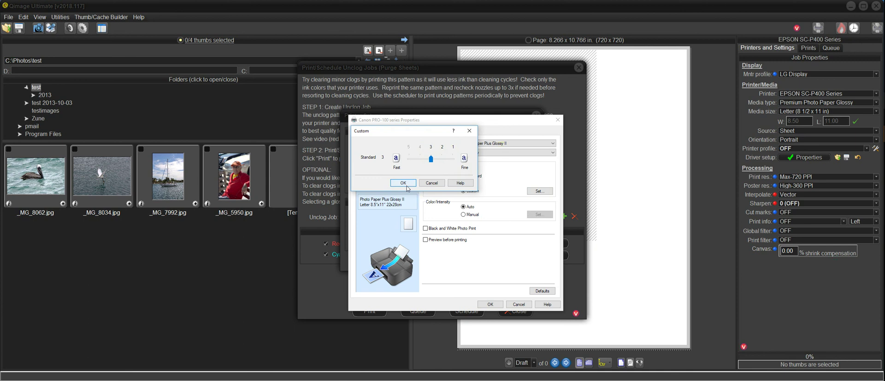
left_click(402, 183)
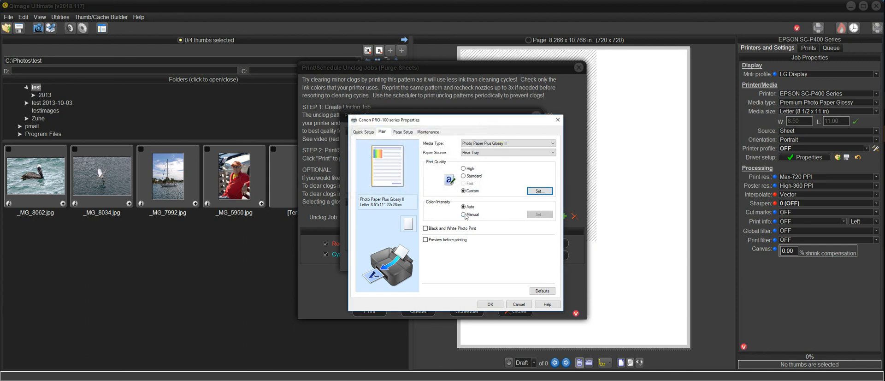
left_click(463, 215)
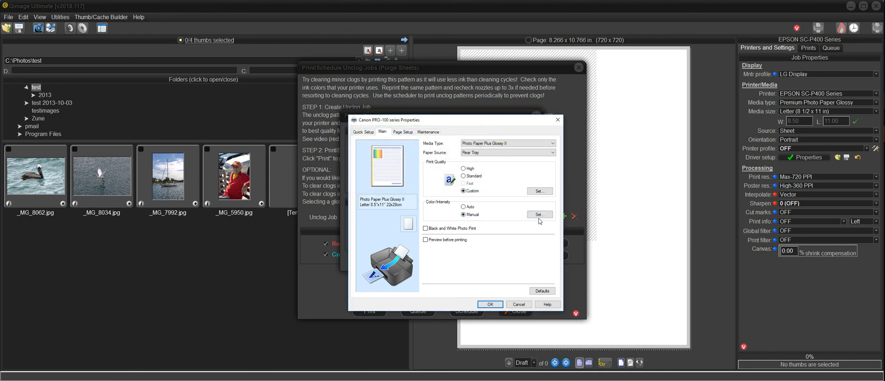
Step: Set Canon colour matching to None and accept the manual adjustment and driver settings
left_click(538, 214)
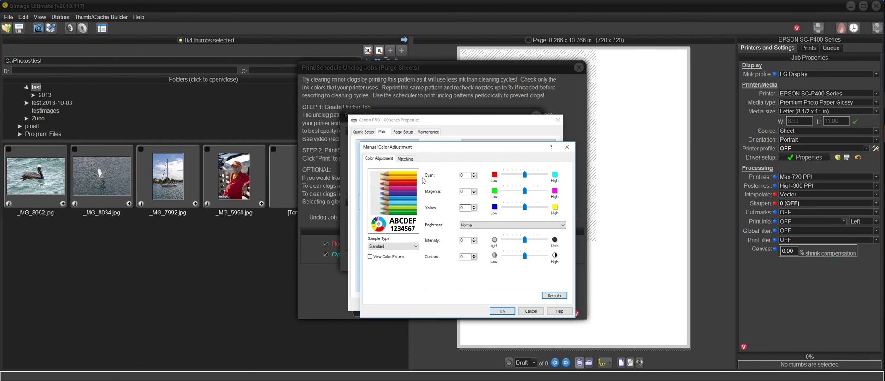
mouse_move(453, 177)
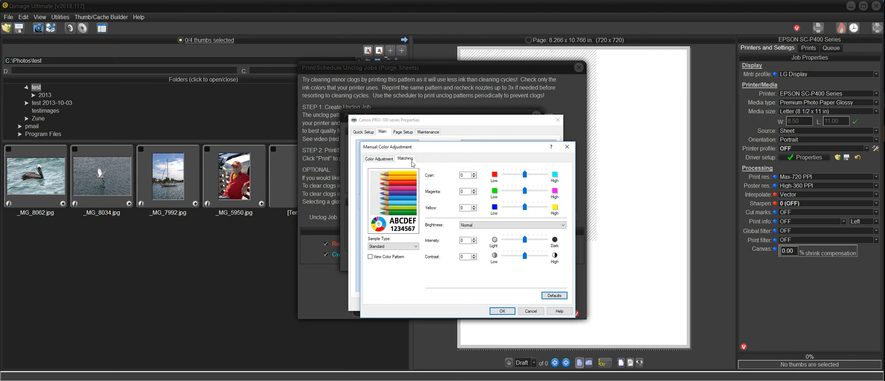
left_click(406, 159)
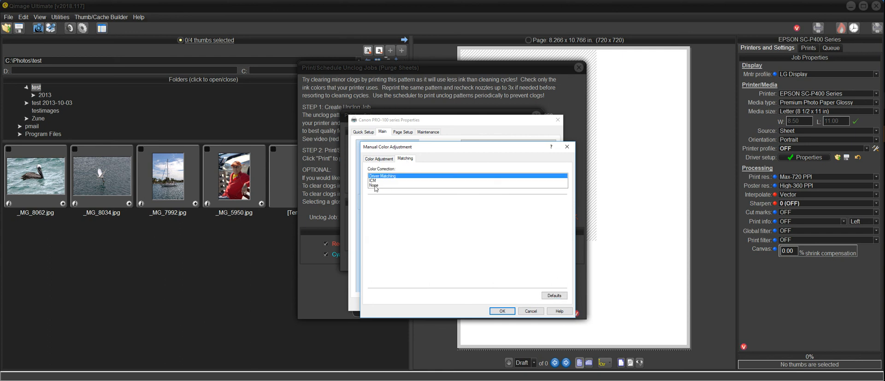
left_click(374, 185)
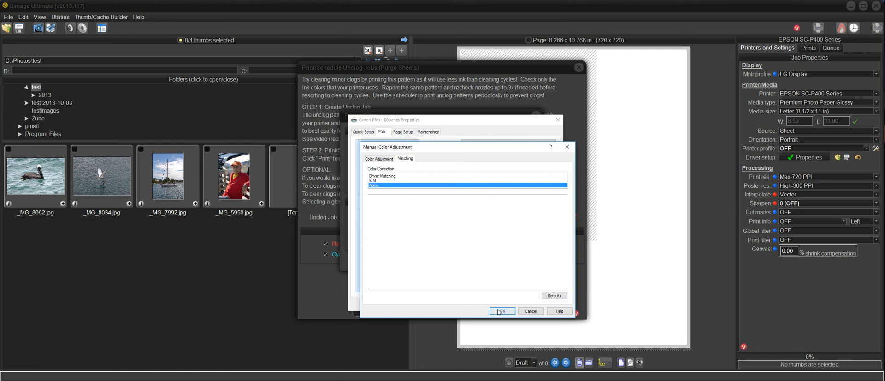
left_click(501, 311)
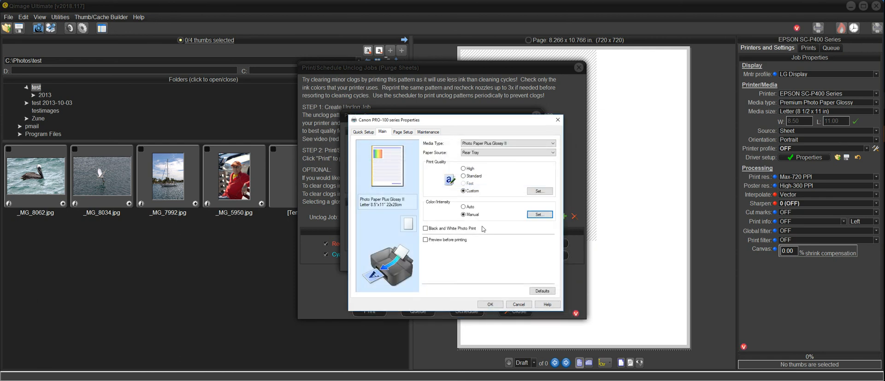
mouse_move(381, 120)
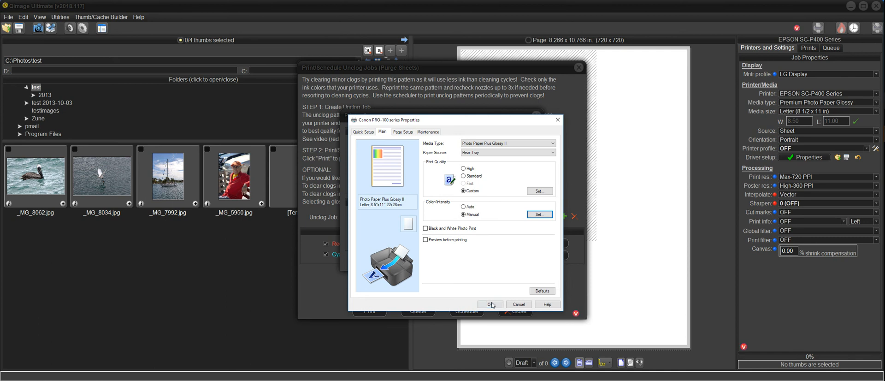
left_click(489, 304)
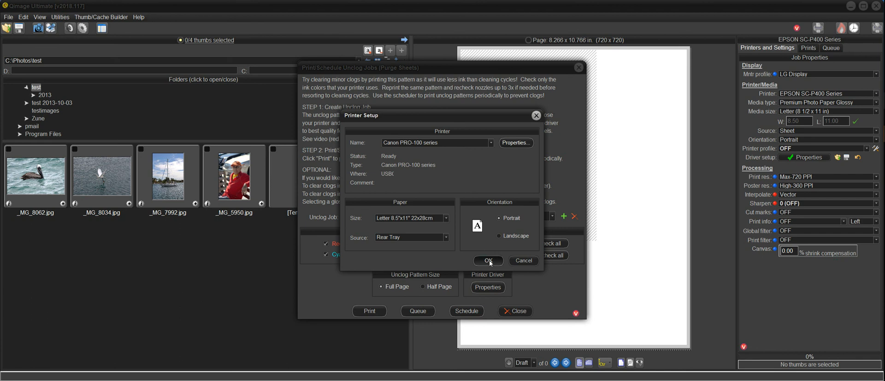
Step: Accept the Canon printer setup and save a new unclog job named Canon PRO-100 series
left_click(488, 260)
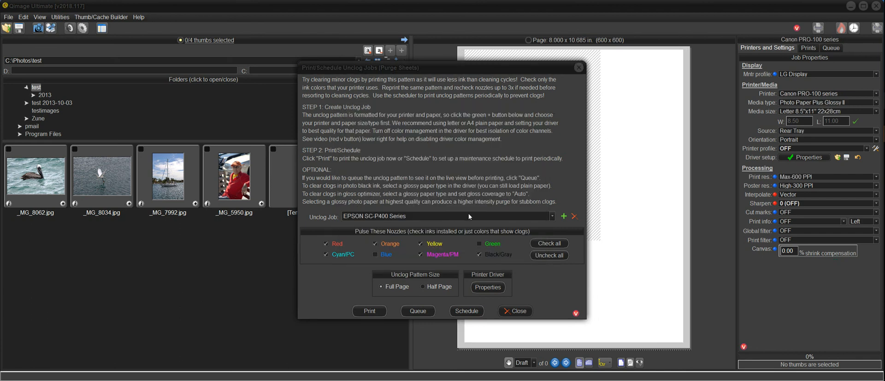
left_click(563, 215)
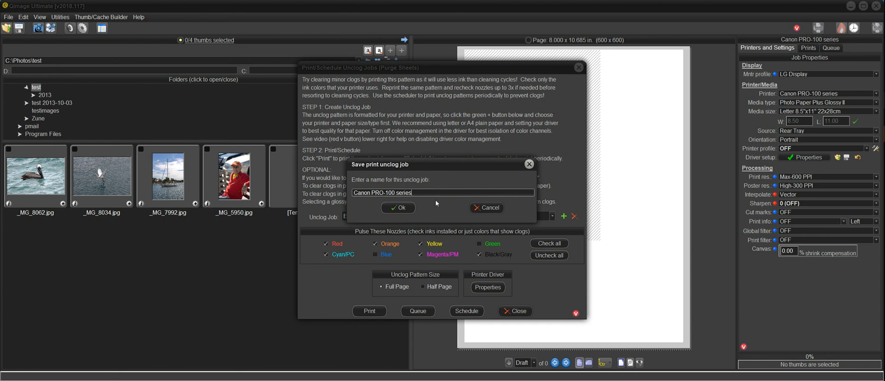
left_click(397, 207)
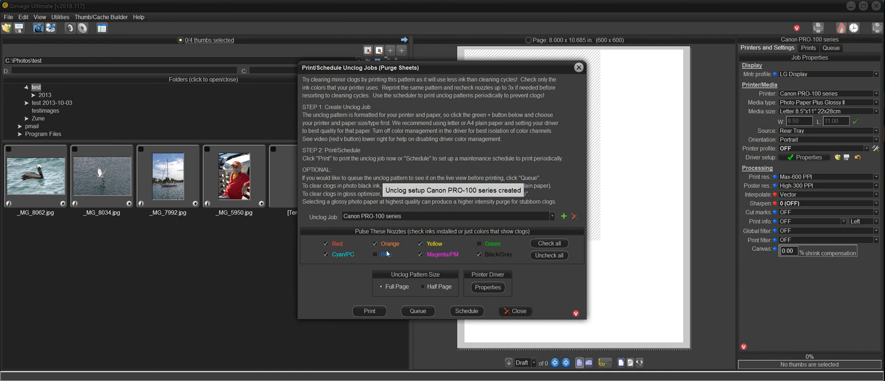
mouse_move(409, 261)
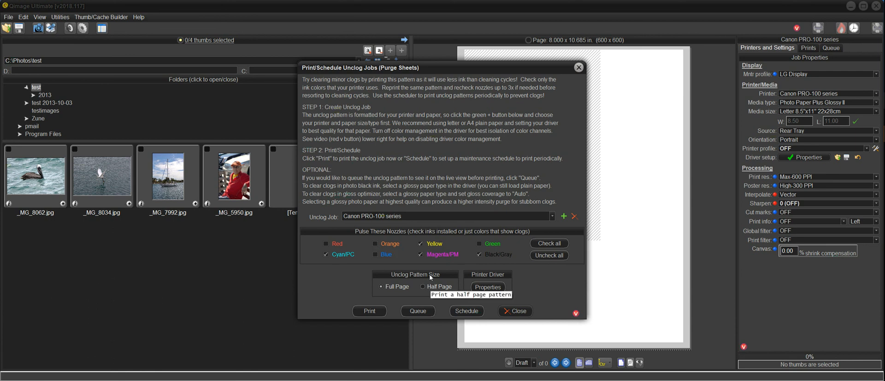
mouse_move(392, 232)
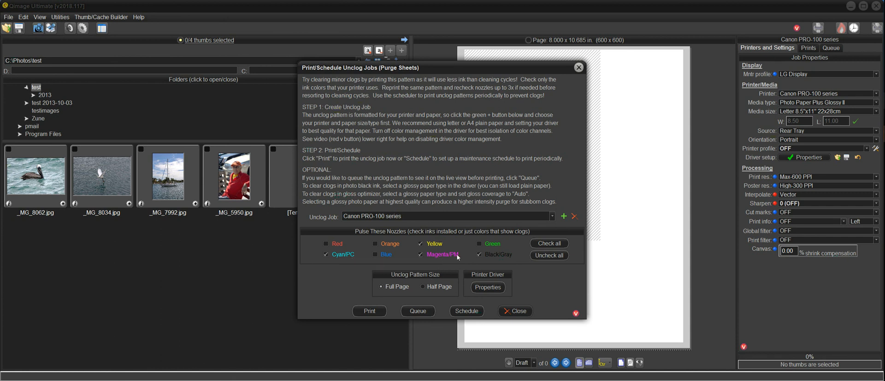
mouse_move(494, 261)
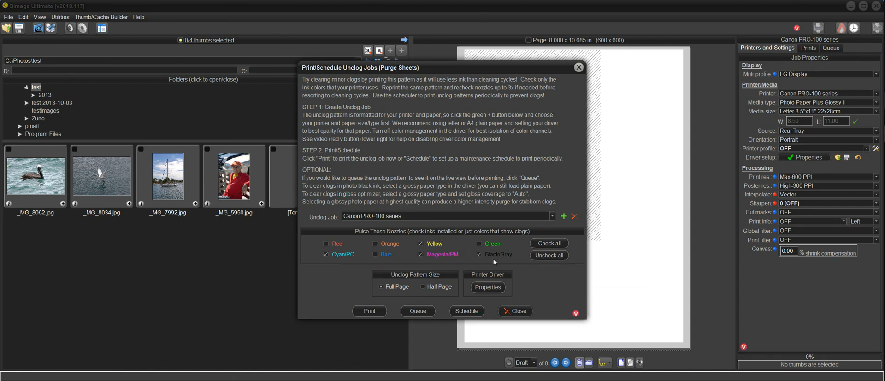
mouse_move(473, 266)
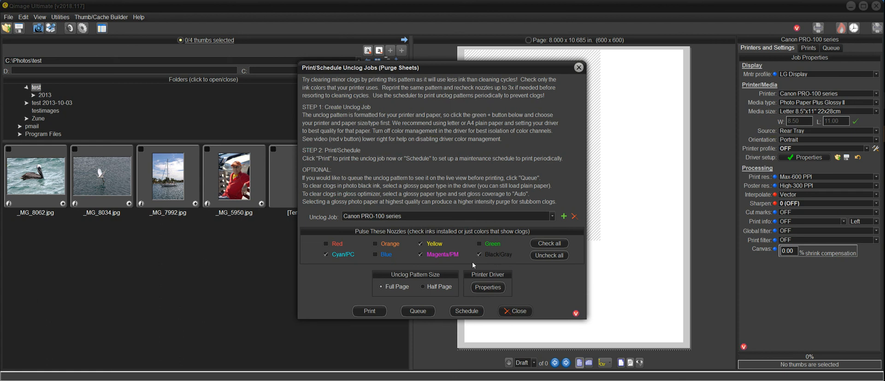
mouse_move(343, 253)
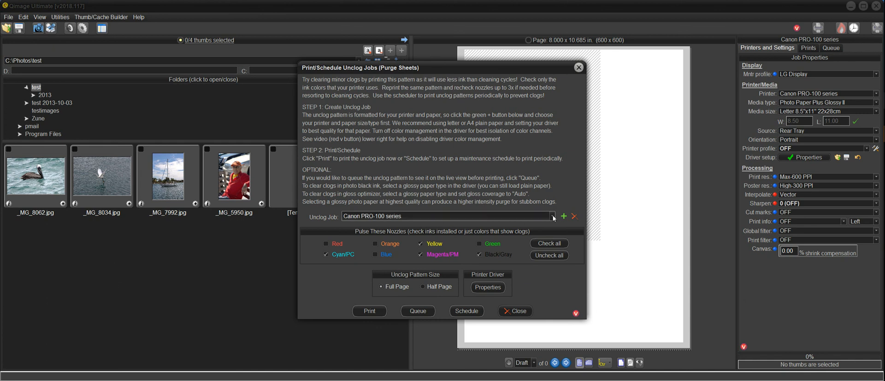
Step: Load EPSON SC-P400 Series, then Canon PRO-100 series, then EPSON SC-P400 Series again from the saved jobs list
left_click(553, 218)
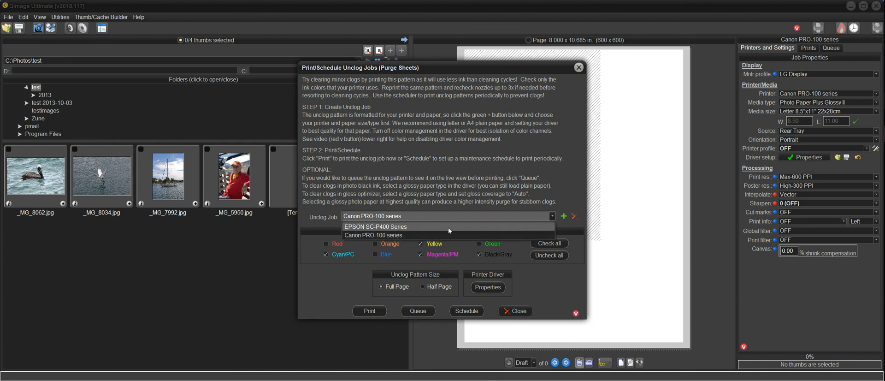
mouse_move(450, 230)
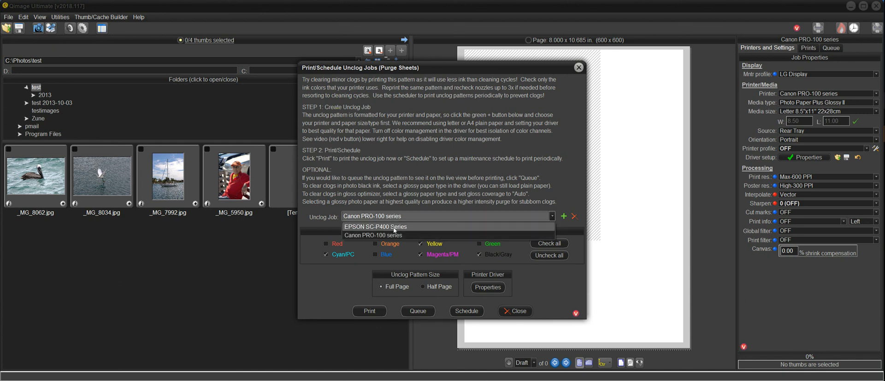
left_click(375, 226)
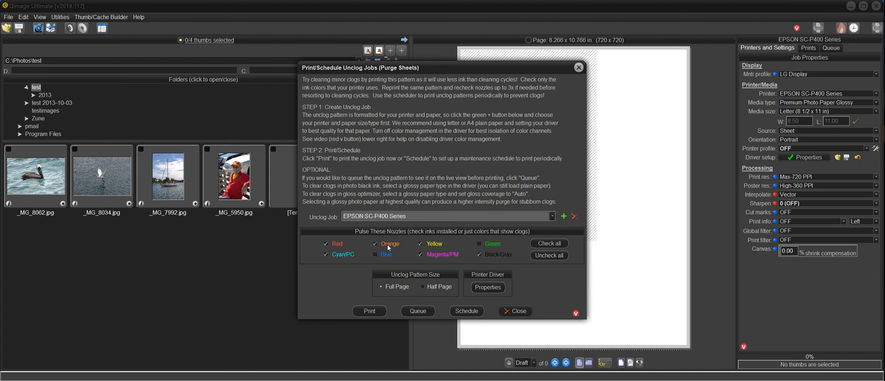
mouse_move(465, 263)
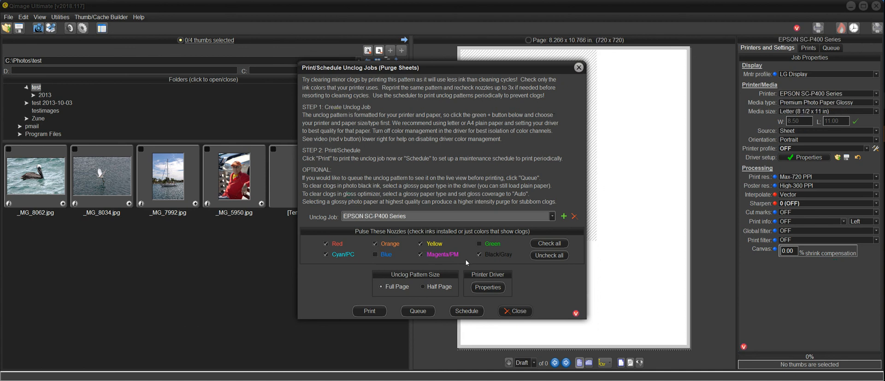
mouse_move(487, 286)
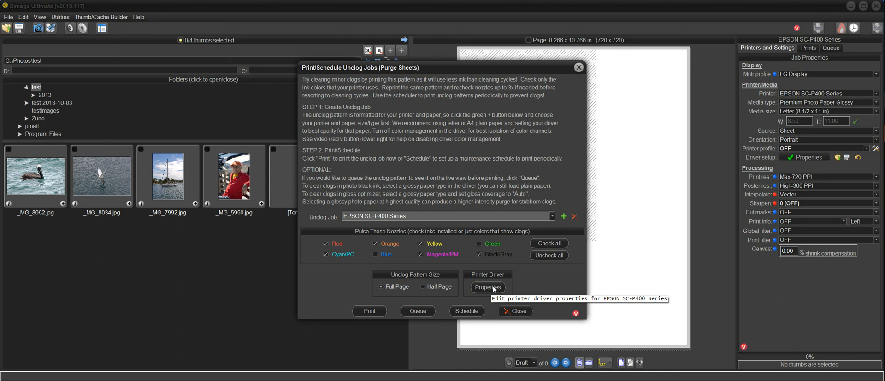
mouse_move(487, 287)
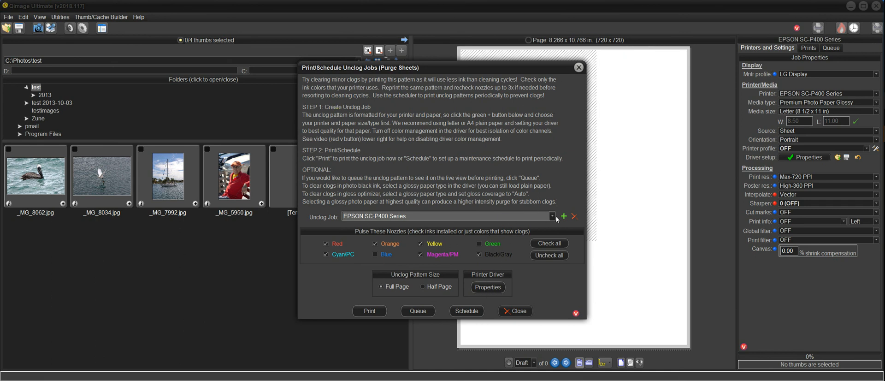
left_click(569, 216)
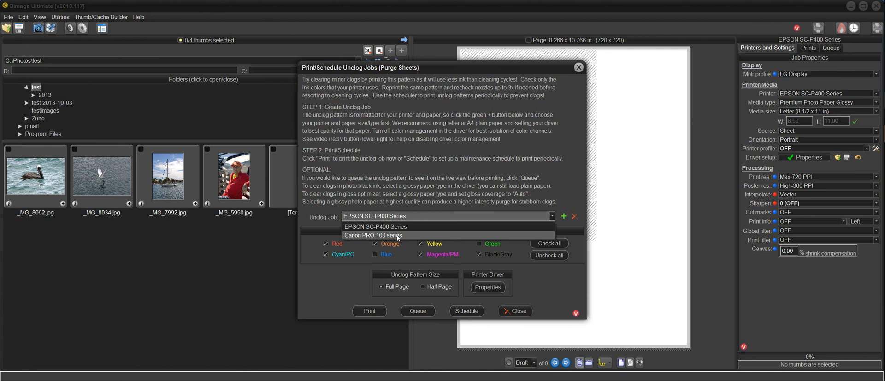
left_click(373, 235)
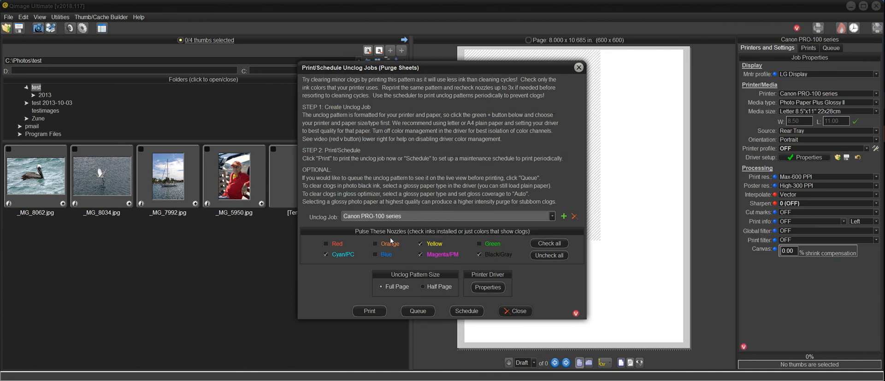
mouse_move(495, 251)
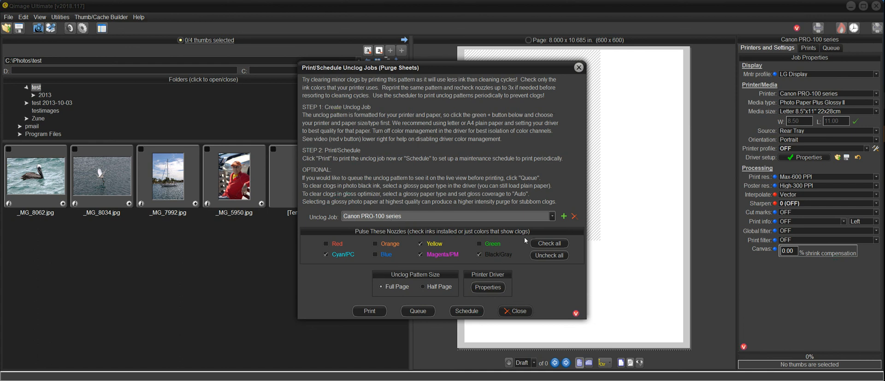
mouse_move(405, 131)
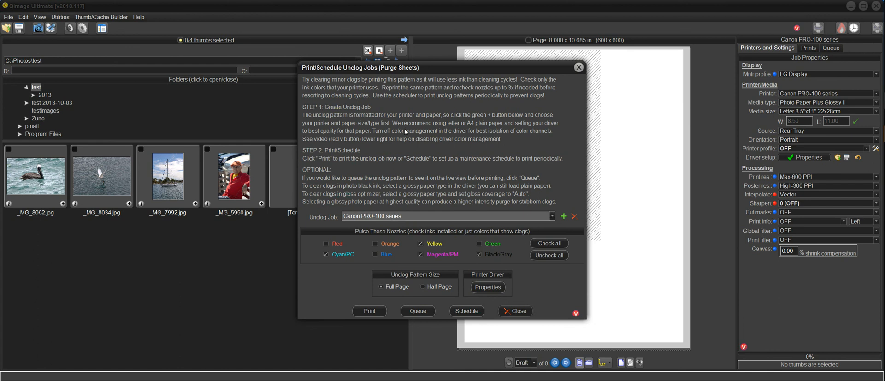
mouse_move(387, 282)
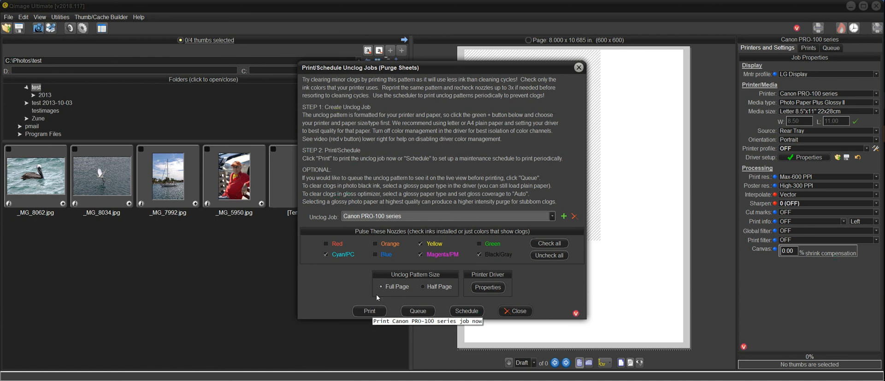
mouse_move(386, 220)
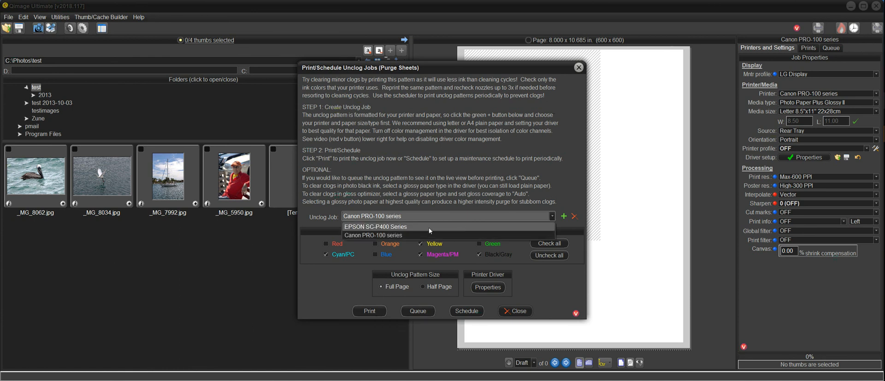
left_click(376, 226)
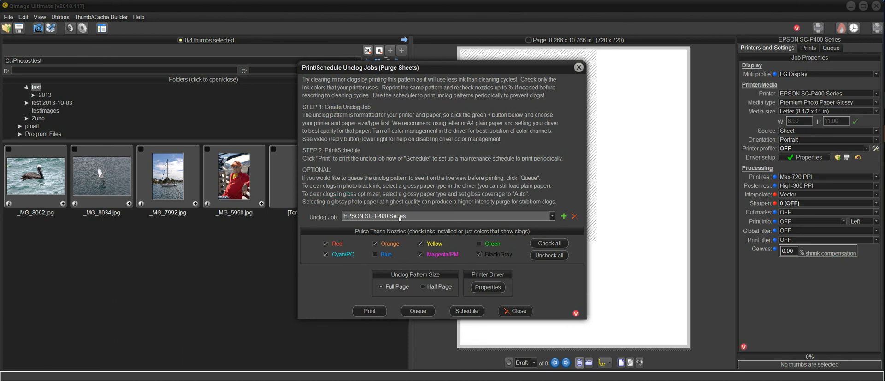
mouse_move(369, 311)
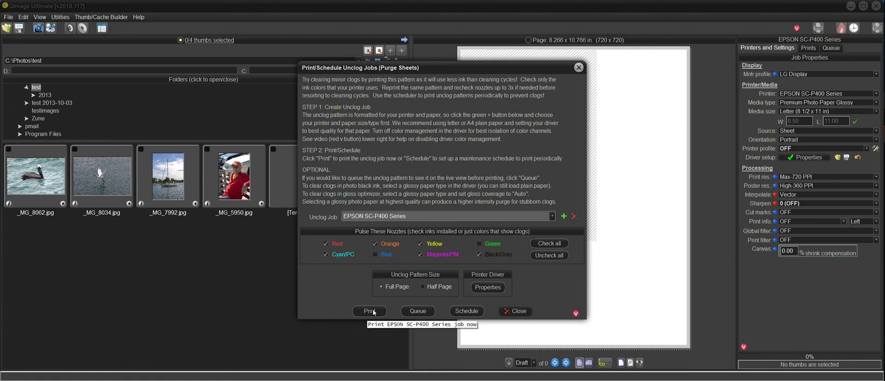
mouse_move(379, 298)
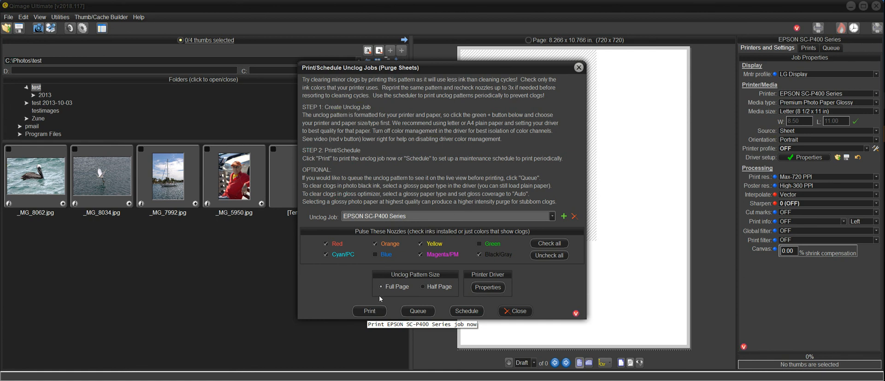
mouse_move(488, 306)
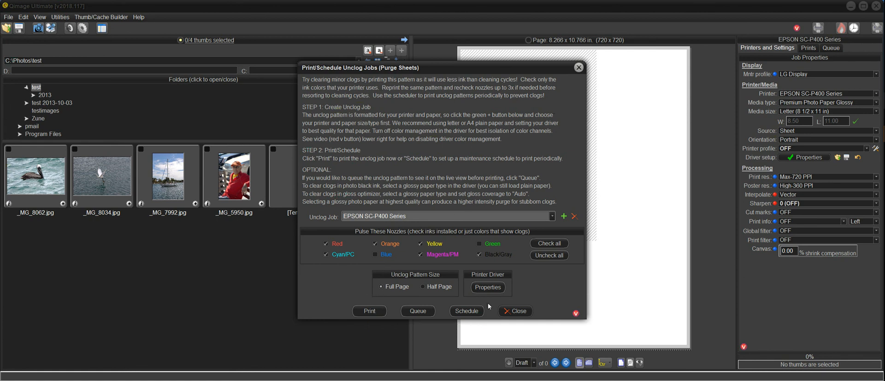
mouse_move(466, 310)
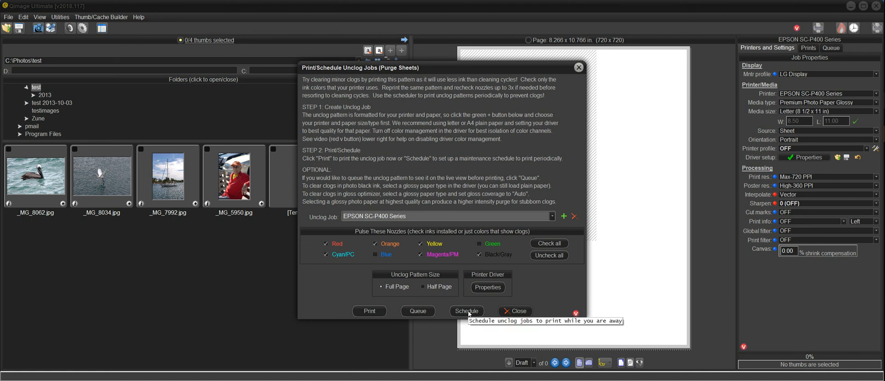
left_click(467, 311)
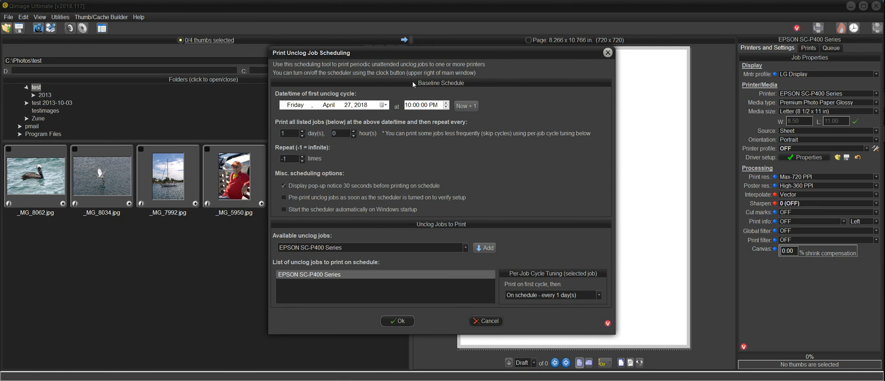
mouse_move(460, 85)
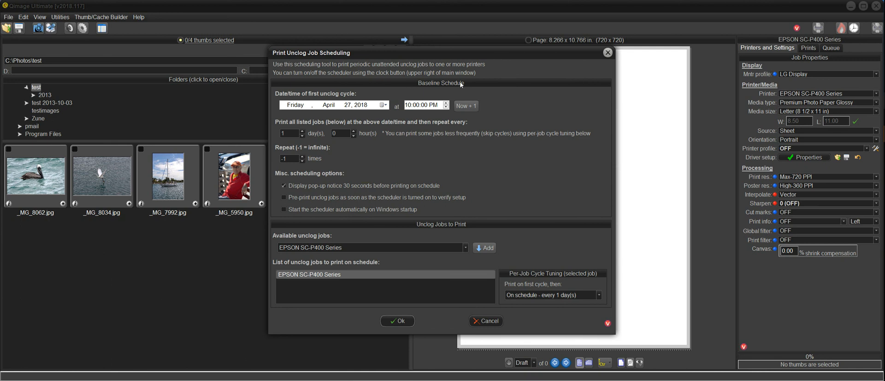
mouse_move(356, 98)
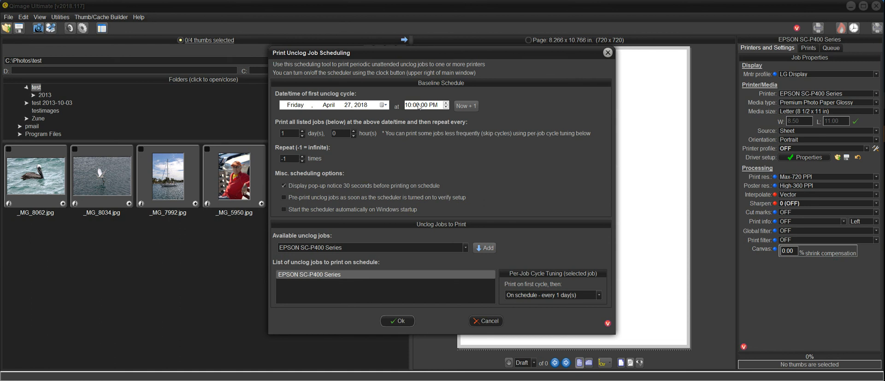
mouse_move(418, 107)
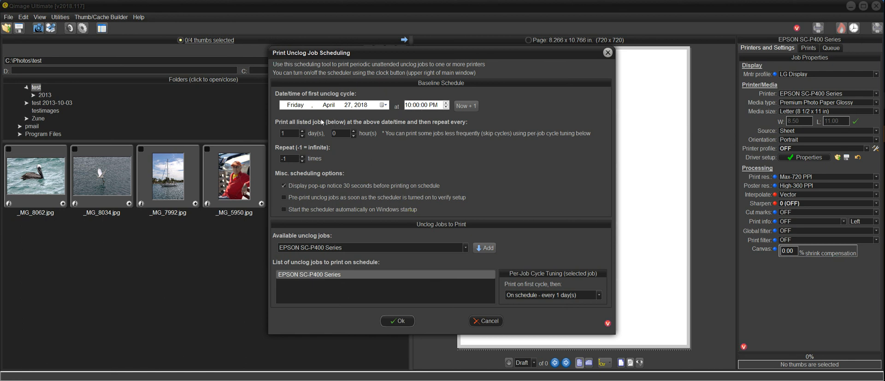
mouse_move(337, 287)
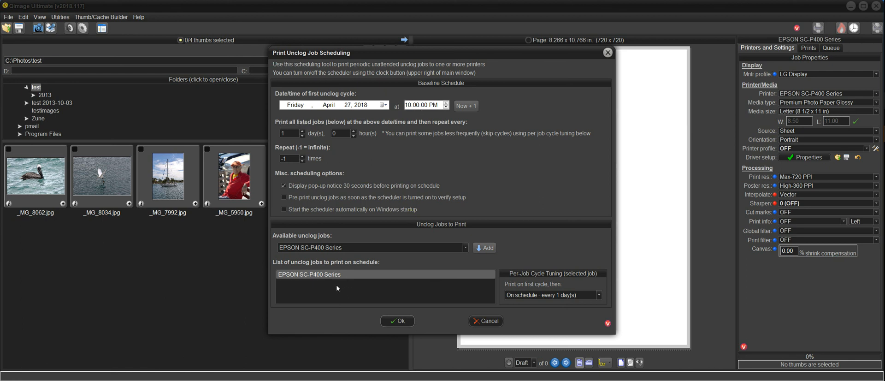
mouse_move(450, 128)
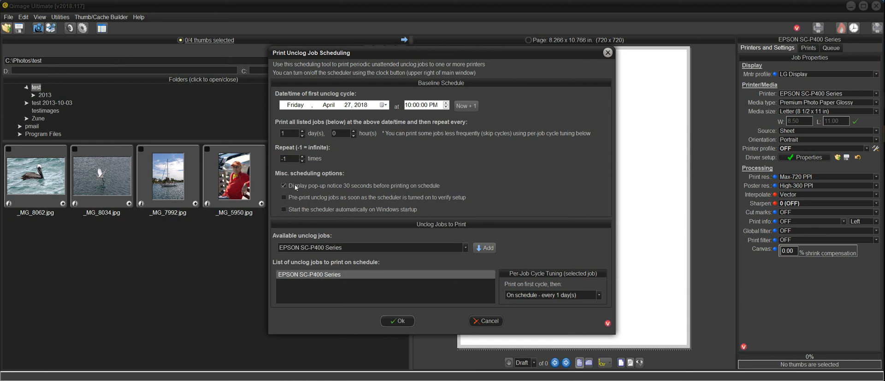
mouse_move(316, 182)
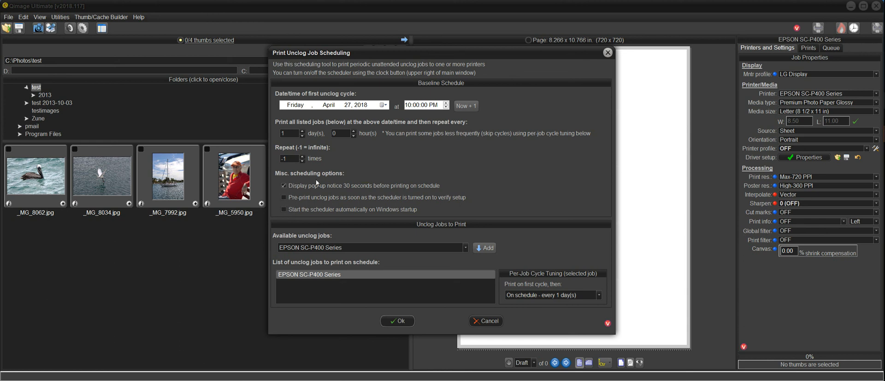
mouse_move(350, 187)
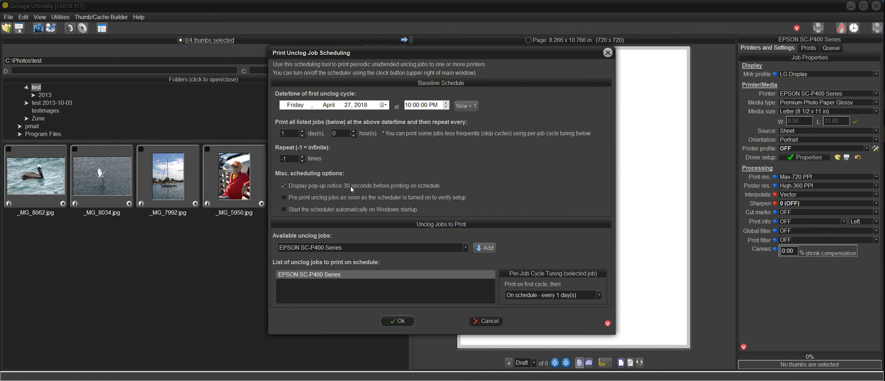
mouse_move(306, 181)
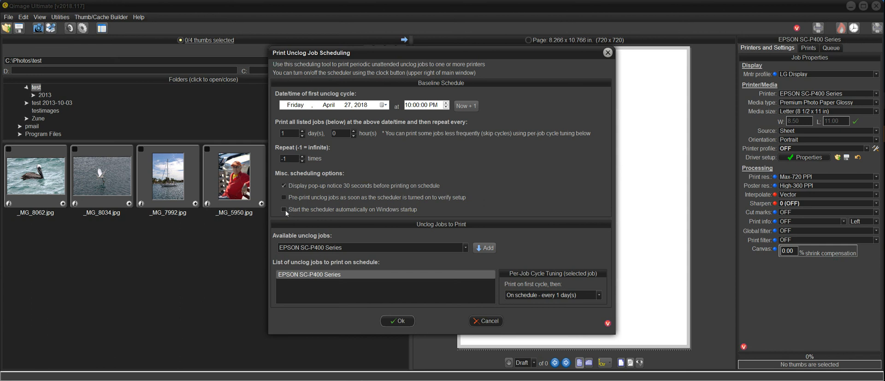
mouse_move(371, 225)
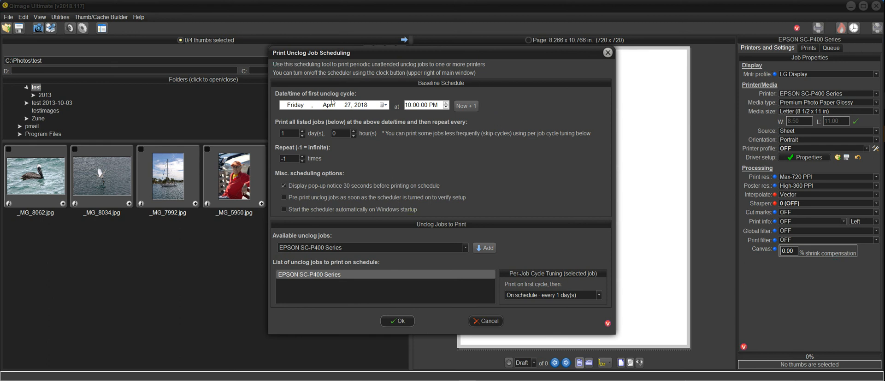
mouse_move(376, 175)
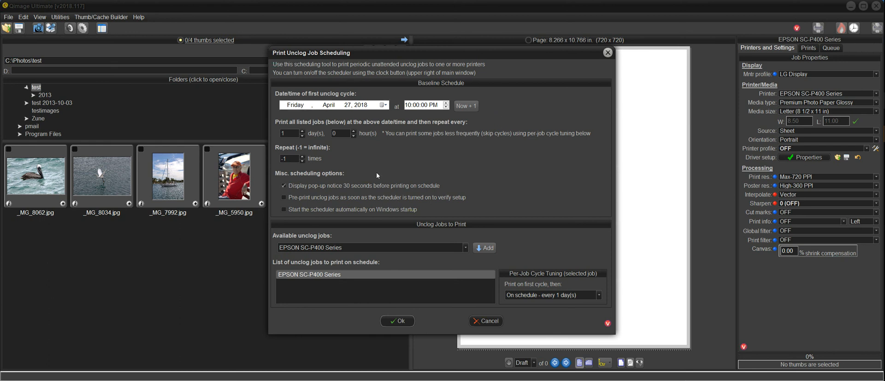
mouse_move(385, 163)
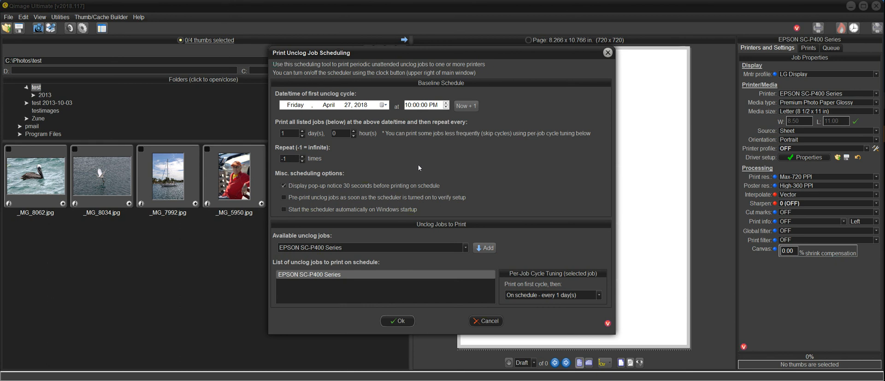
mouse_move(377, 154)
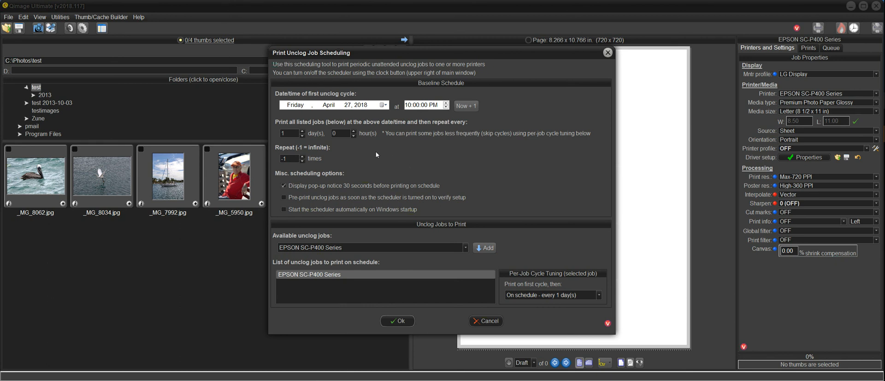
mouse_move(331, 287)
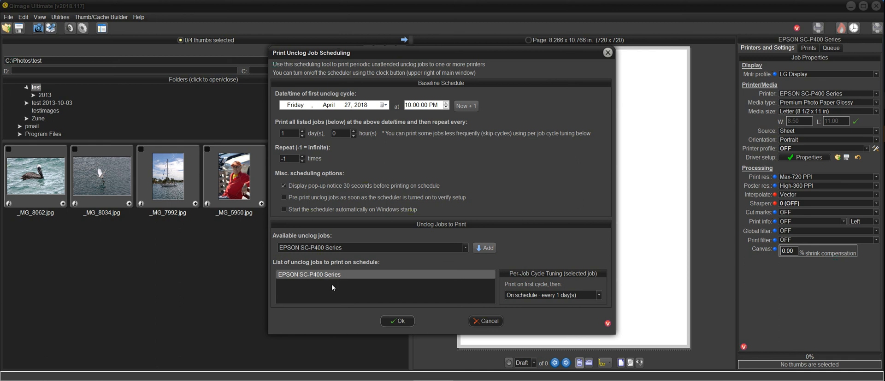
mouse_move(413, 267)
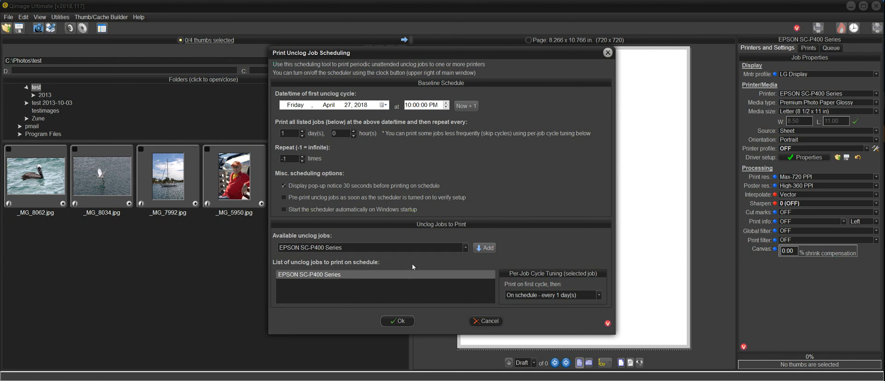
mouse_move(378, 266)
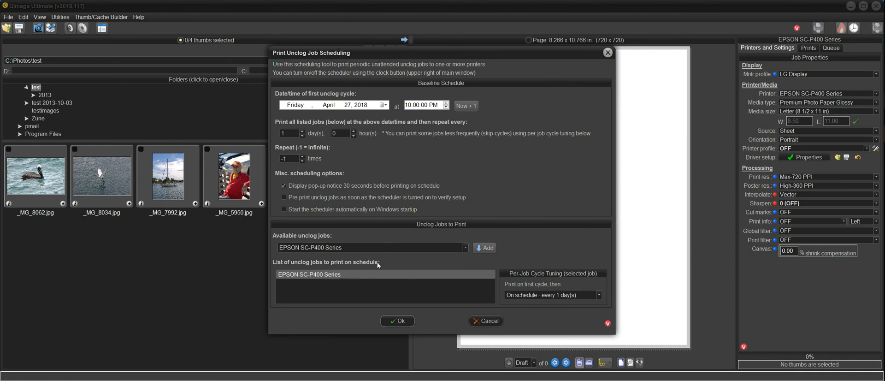
mouse_move(339, 278)
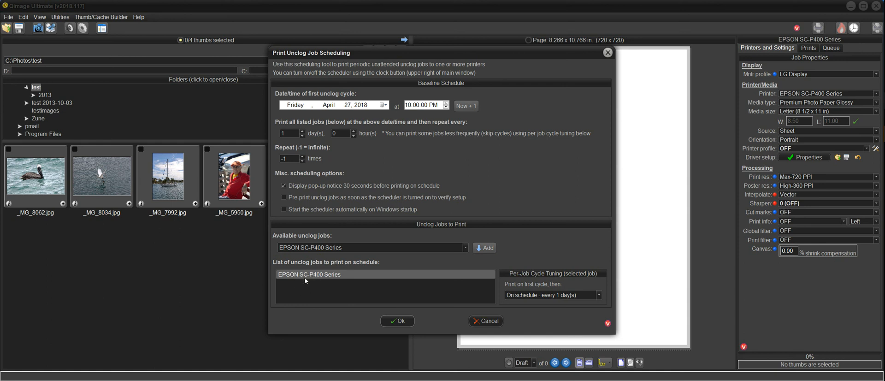
mouse_move(341, 277)
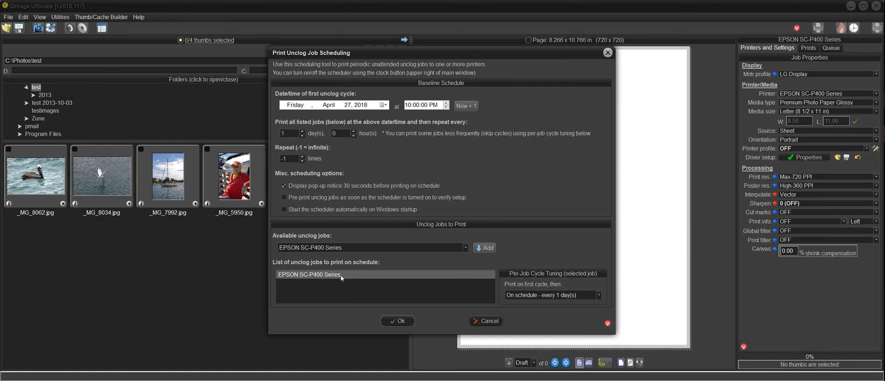
mouse_move(472, 306)
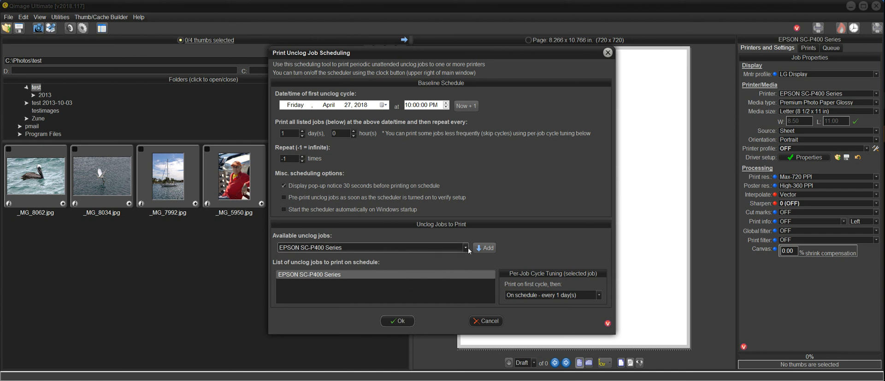
Step: Add the Canon PRO-100 series job from Available unclog jobs to the scheduled list
left_click(464, 247)
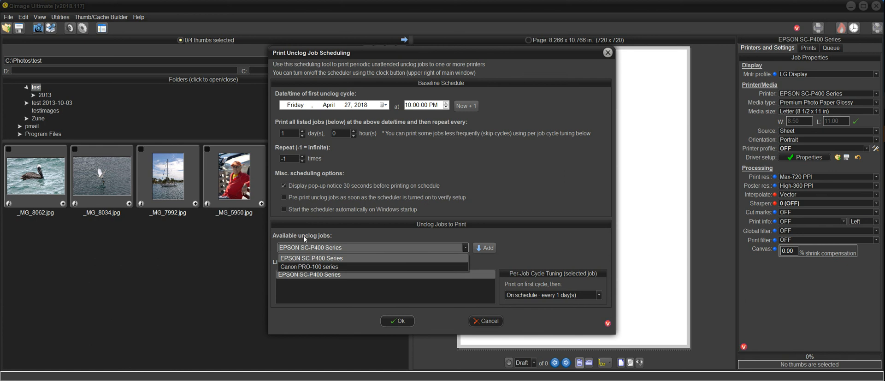
mouse_move(323, 238)
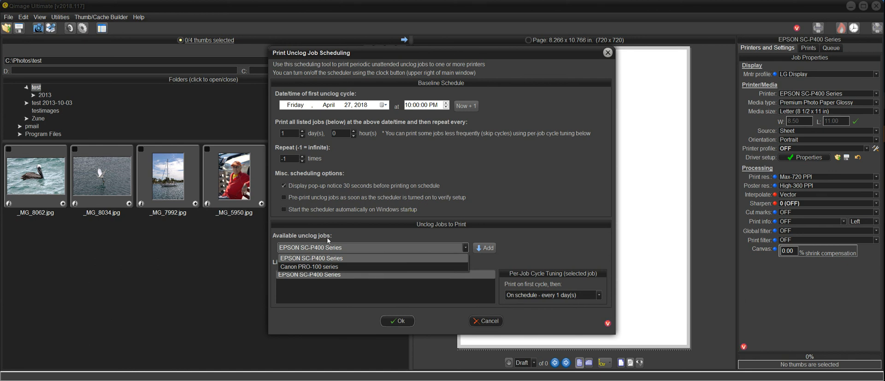
mouse_move(310, 267)
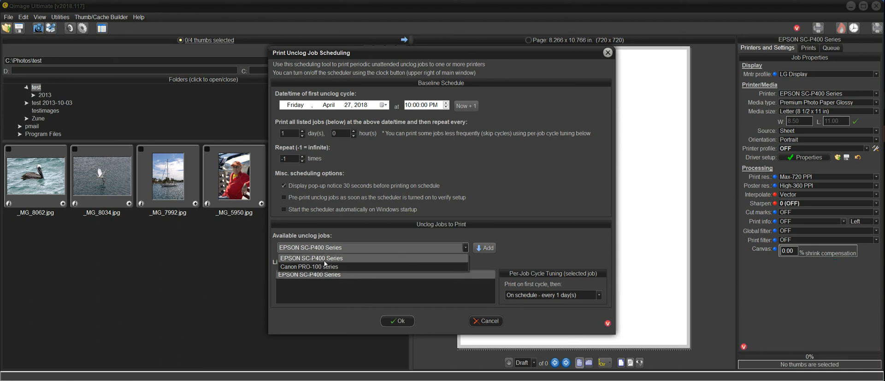
mouse_move(326, 261)
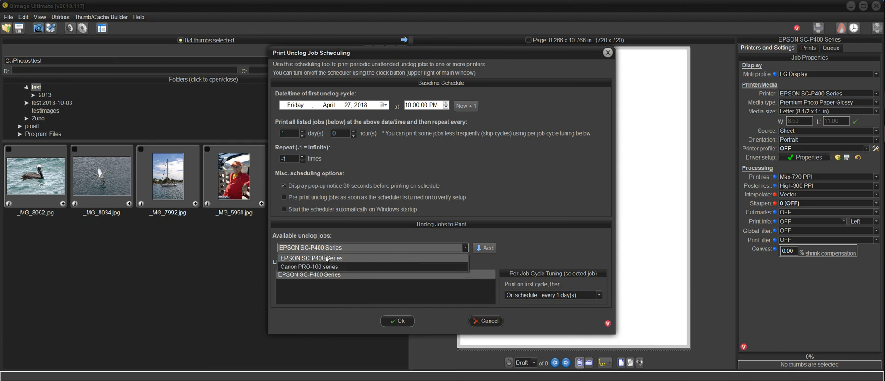
mouse_move(310, 267)
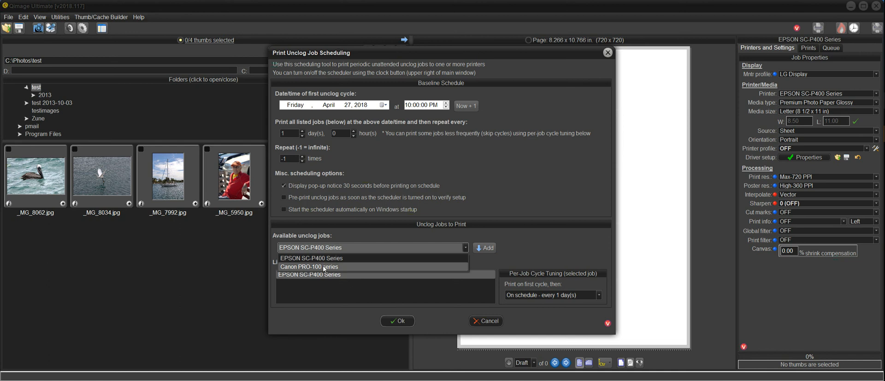
left_click(310, 267)
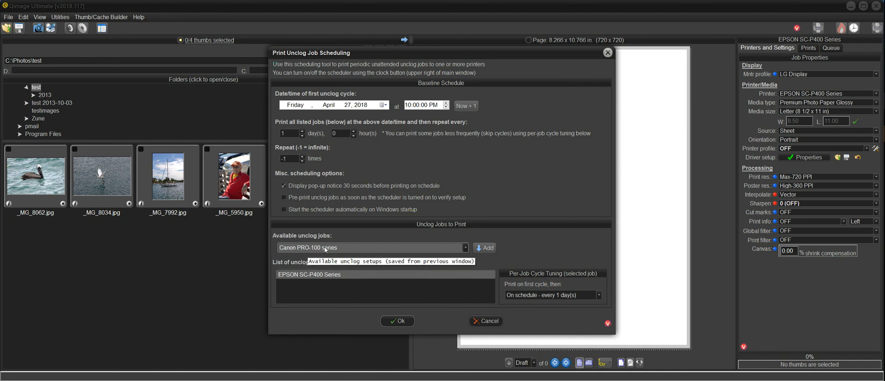
left_click(484, 247)
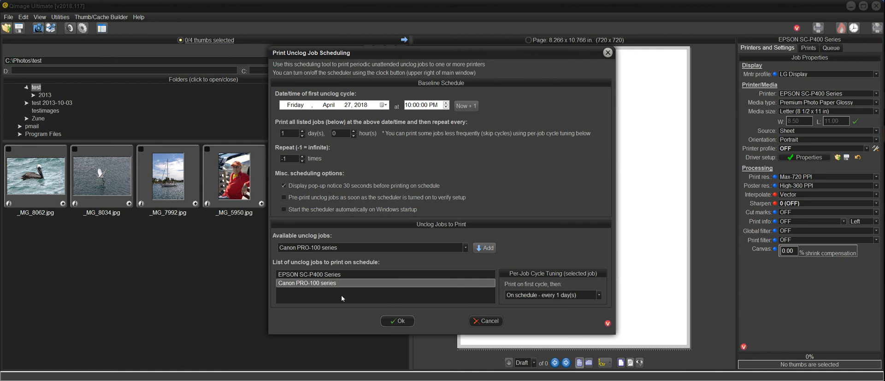
mouse_move(336, 286)
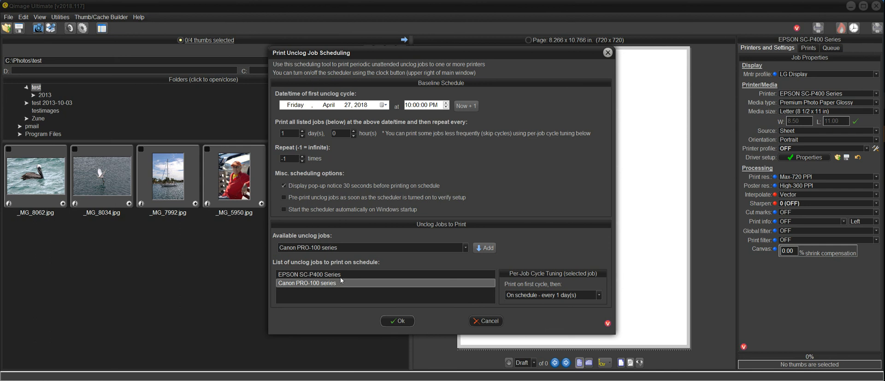
mouse_move(334, 226)
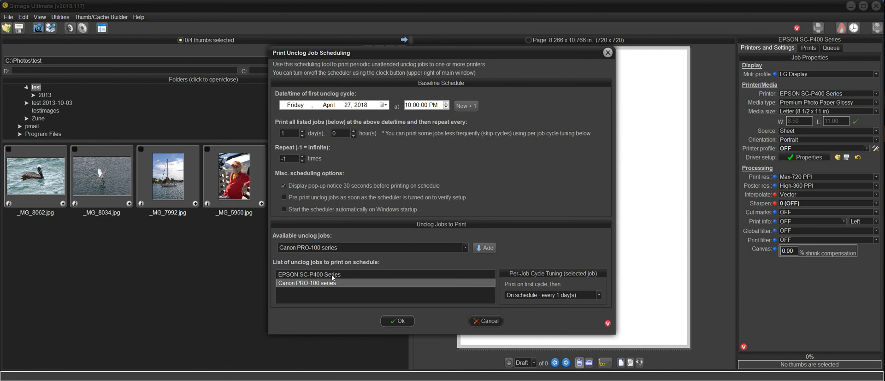
mouse_move(331, 293)
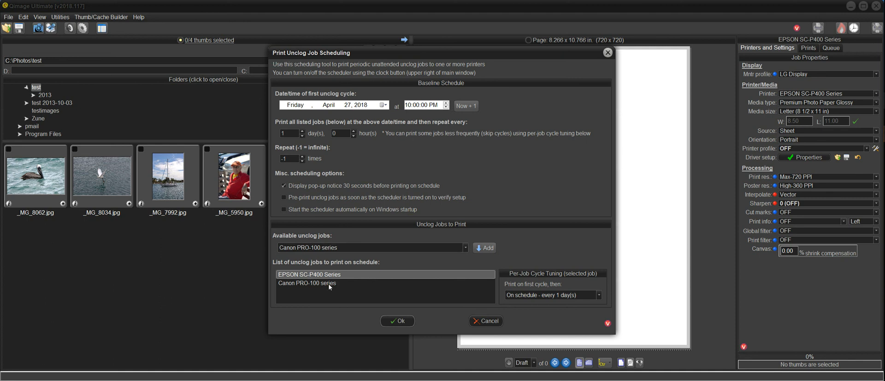
Step: Set the Canon PRO-100 job's Per-Job Cycle Tuning to Every 2 day(s) and recheck it
left_click(327, 283)
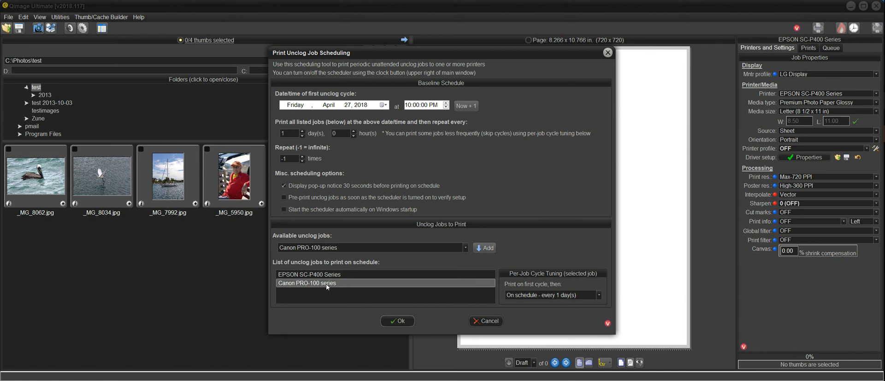
mouse_move(358, 284)
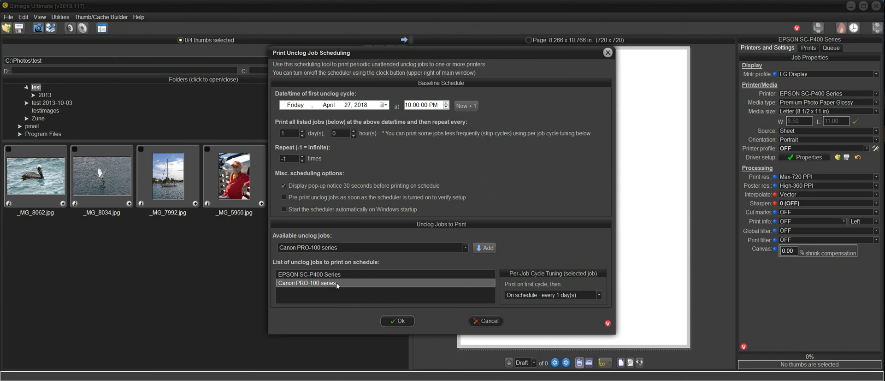
mouse_move(341, 282)
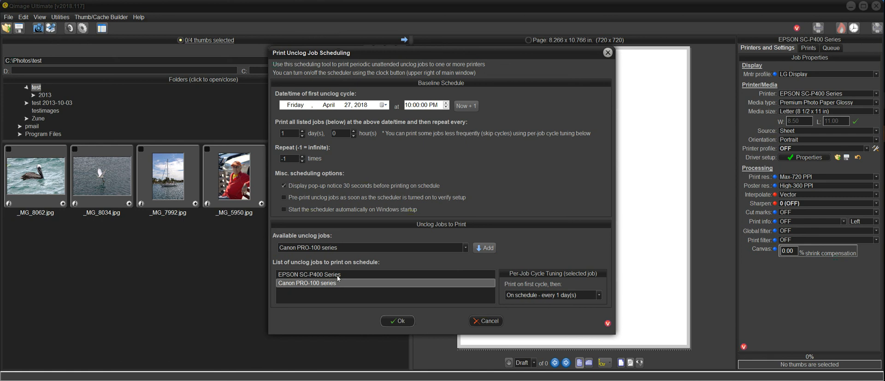
mouse_move(370, 289)
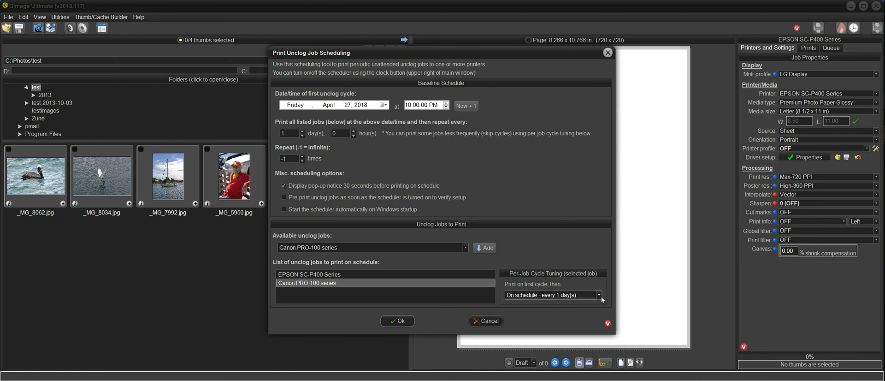
left_click(599, 294)
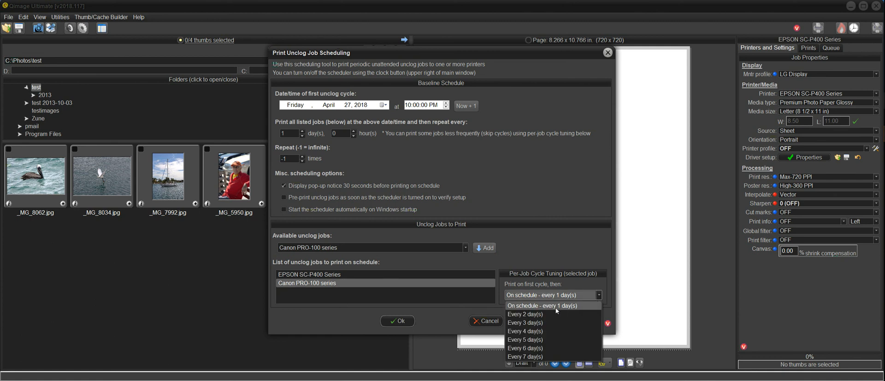
left_click(524, 314)
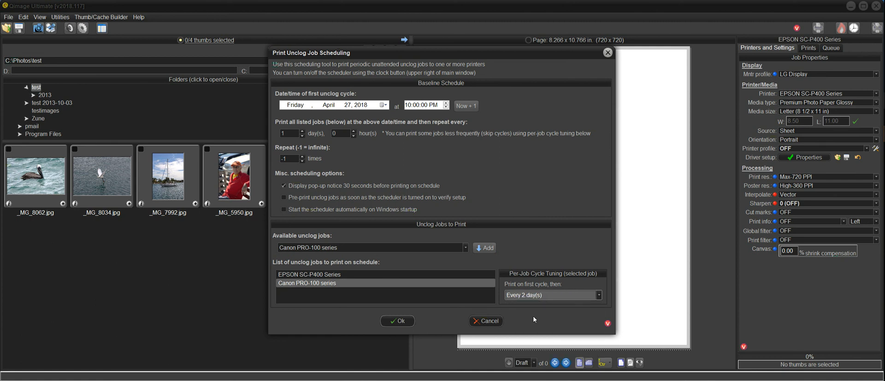
mouse_move(527, 275)
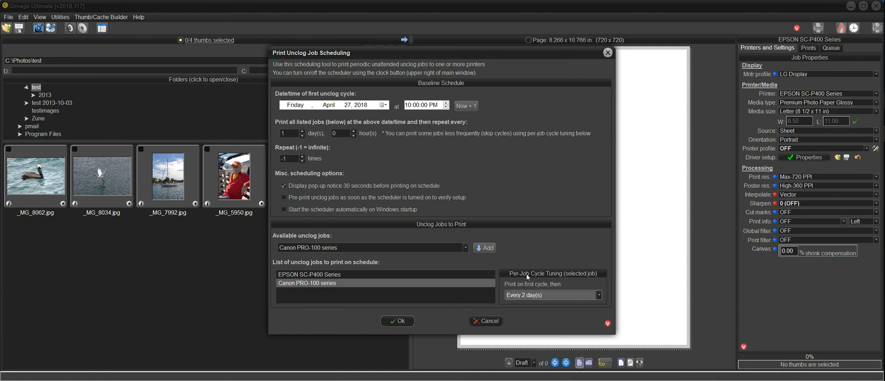
mouse_move(560, 285)
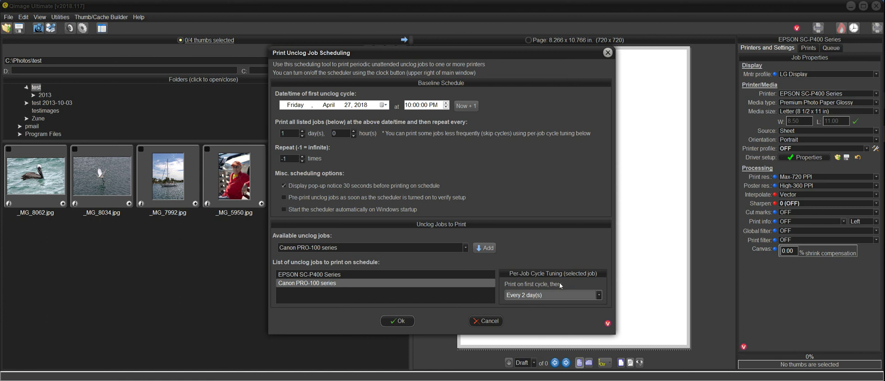
mouse_move(542, 279)
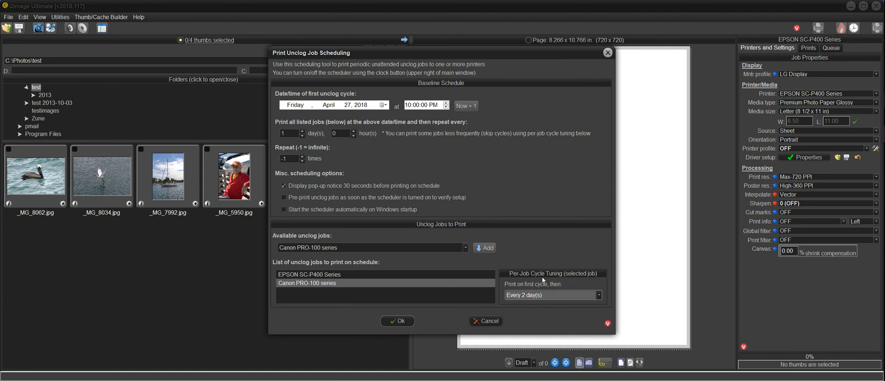
mouse_move(503, 255)
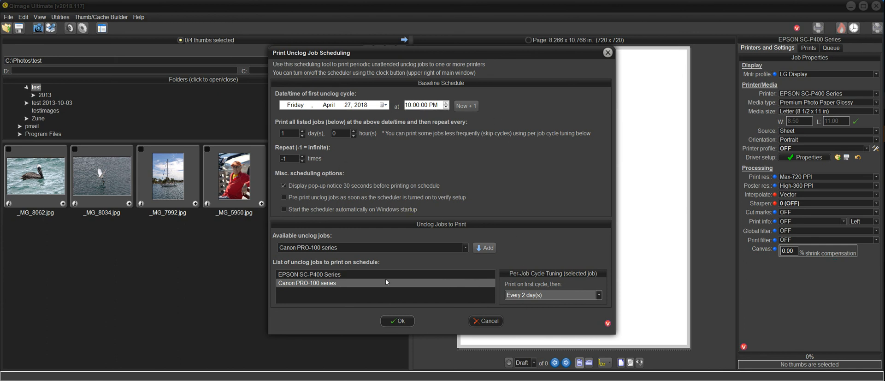
mouse_move(396, 289)
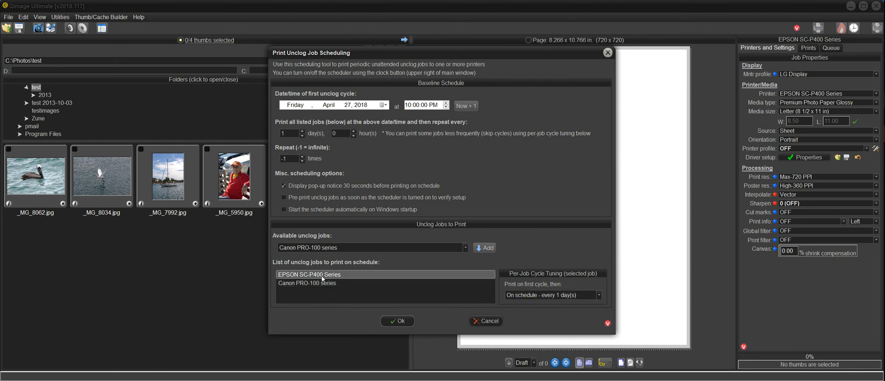
mouse_move(386, 279)
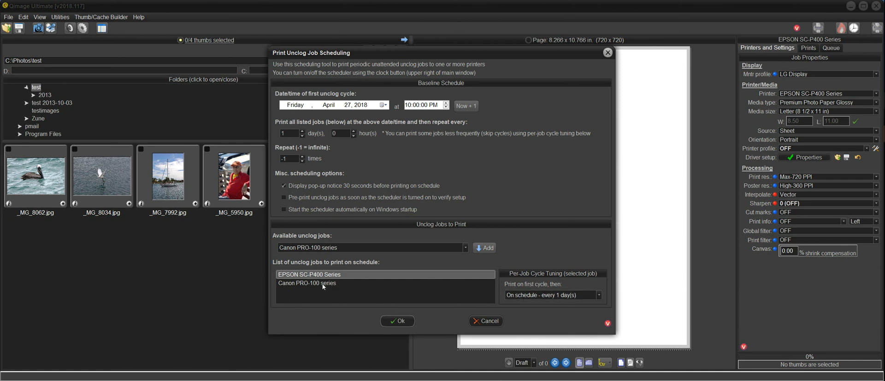
left_click(306, 283)
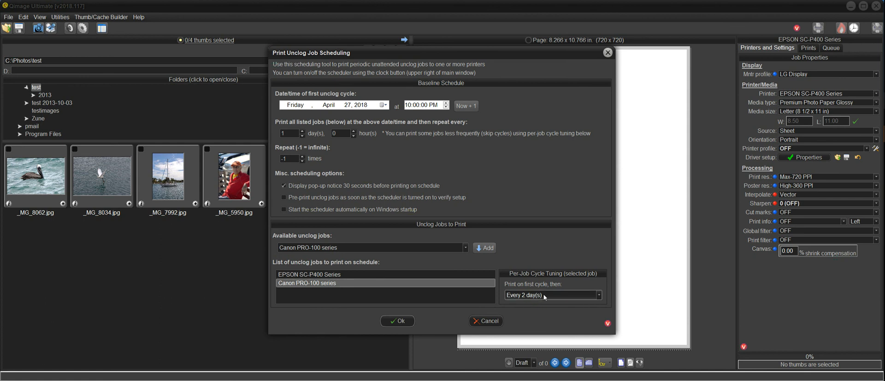
mouse_move(410, 289)
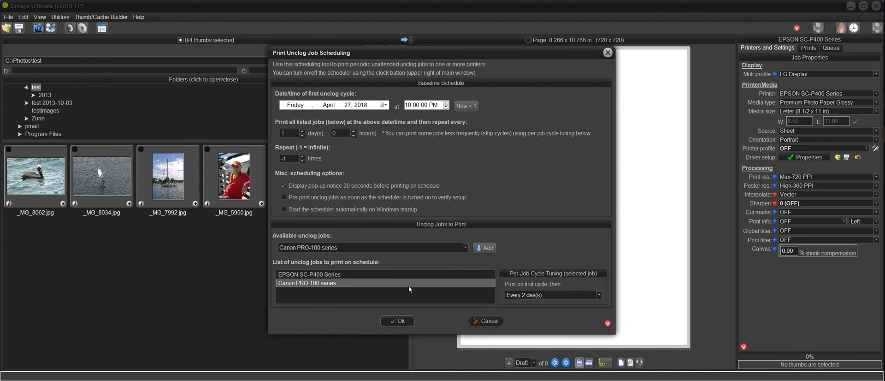
mouse_move(335, 276)
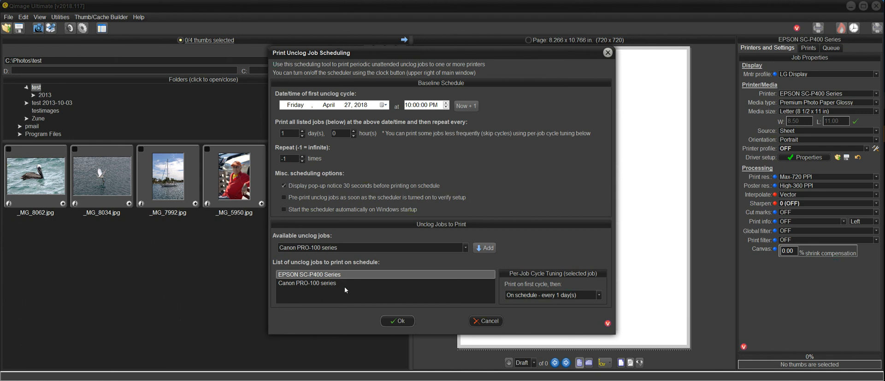
left_click(308, 283)
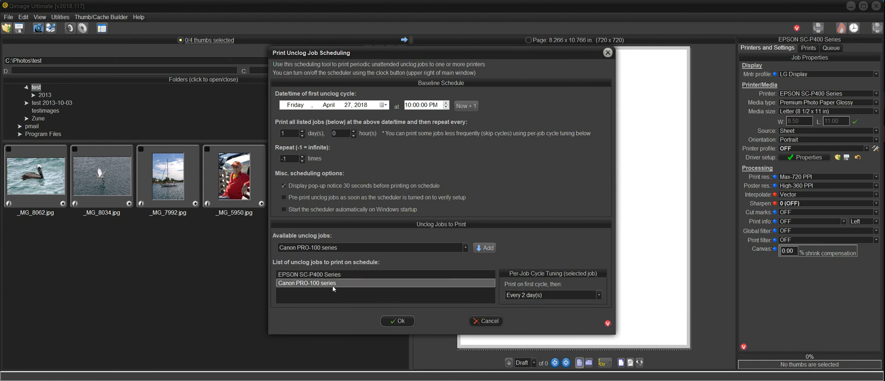
mouse_move(457, 199)
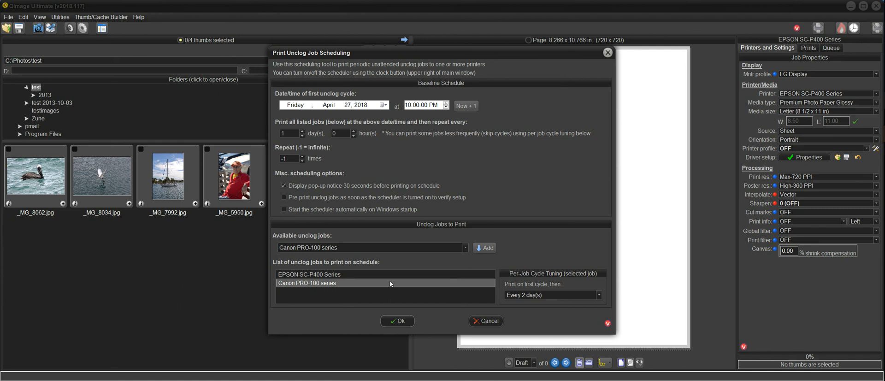
mouse_move(376, 115)
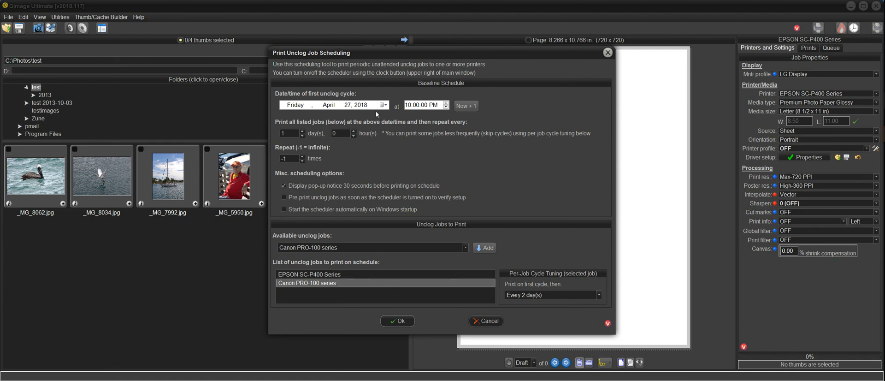
mouse_move(378, 149)
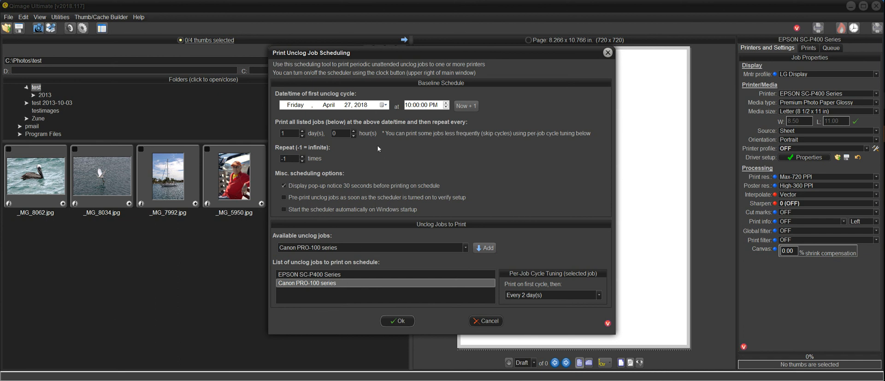
mouse_move(303, 98)
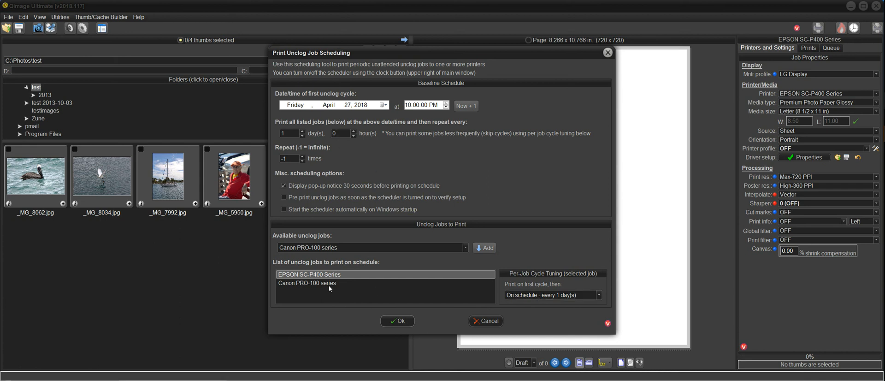
left_click(306, 283)
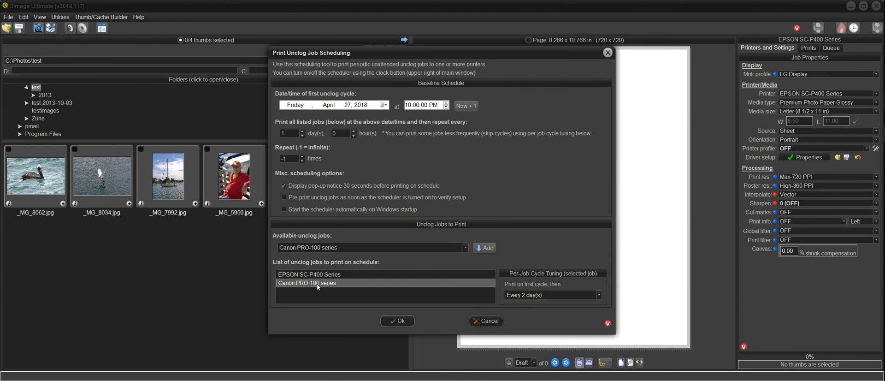
mouse_move(394, 296)
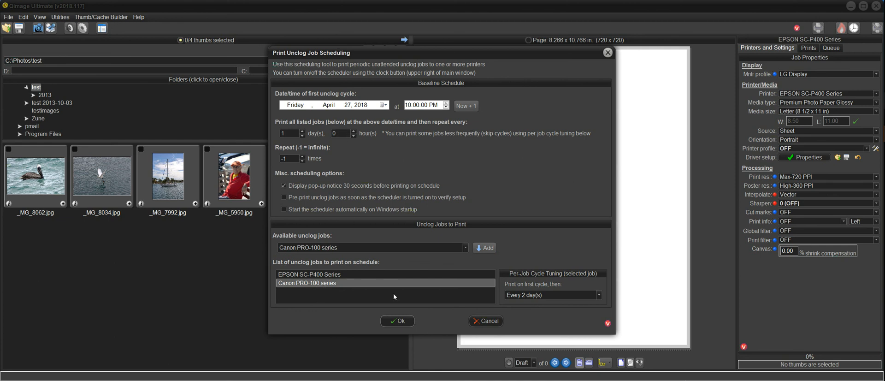
mouse_move(395, 167)
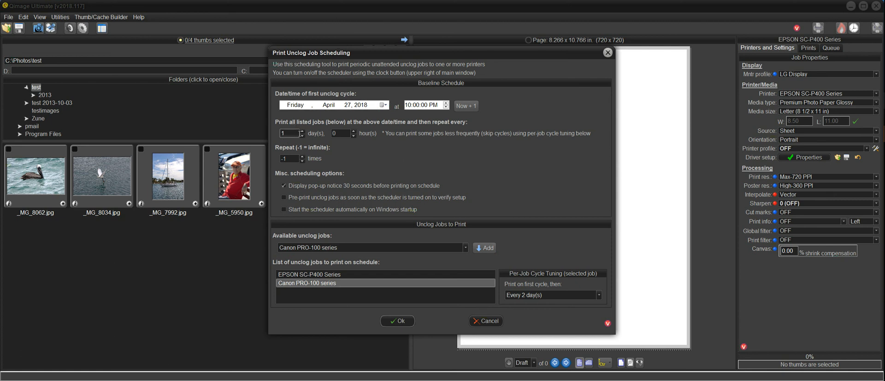
Step: Raise the base repeat interval to 2 days and check the Canon job now shows Every 4 day(s)
left_click(301, 131)
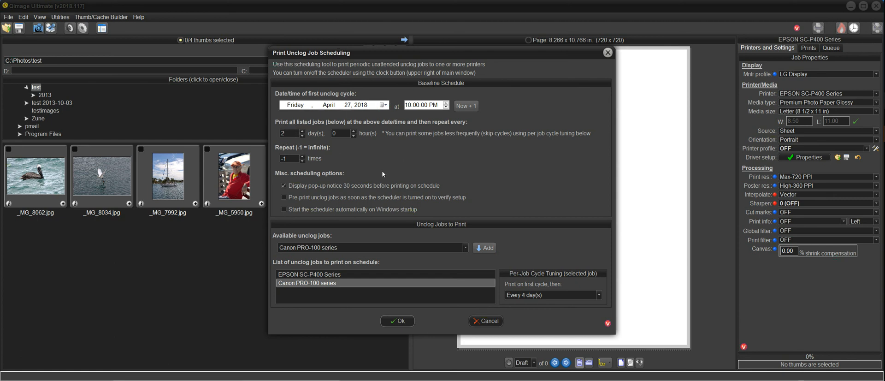
mouse_move(341, 266)
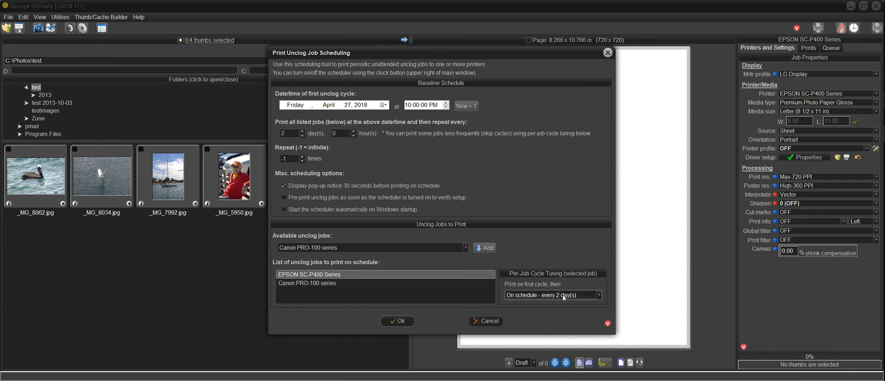
left_click(316, 283)
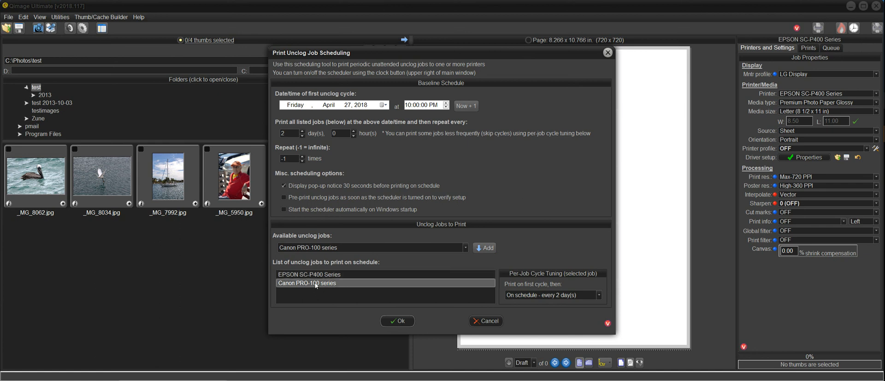
left_click(598, 294)
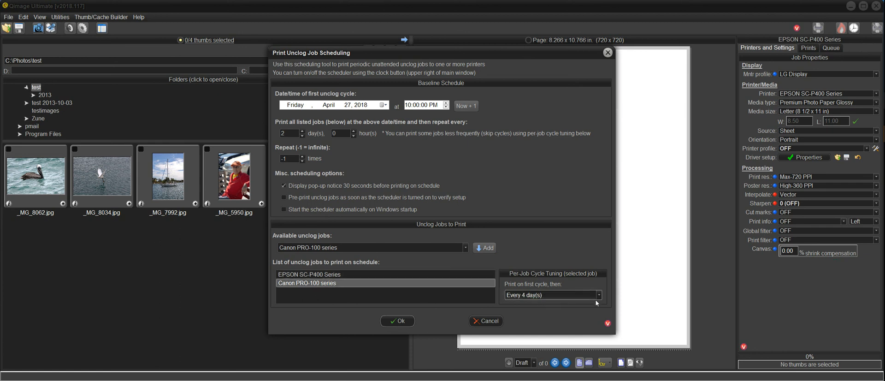
left_click(597, 294)
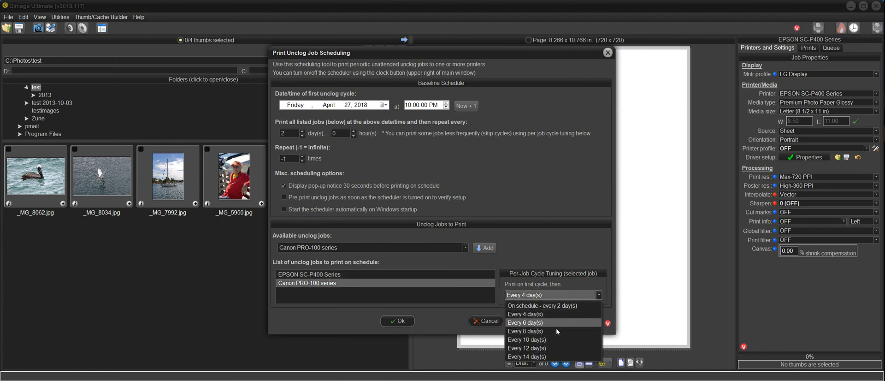
mouse_move(548, 357)
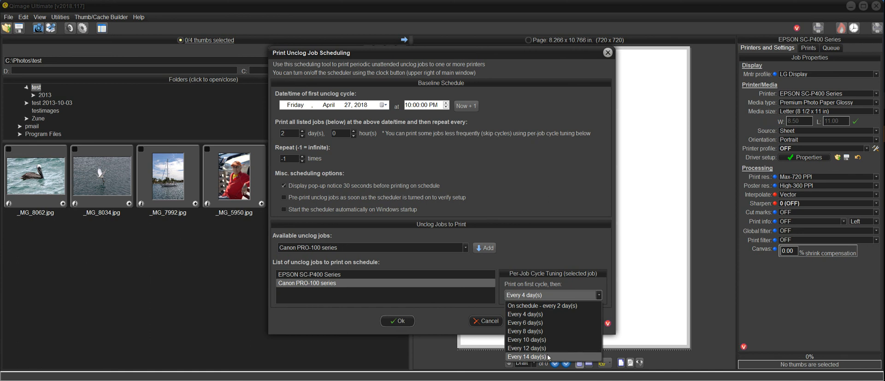
mouse_move(526, 340)
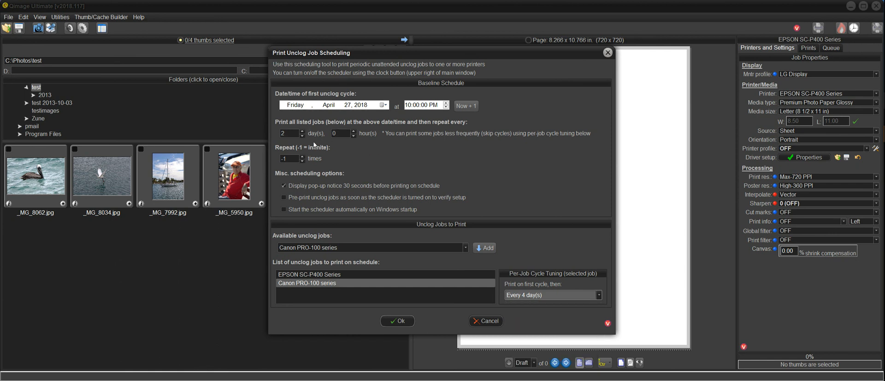
Step: Return the schedule to daily with the Canon PRO-100 job on Every 2 day(s), Epson every cycle
left_click(302, 135)
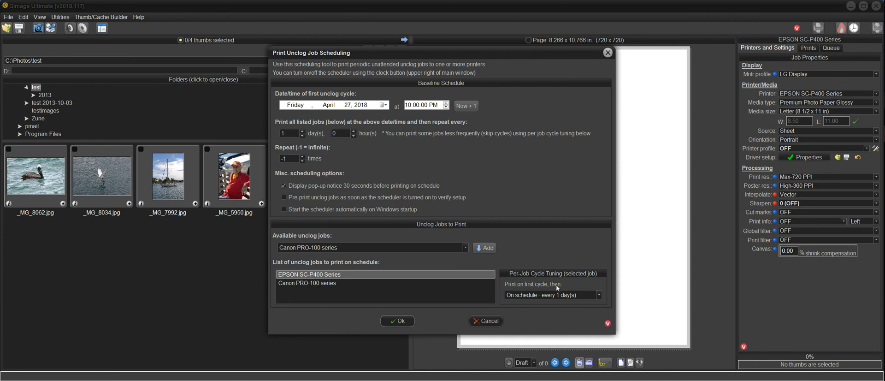
mouse_move(341, 285)
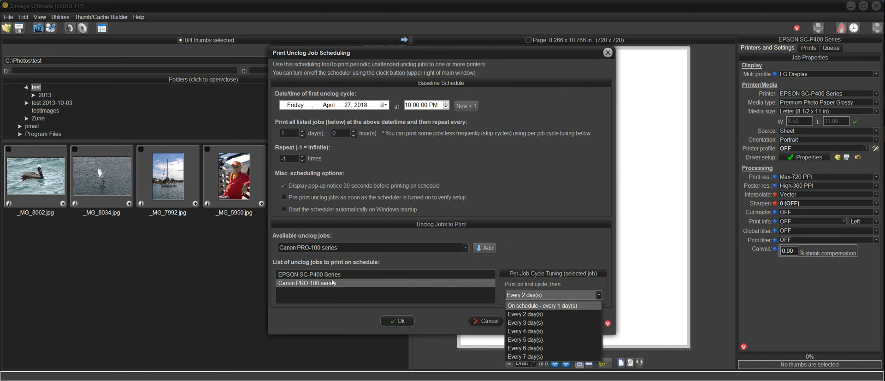
left_click(525, 313)
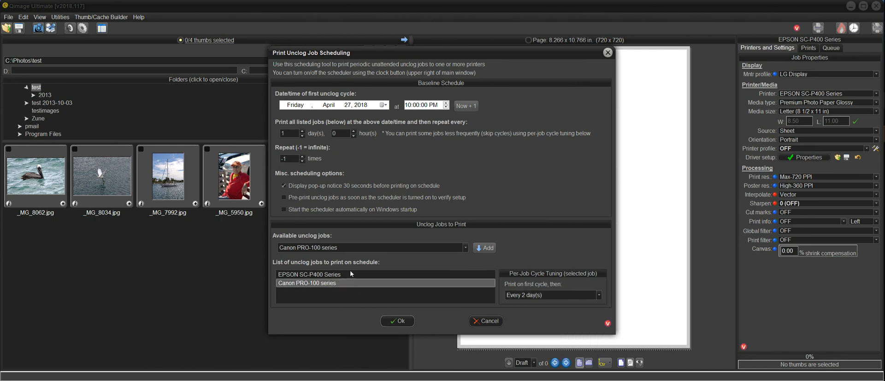
mouse_move(344, 283)
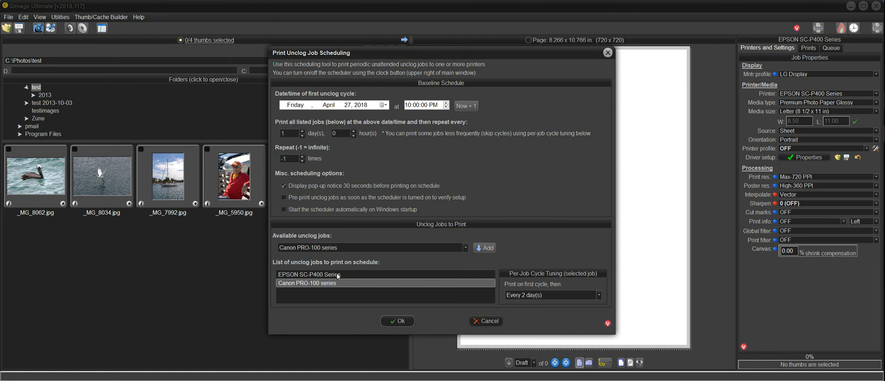
mouse_move(456, 223)
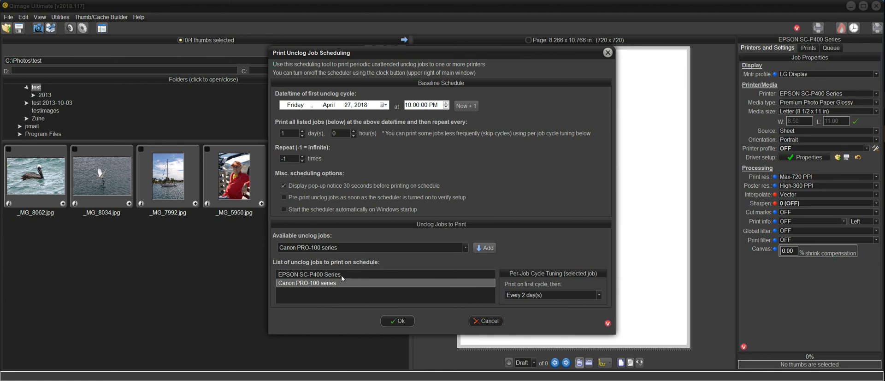
mouse_move(410, 289)
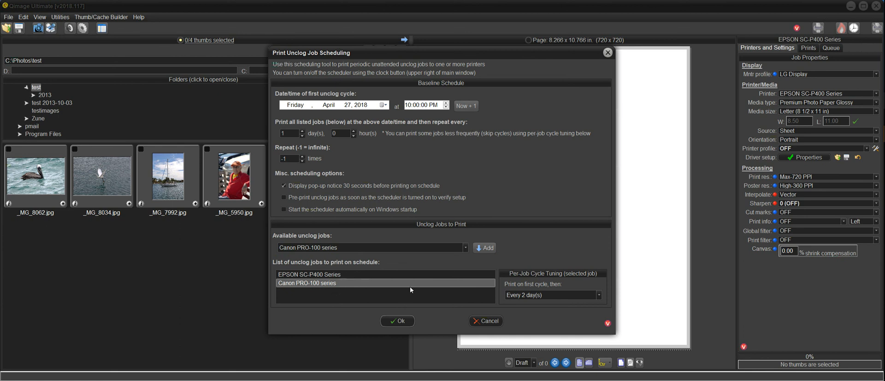
mouse_move(547, 313)
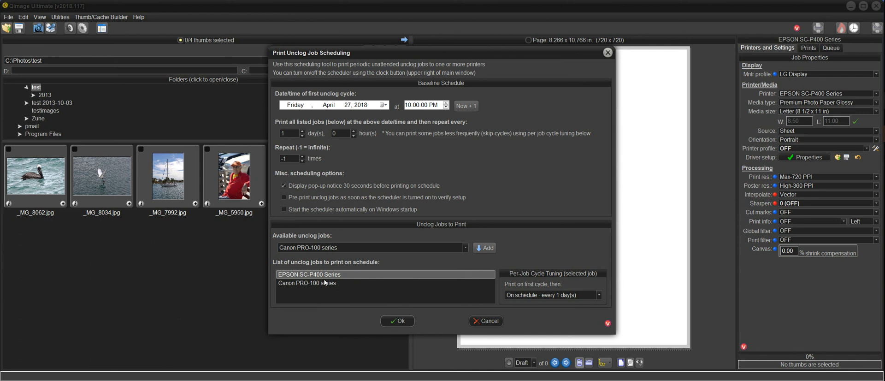
left_click(306, 283)
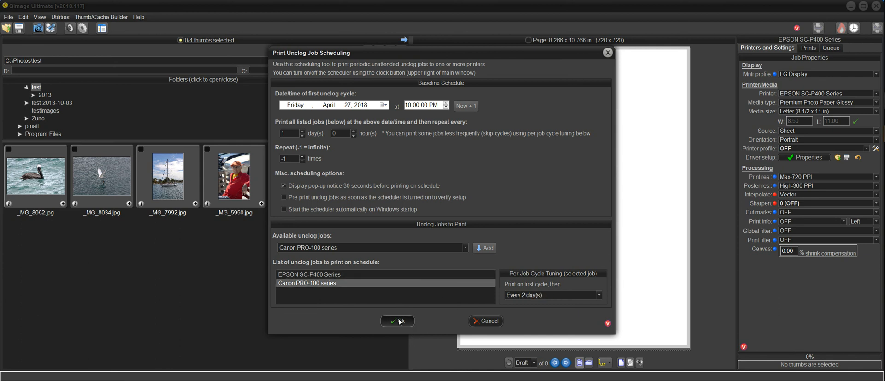
Step: Save the schedule with Ok and answer Yes to visually verify the 2 unclog jobs
left_click(397, 320)
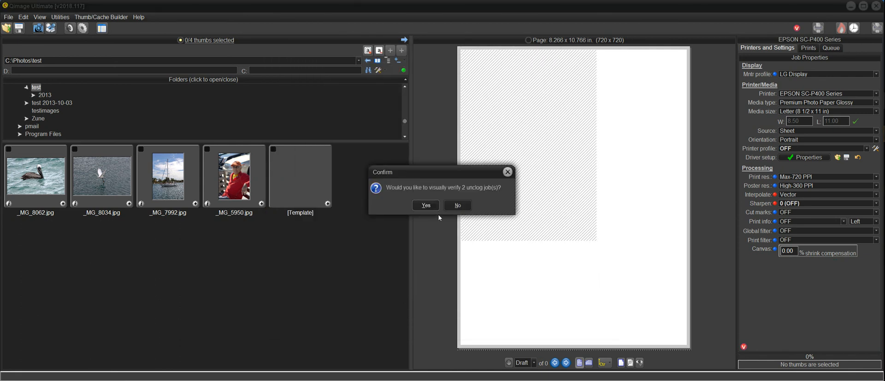
mouse_move(465, 195)
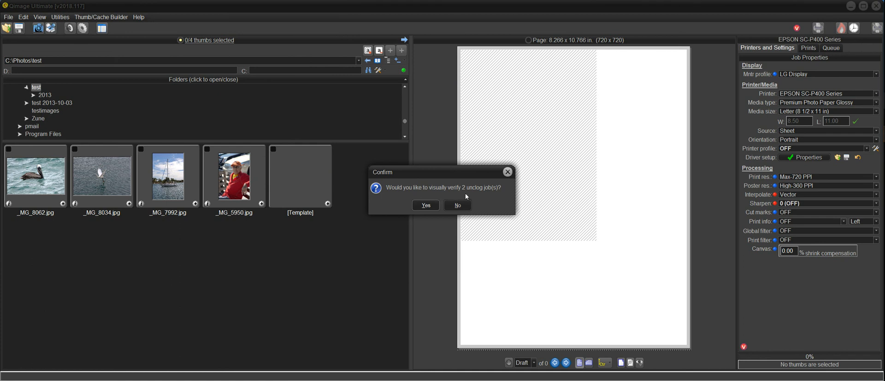
mouse_move(439, 226)
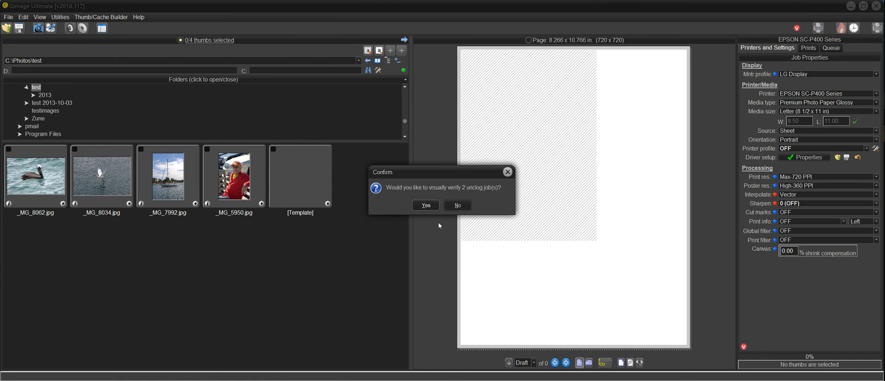
left_click(458, 205)
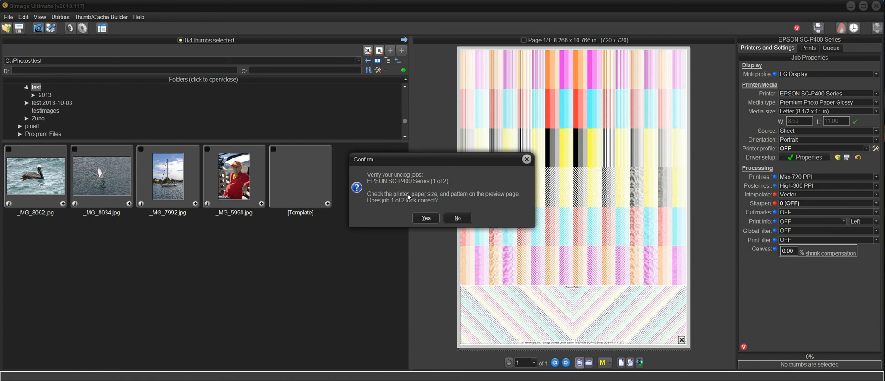
mouse_move(373, 207)
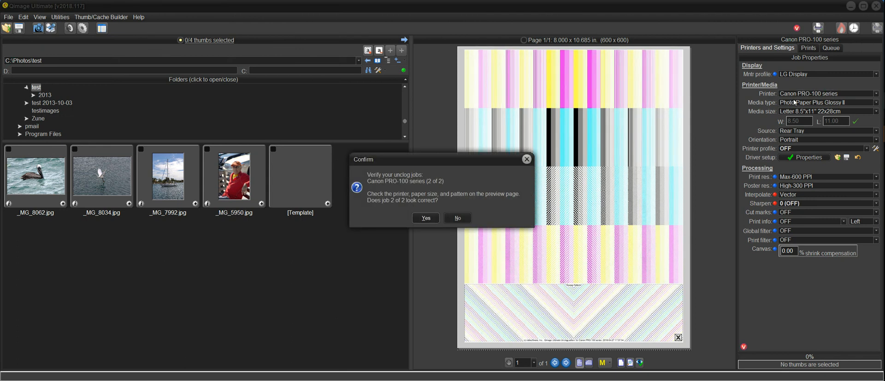
mouse_move(593, 116)
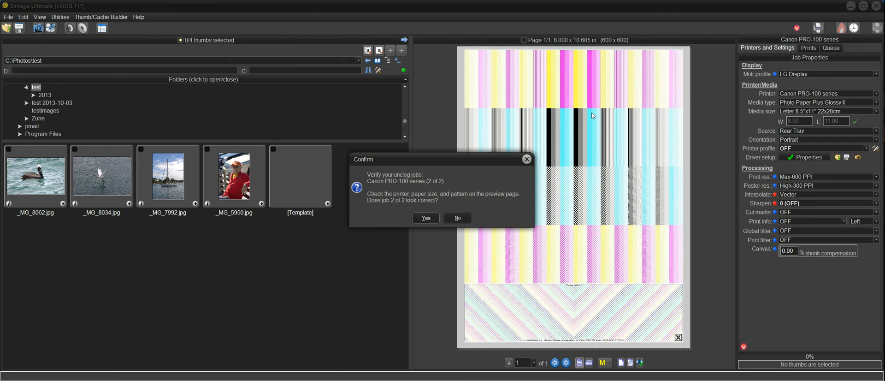
mouse_move(593, 129)
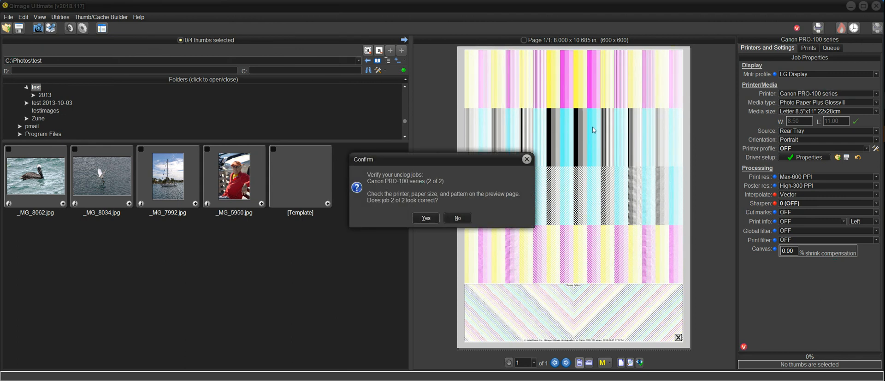
mouse_move(582, 104)
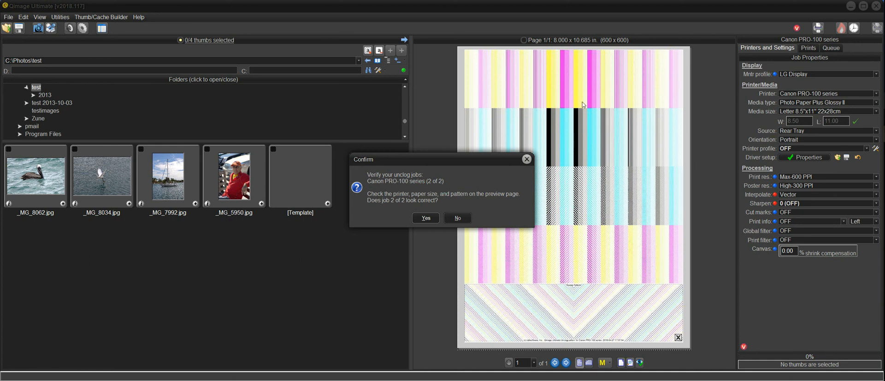
mouse_move(586, 125)
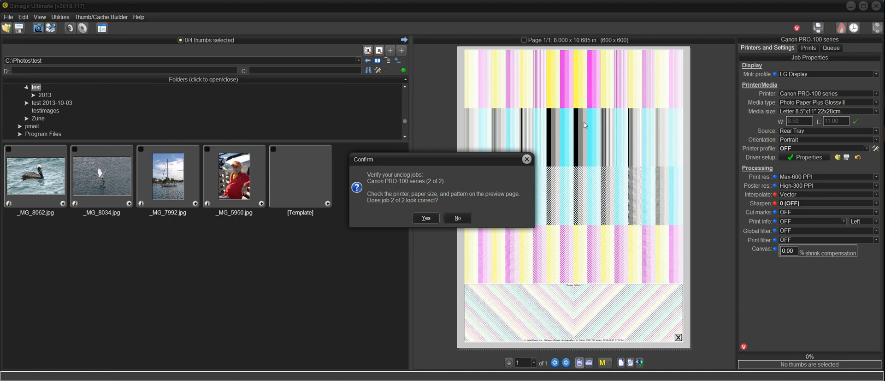
mouse_move(427, 216)
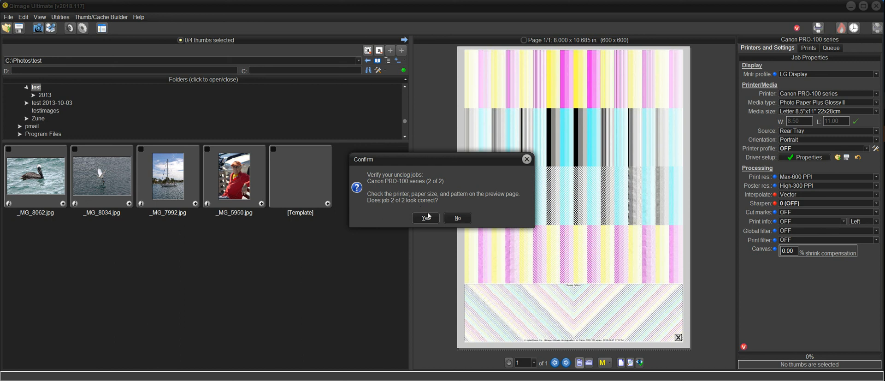
Step: Confirm the Canon purge preview (job 2 of 2) and start the scheduler, first job today 10:00 pm
left_click(424, 218)
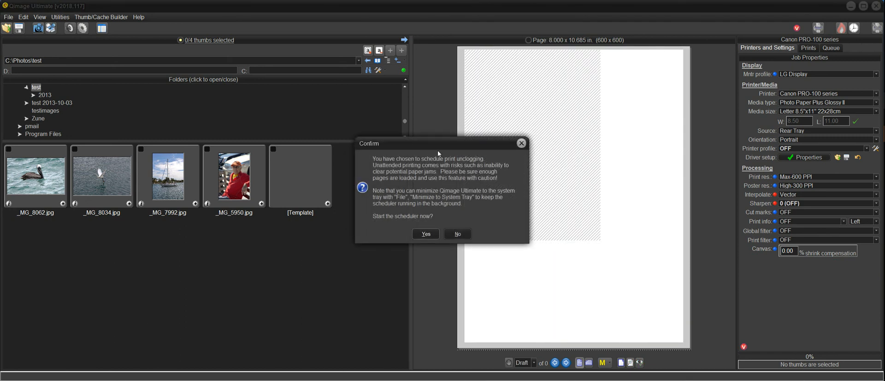
mouse_move(482, 173)
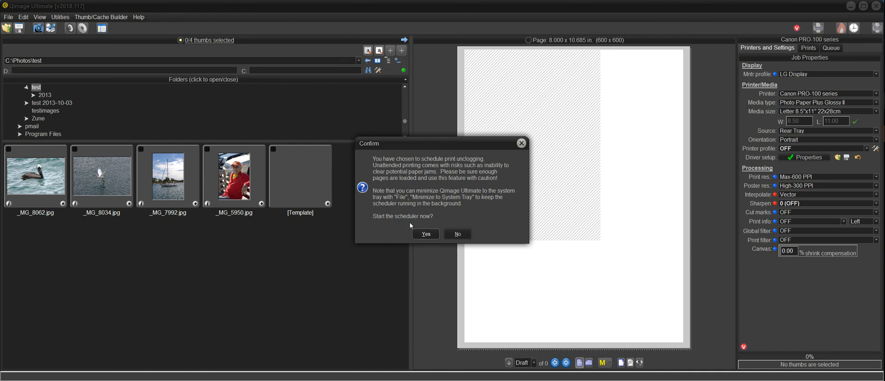
mouse_move(434, 223)
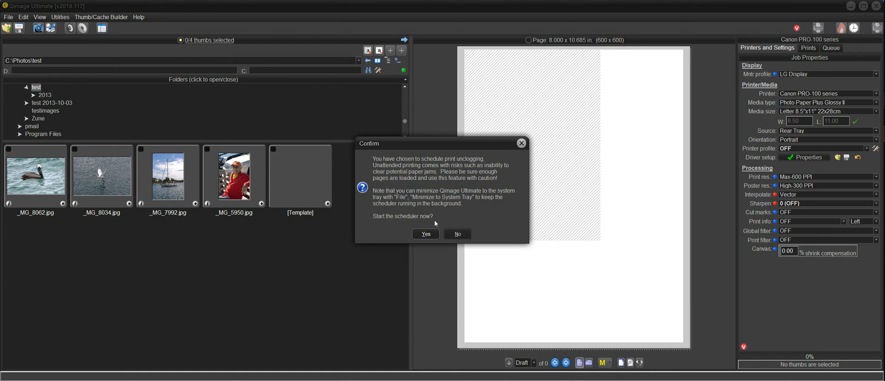
left_click(457, 233)
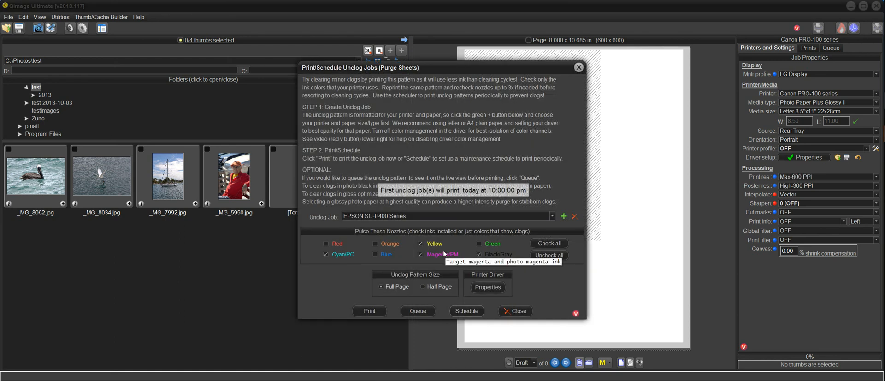
mouse_move(488, 197)
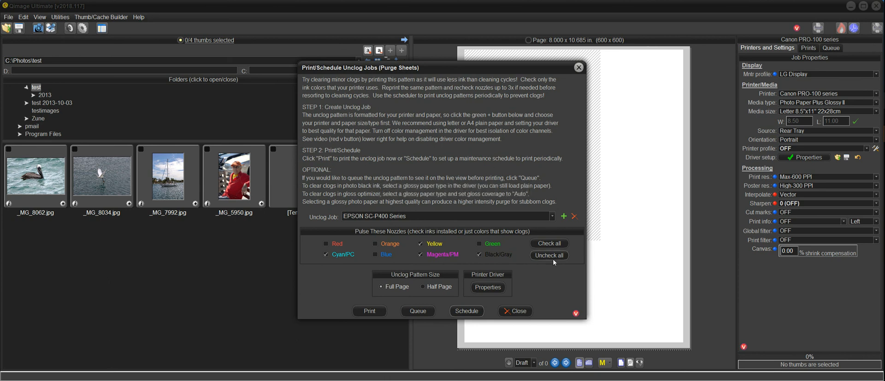
Step: Close the unclog jobs window and confirm unattended unclog printing starting today at 10:00 pm
left_click(515, 311)
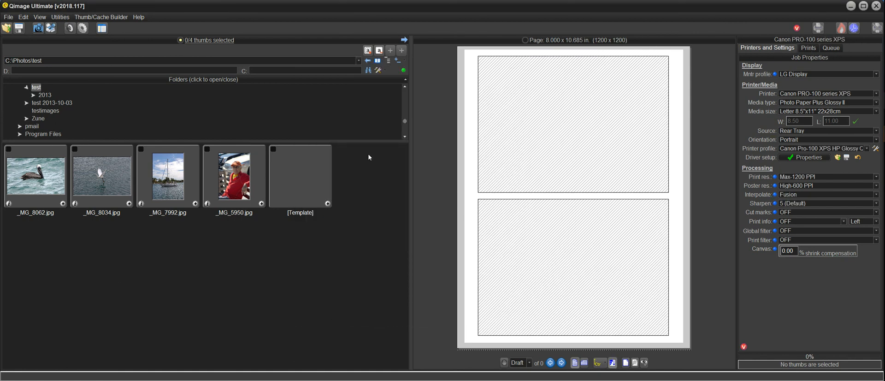
mouse_move(583, 144)
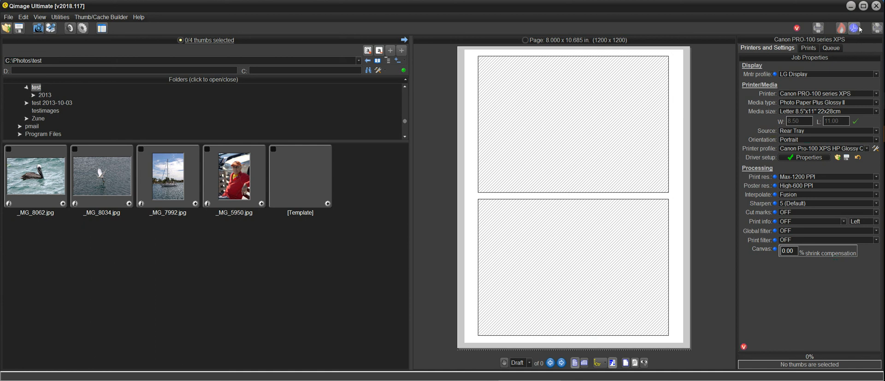
mouse_move(854, 27)
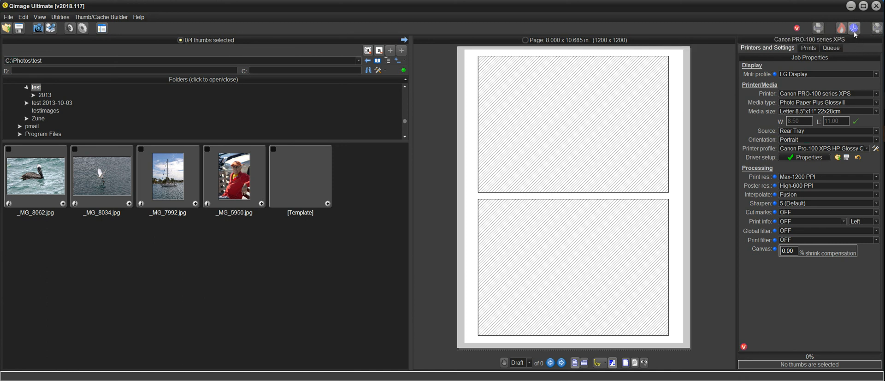
mouse_move(853, 28)
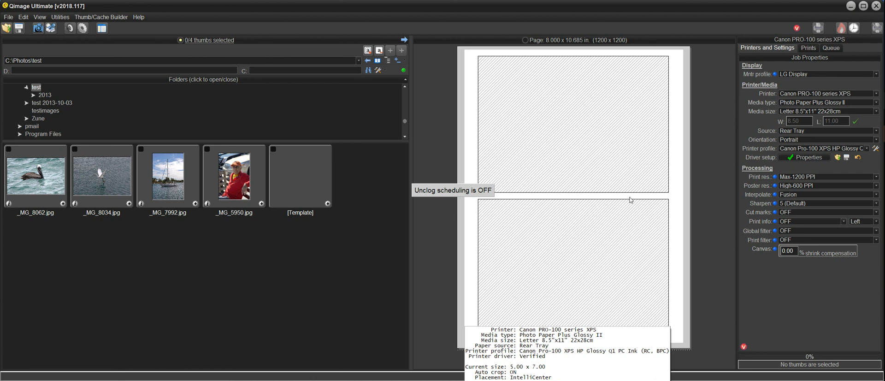
mouse_move(731, 93)
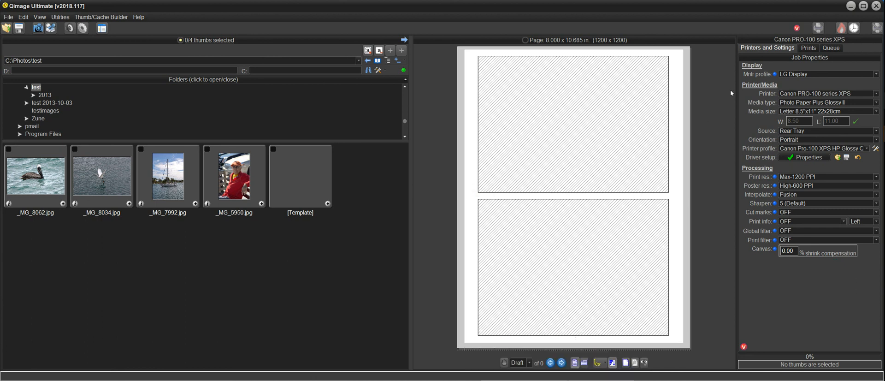
mouse_move(854, 28)
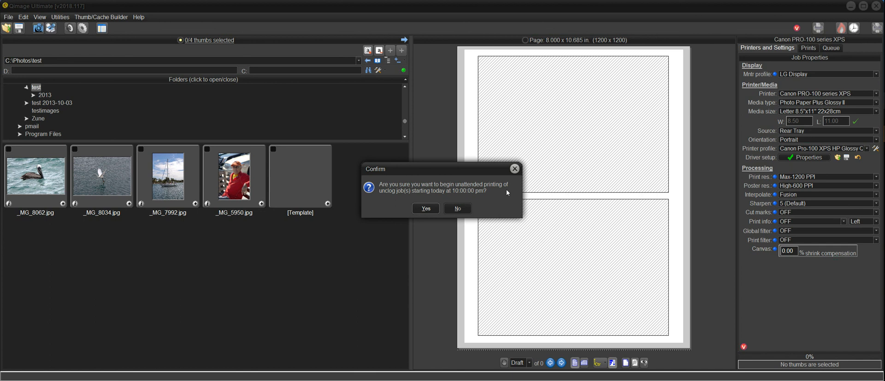
mouse_move(494, 192)
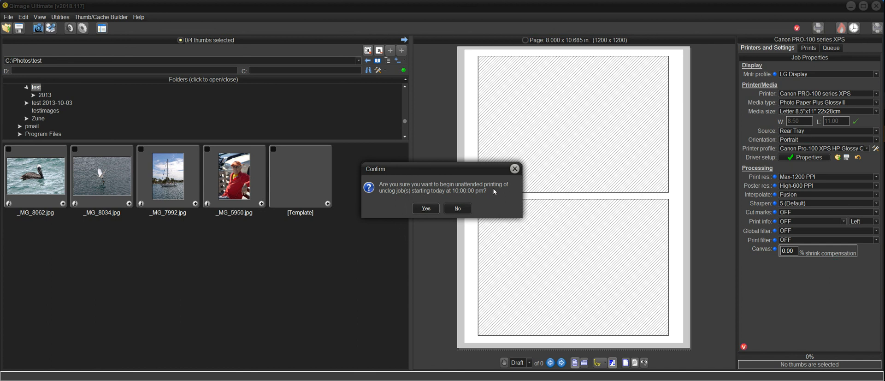
mouse_move(469, 199)
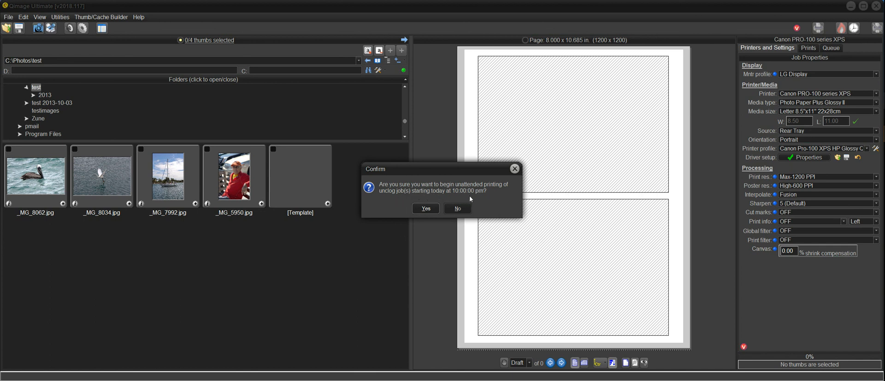
left_click(425, 208)
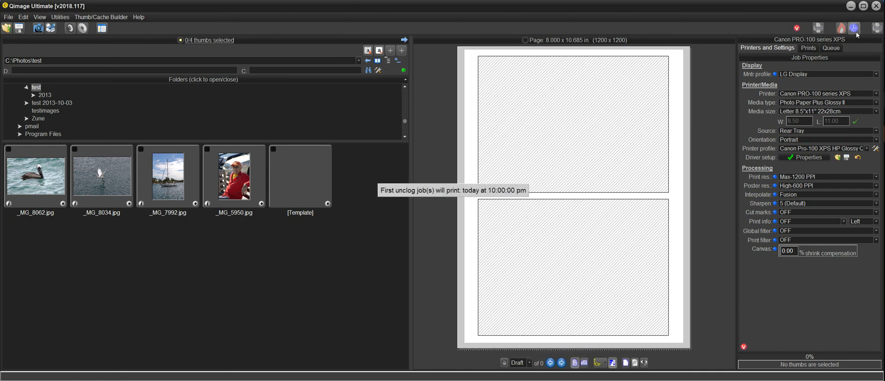
mouse_move(853, 27)
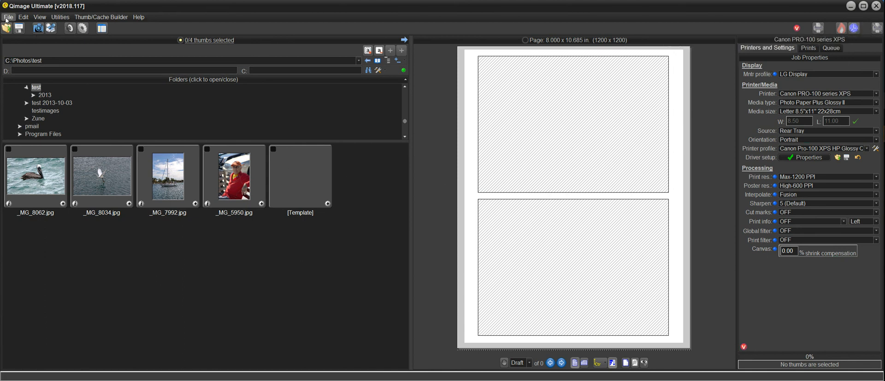
left_click(8, 17)
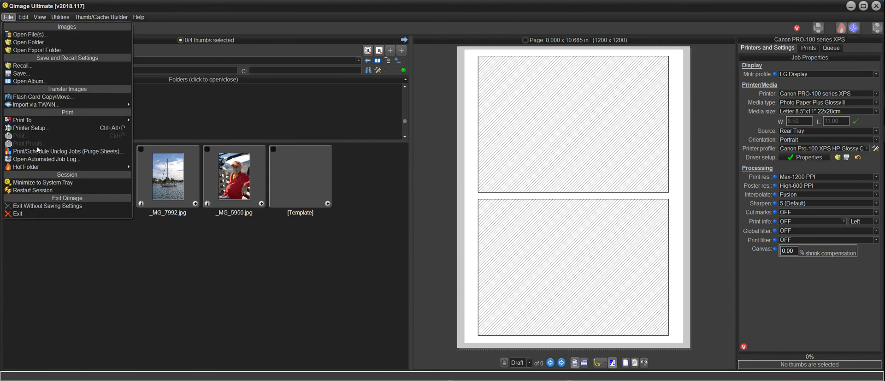
mouse_move(67, 151)
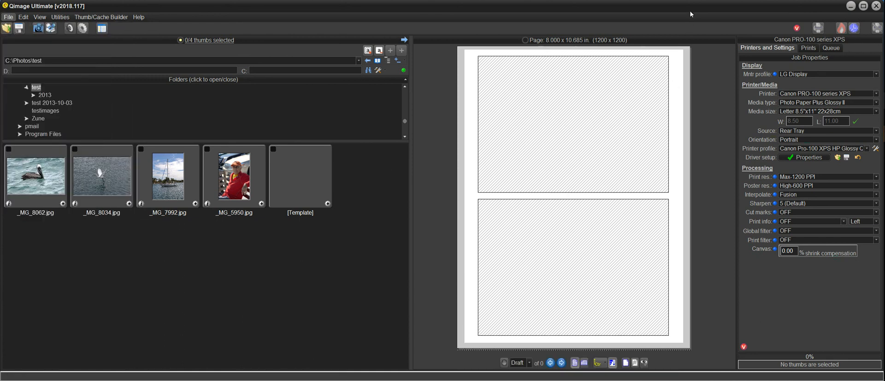
mouse_move(854, 28)
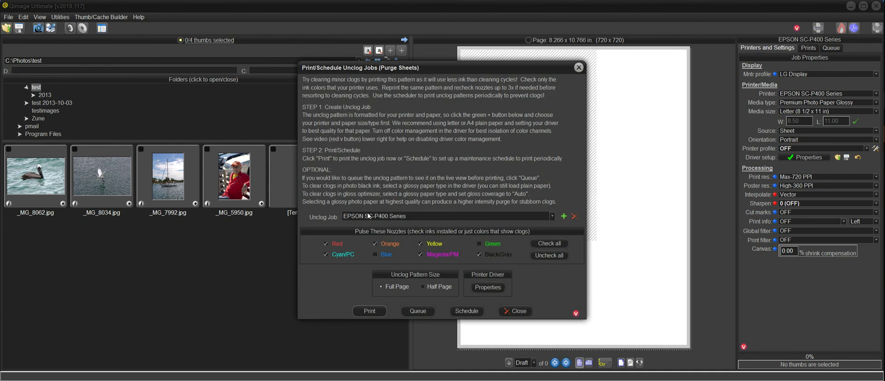
mouse_move(402, 99)
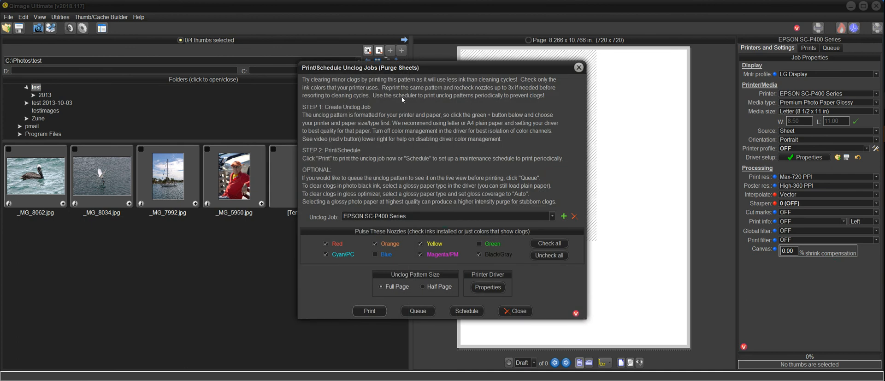
left_click(515, 311)
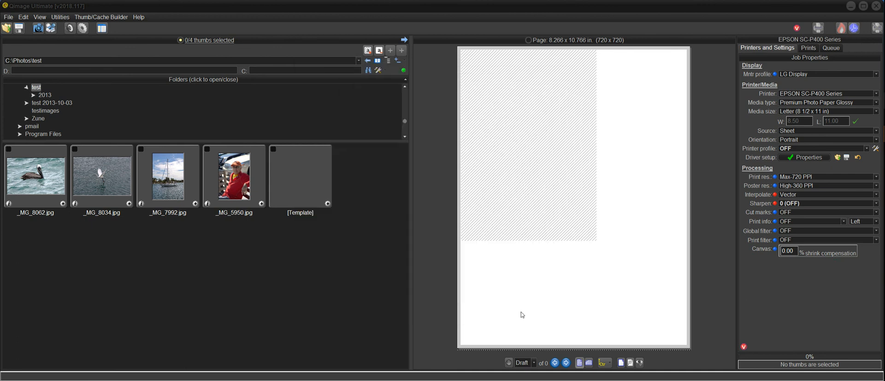
left_click(827, 94)
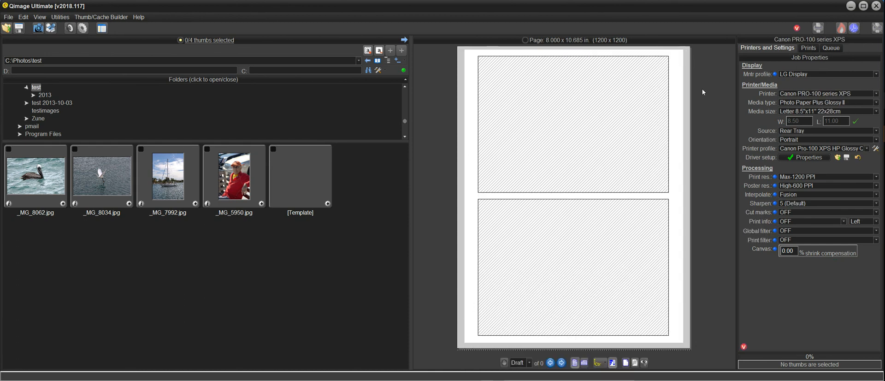
mouse_move(855, 27)
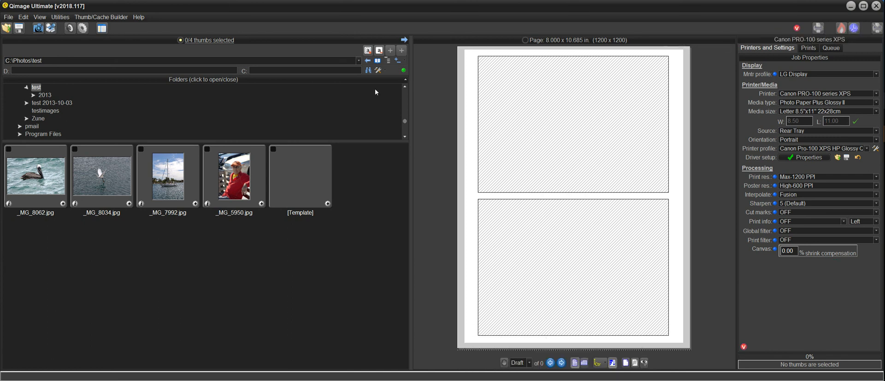
mouse_move(247, 89)
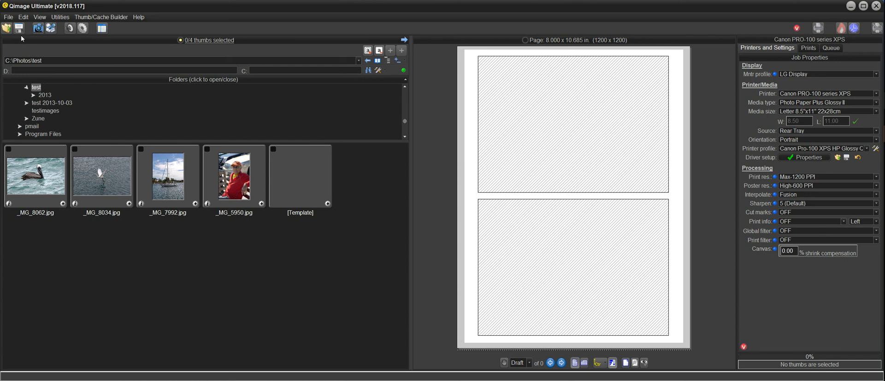
left_click(8, 17)
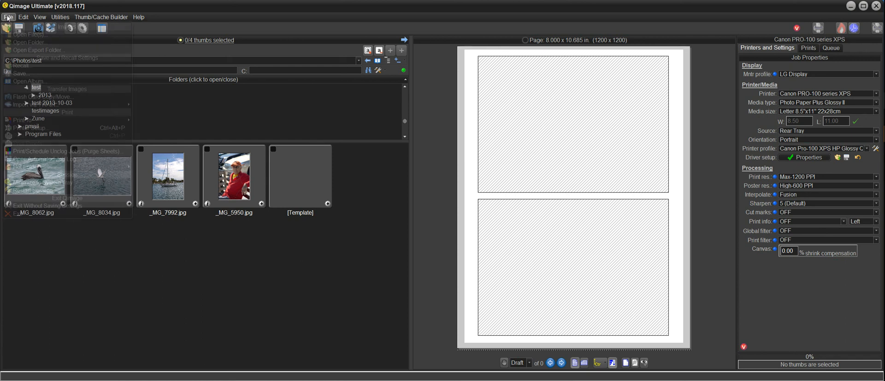
left_click(8, 17)
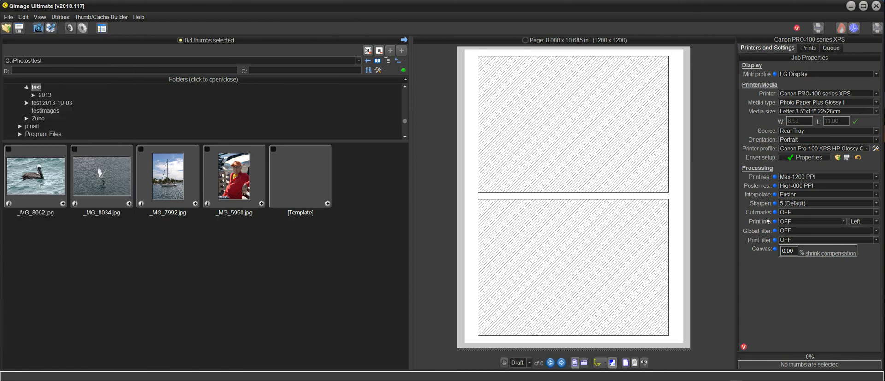
mouse_move(630, 119)
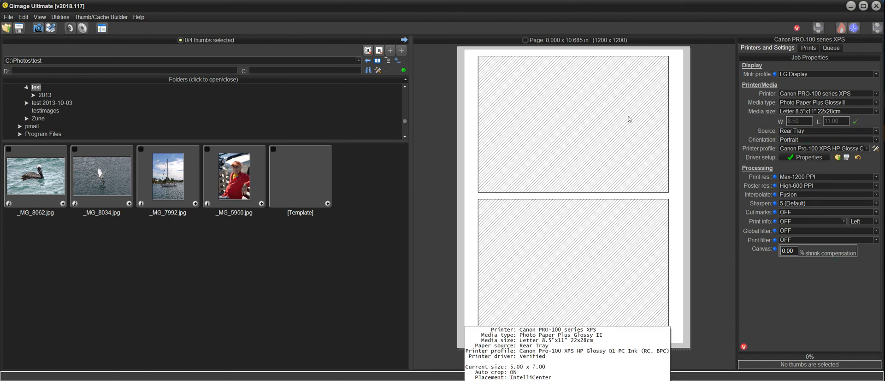
mouse_move(541, 180)
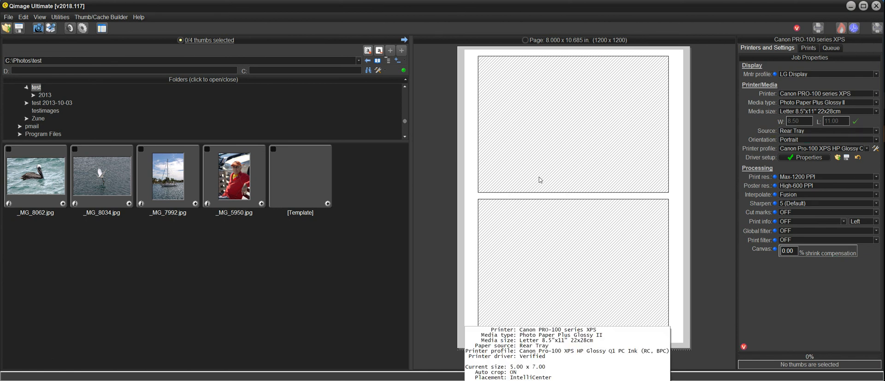
mouse_move(568, 170)
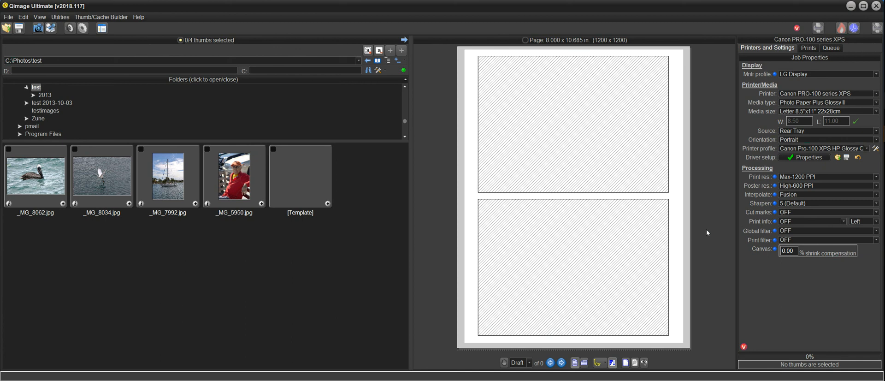
mouse_move(740, 281)
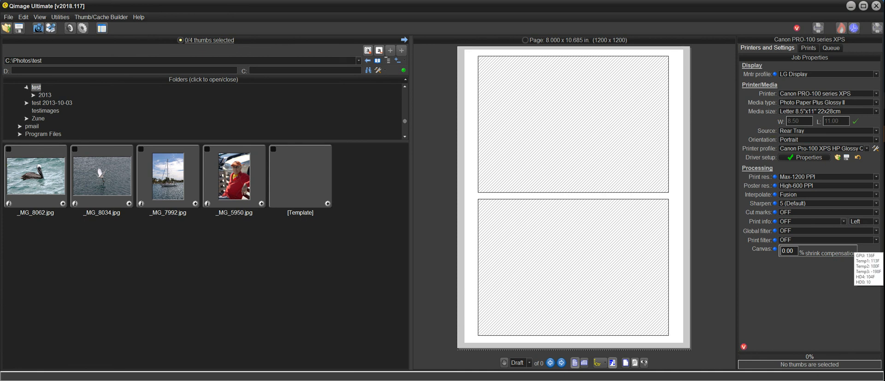
mouse_move(301, 8)
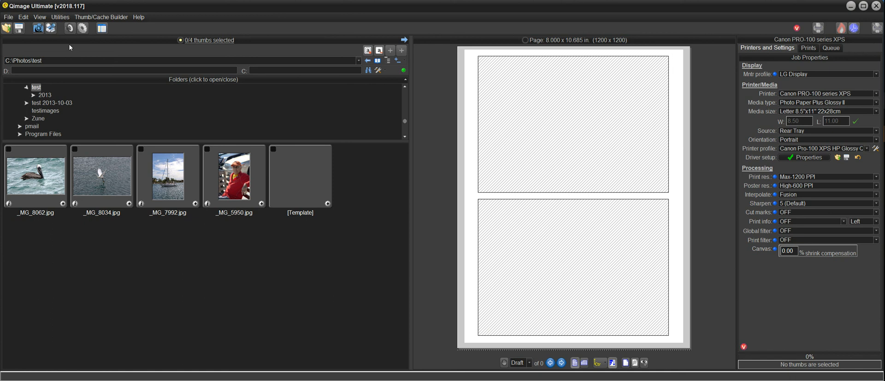
mouse_move(162, 10)
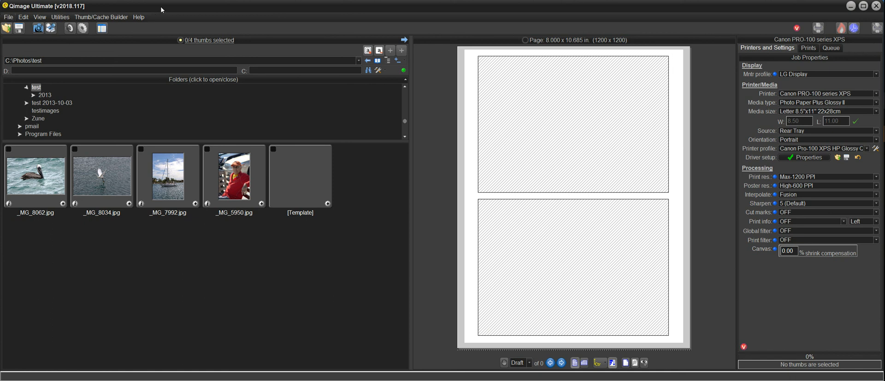
mouse_move(139, 9)
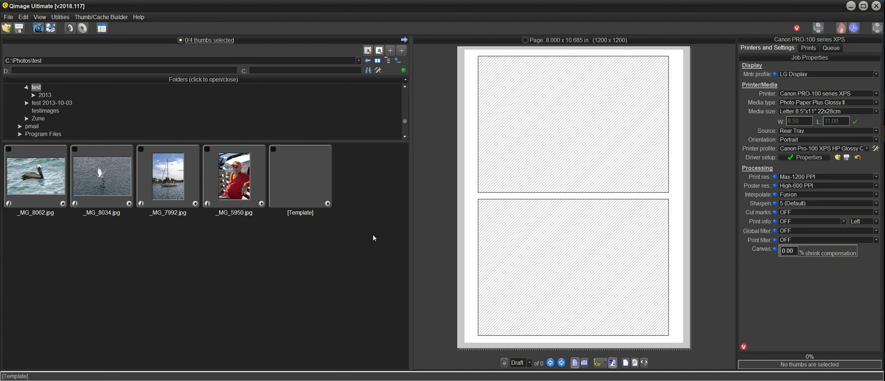
mouse_move(370, 237)
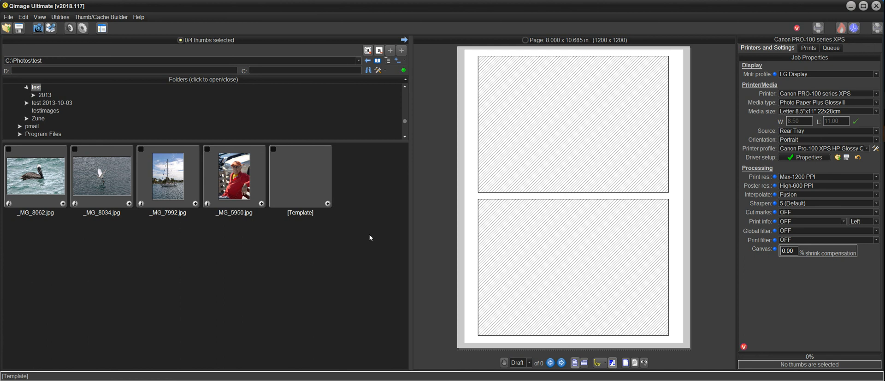
mouse_move(434, 203)
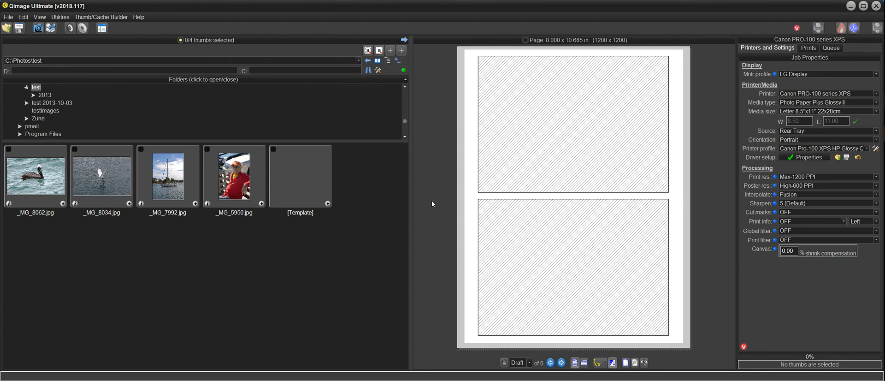
mouse_move(420, 169)
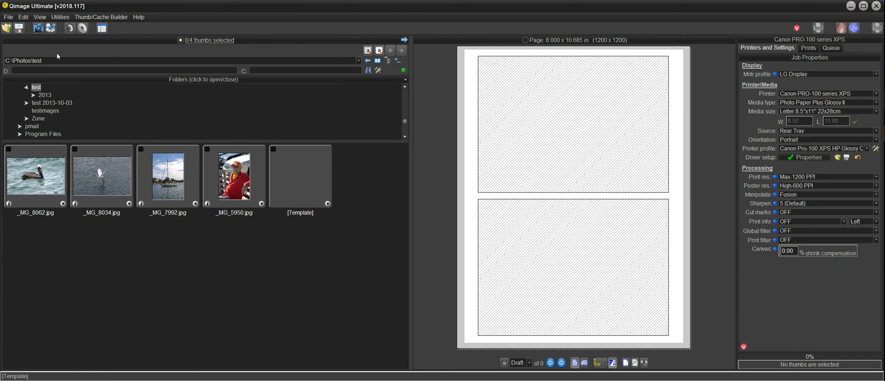
mouse_move(354, 215)
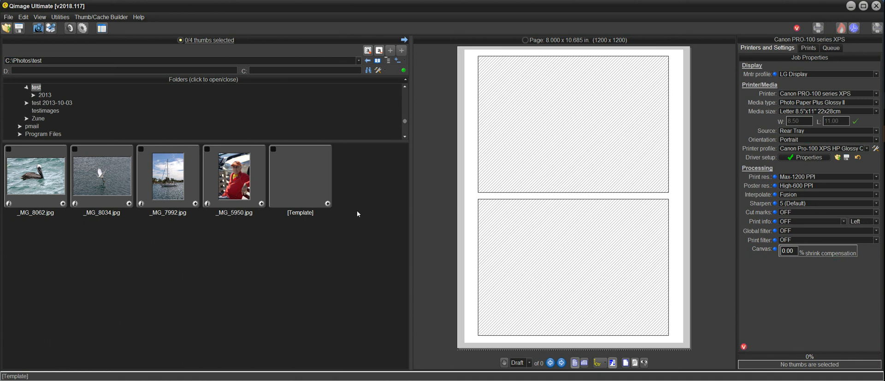
mouse_move(454, 215)
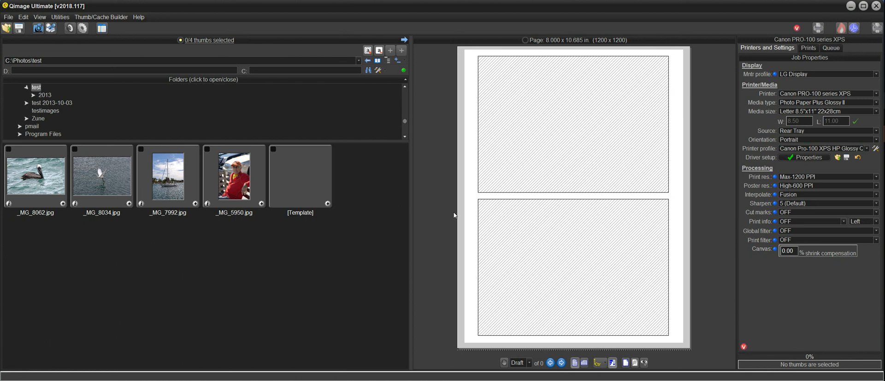
mouse_move(450, 218)
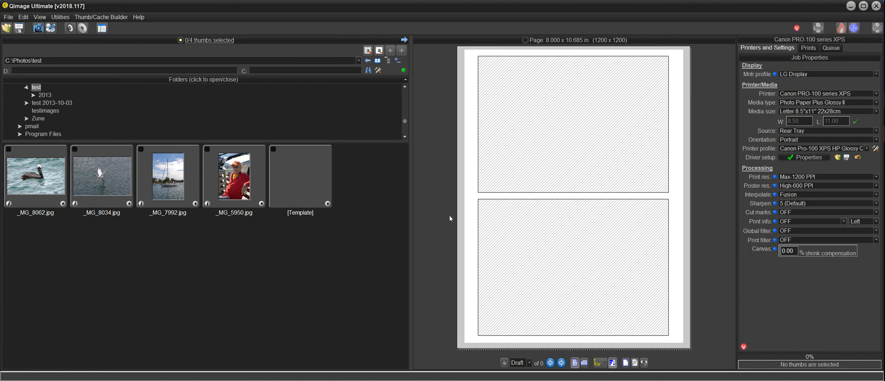